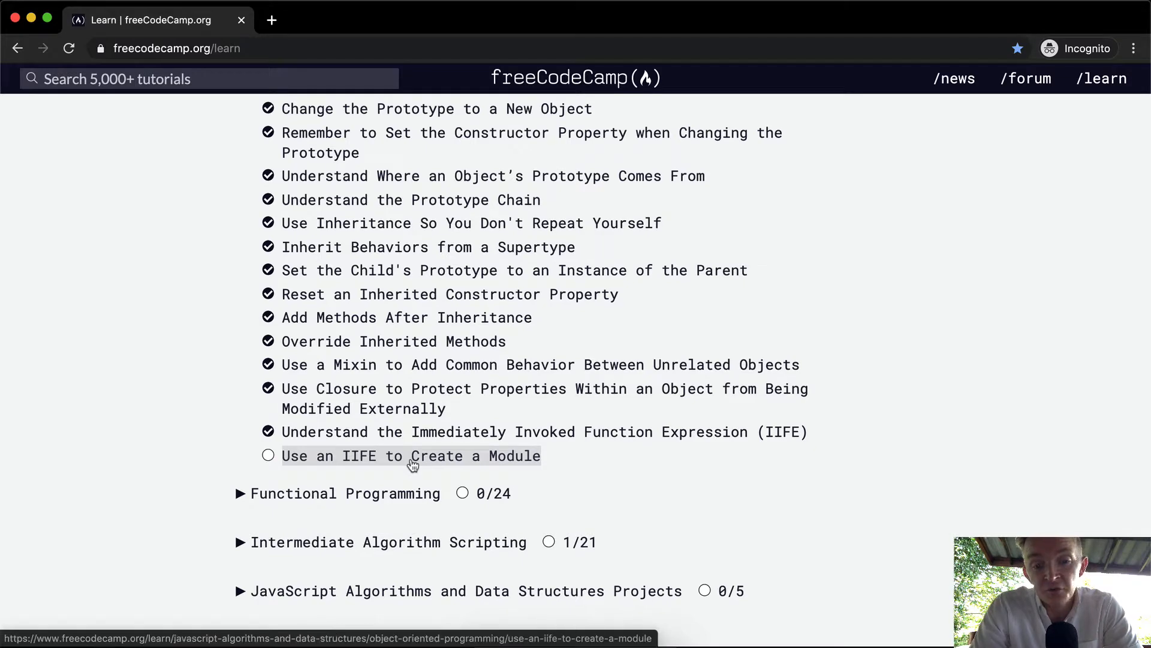
Step: Open the 'Use an IIFE to Create a Module' challenge from the learn page
click(410, 455)
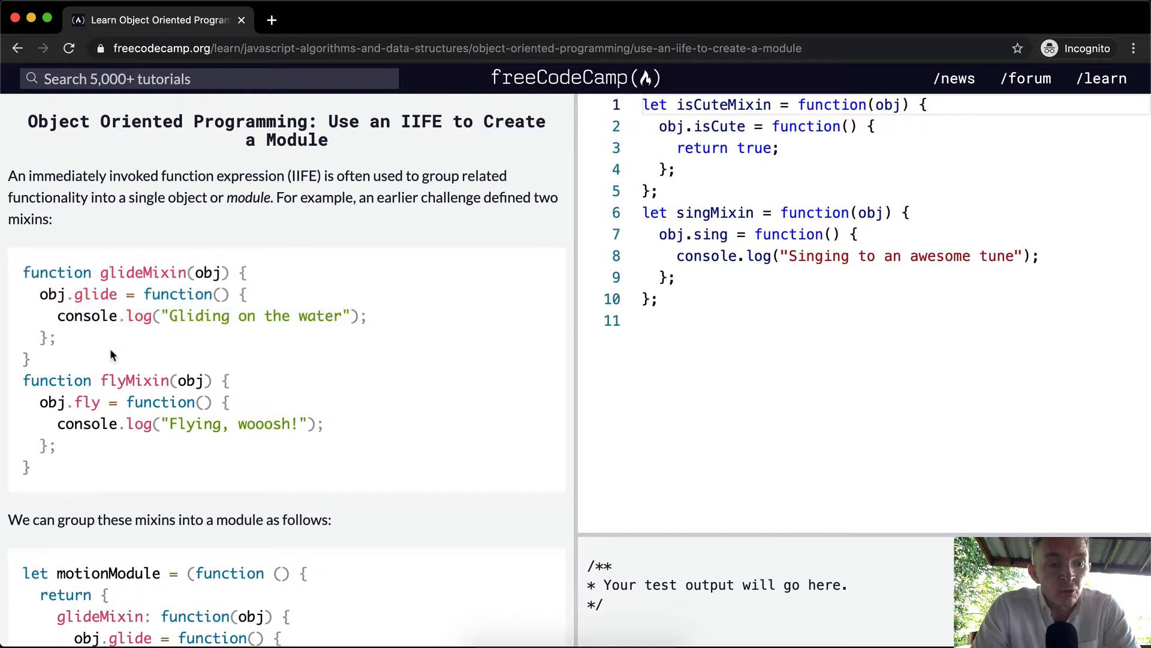
mouse_move(163, 332)
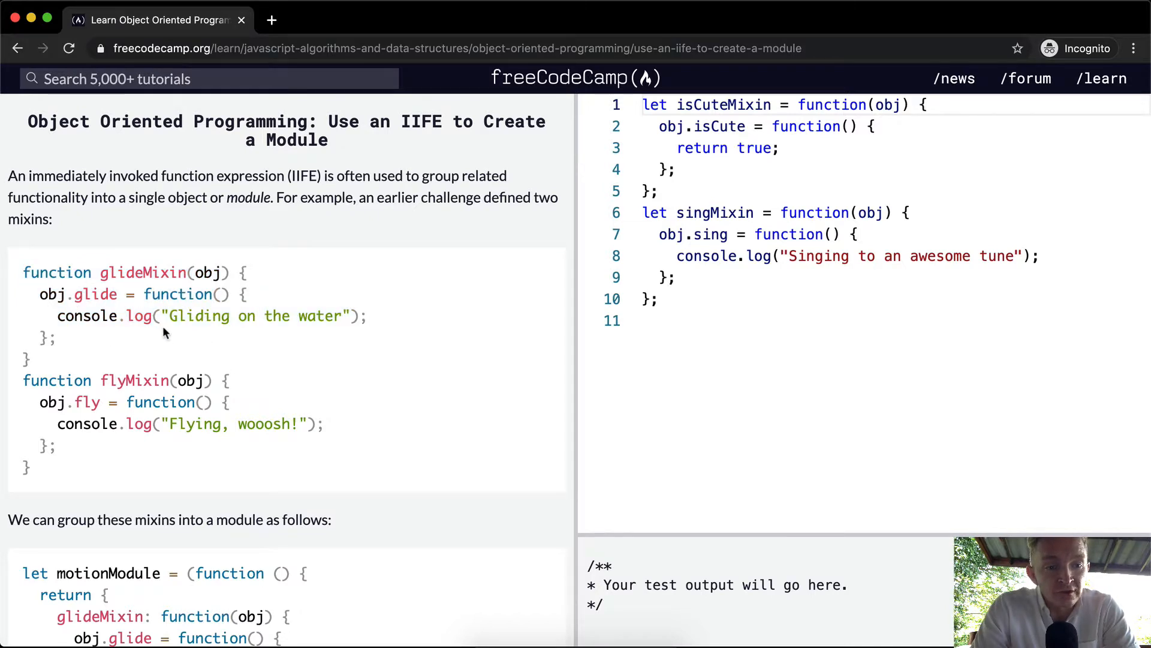
mouse_move(211, 316)
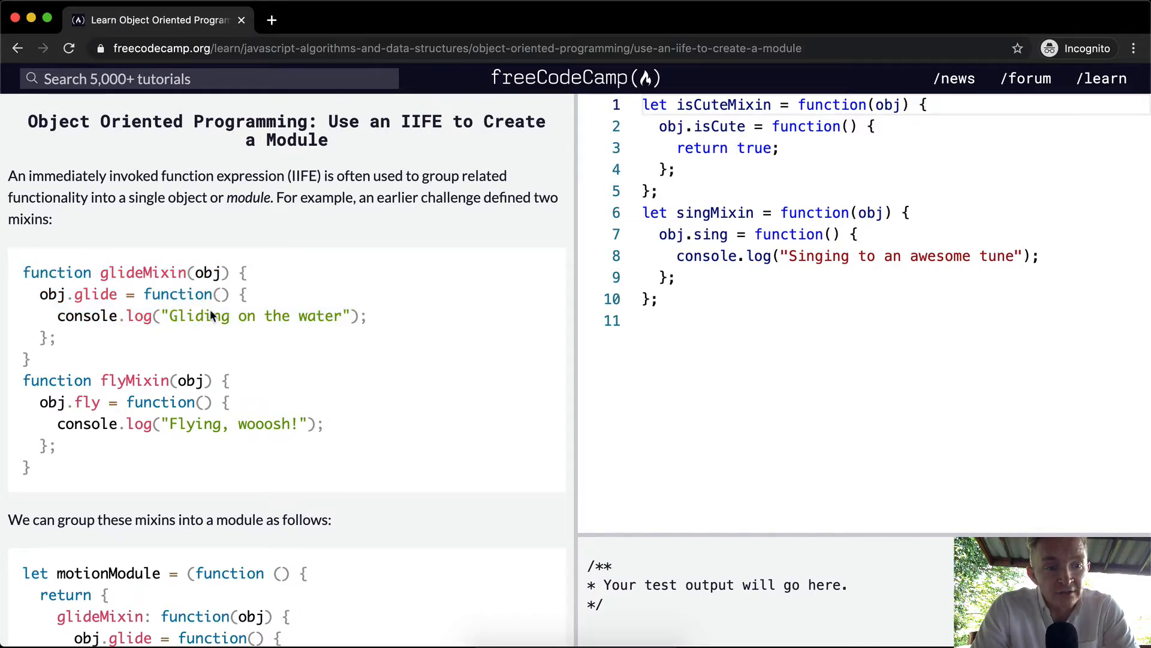
scroll(down, 3)
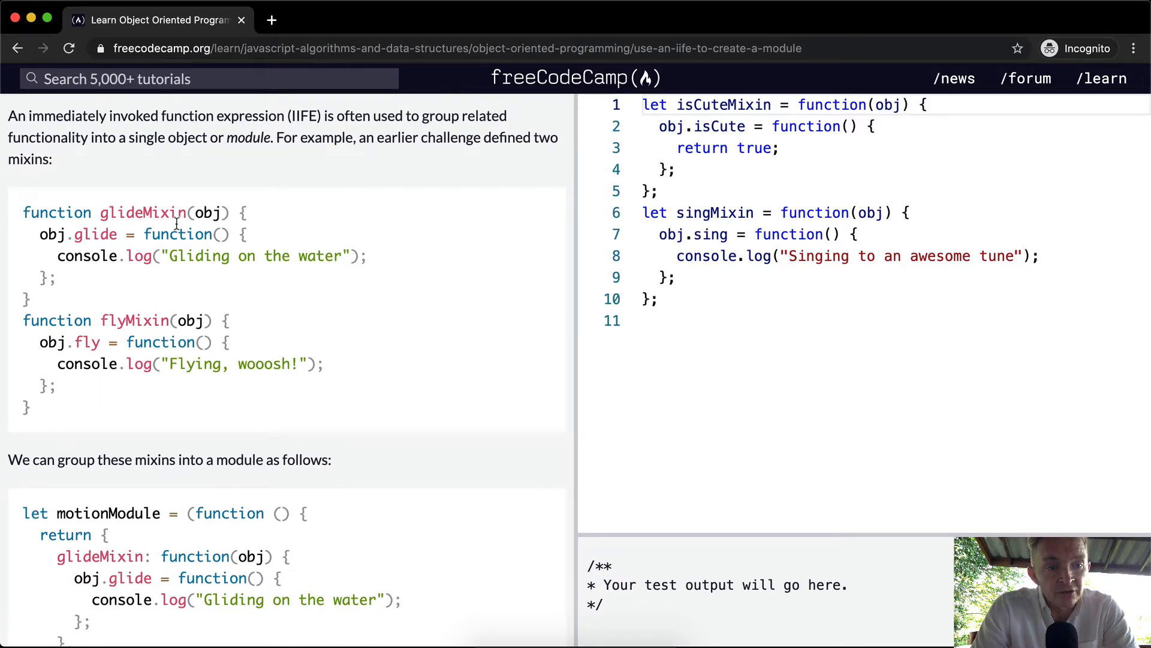
mouse_move(92, 342)
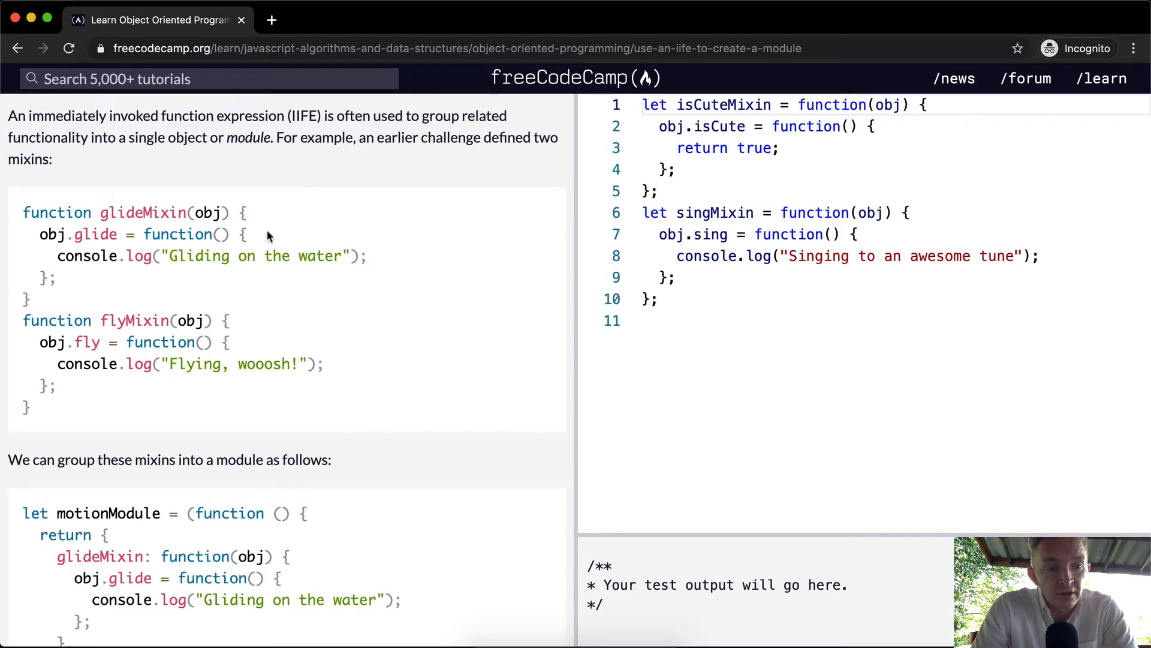
scroll(down, 3)
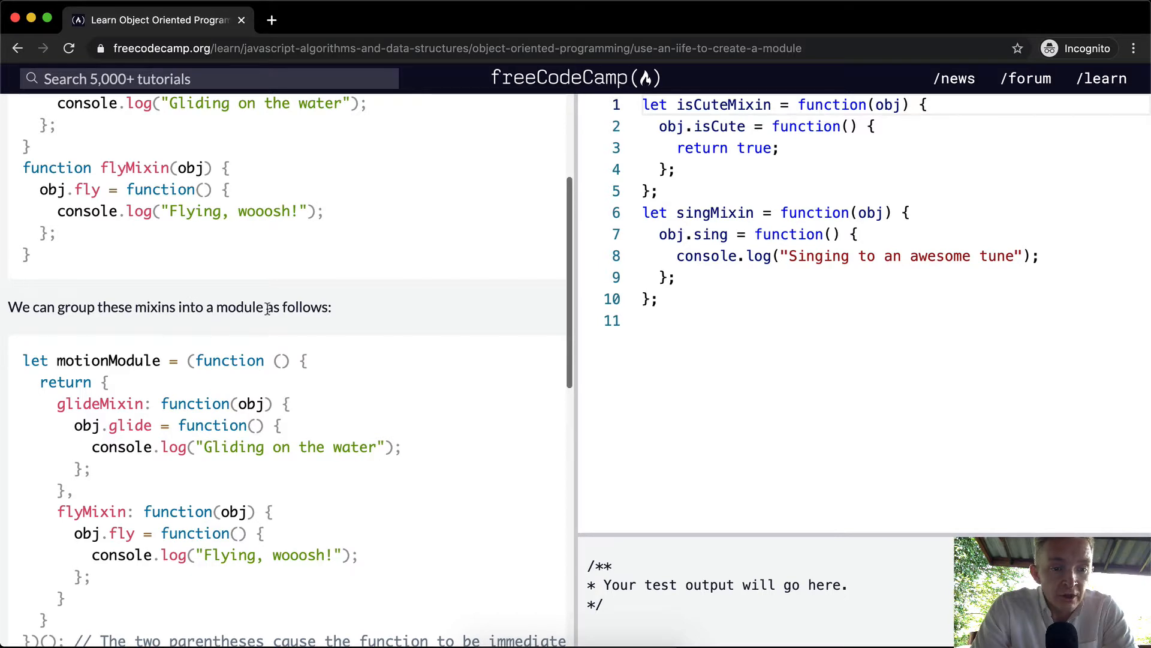
scroll(down, 3)
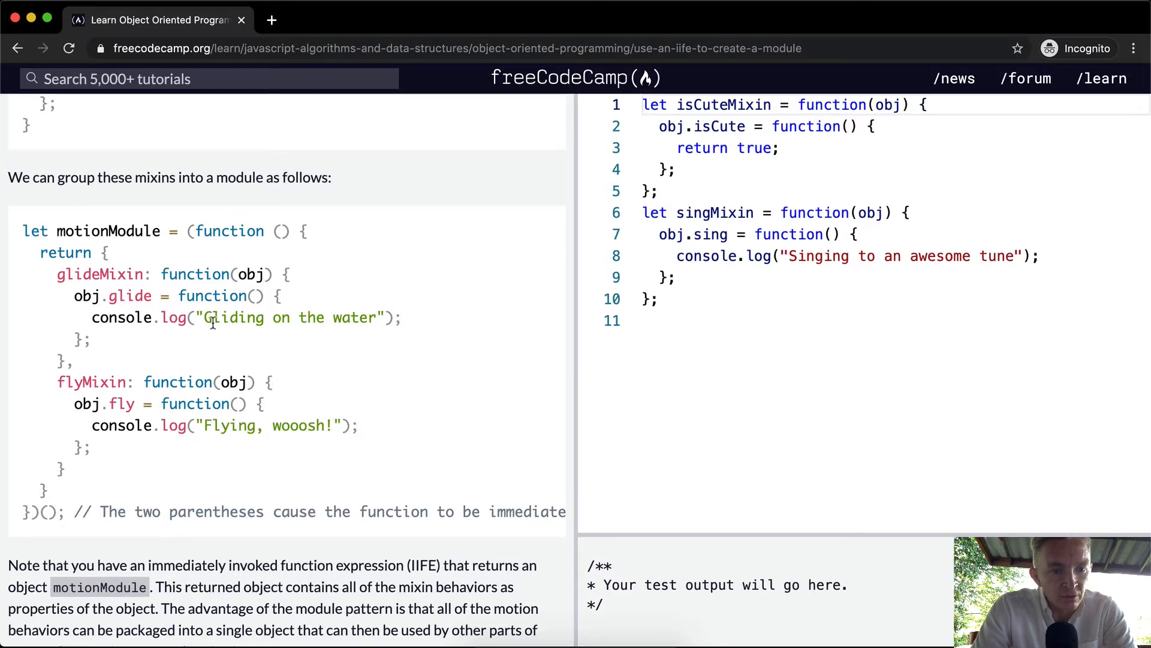
scroll(down, 3)
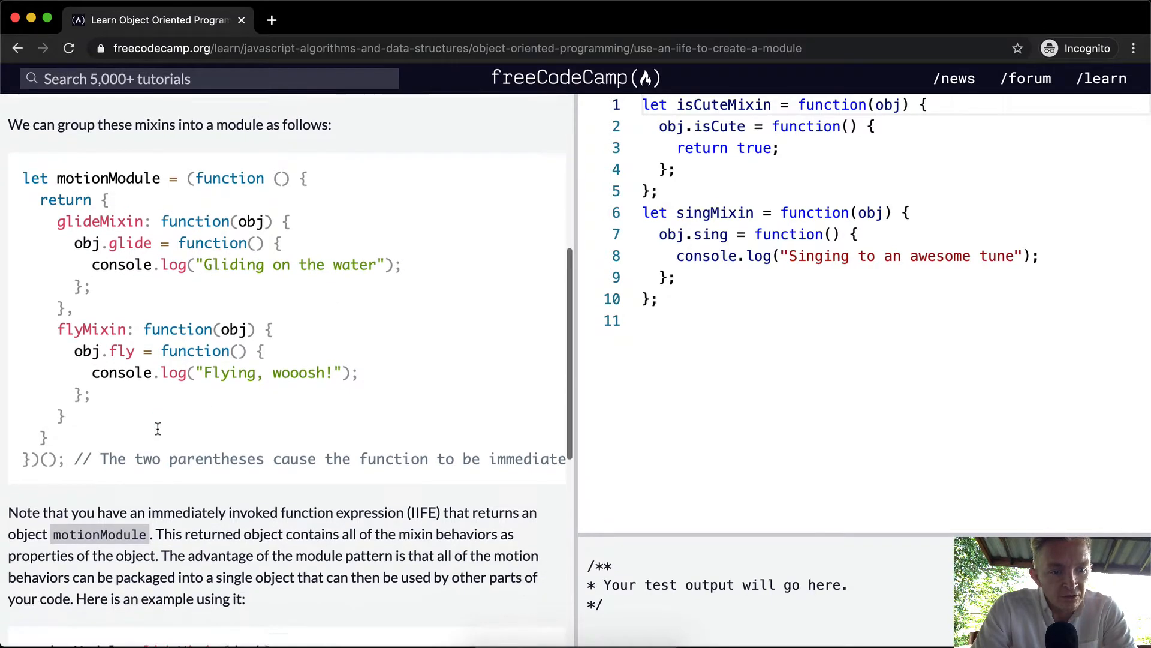
scroll(down, 3)
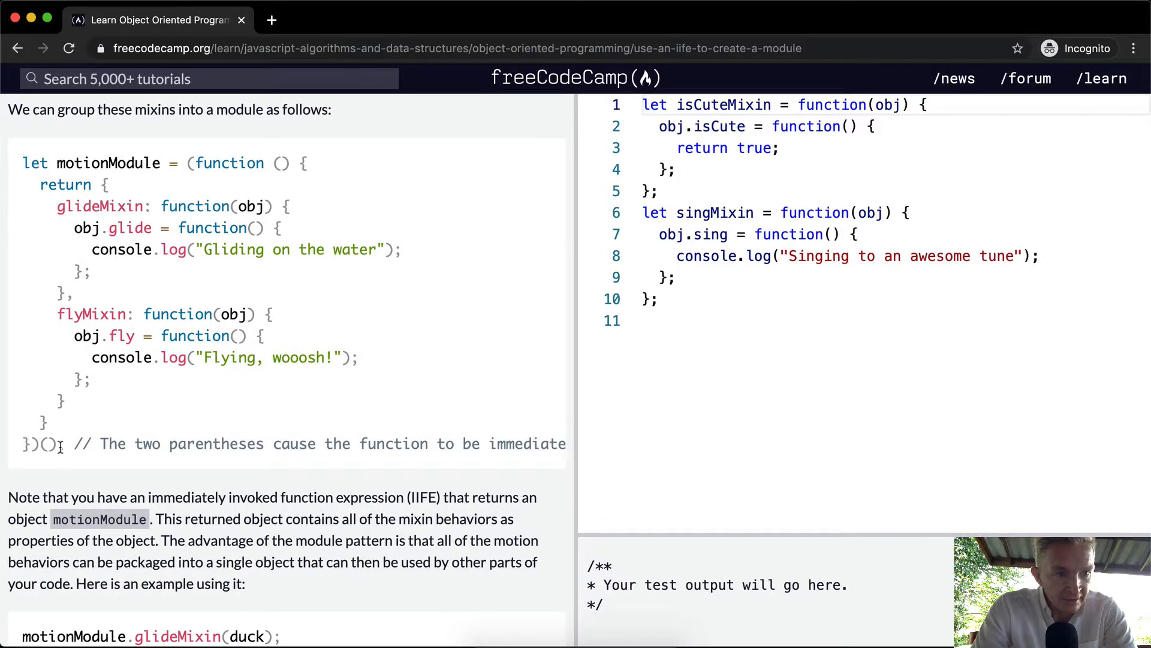
drag(187, 163, 60, 447)
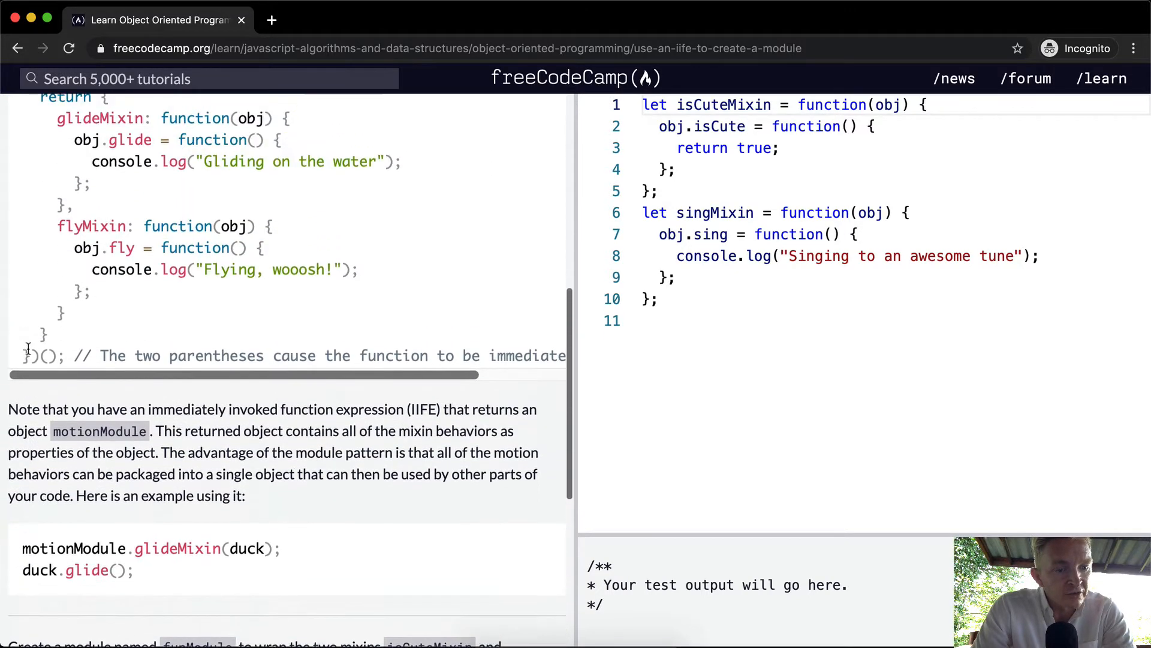
scroll(down, 3)
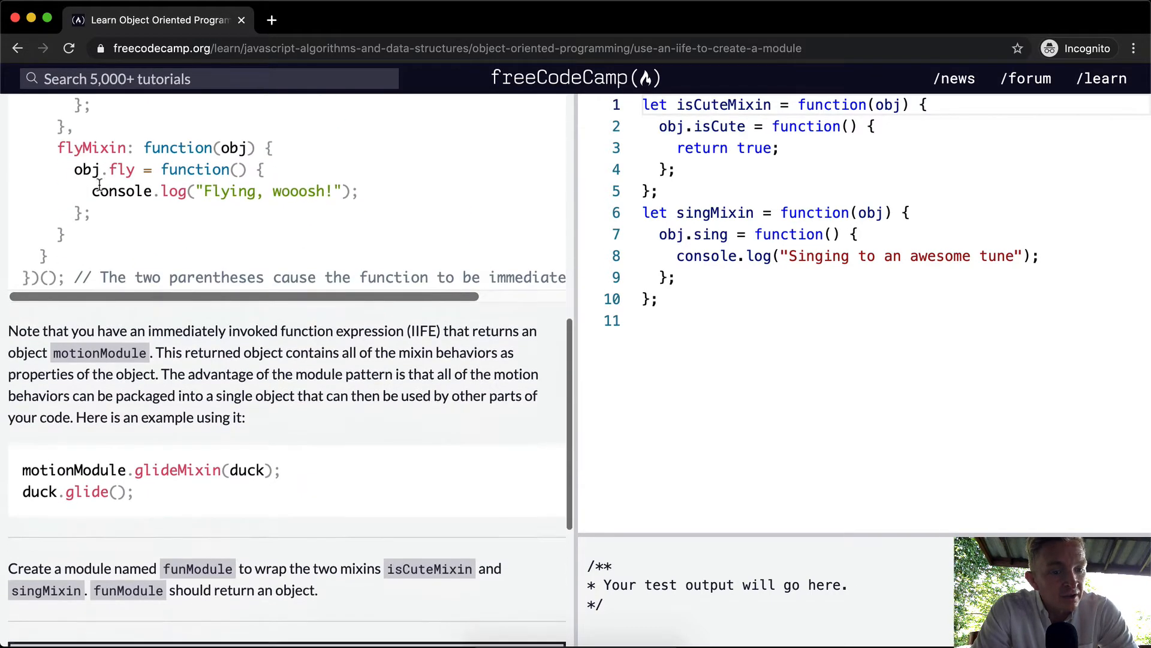
scroll(down, 3)
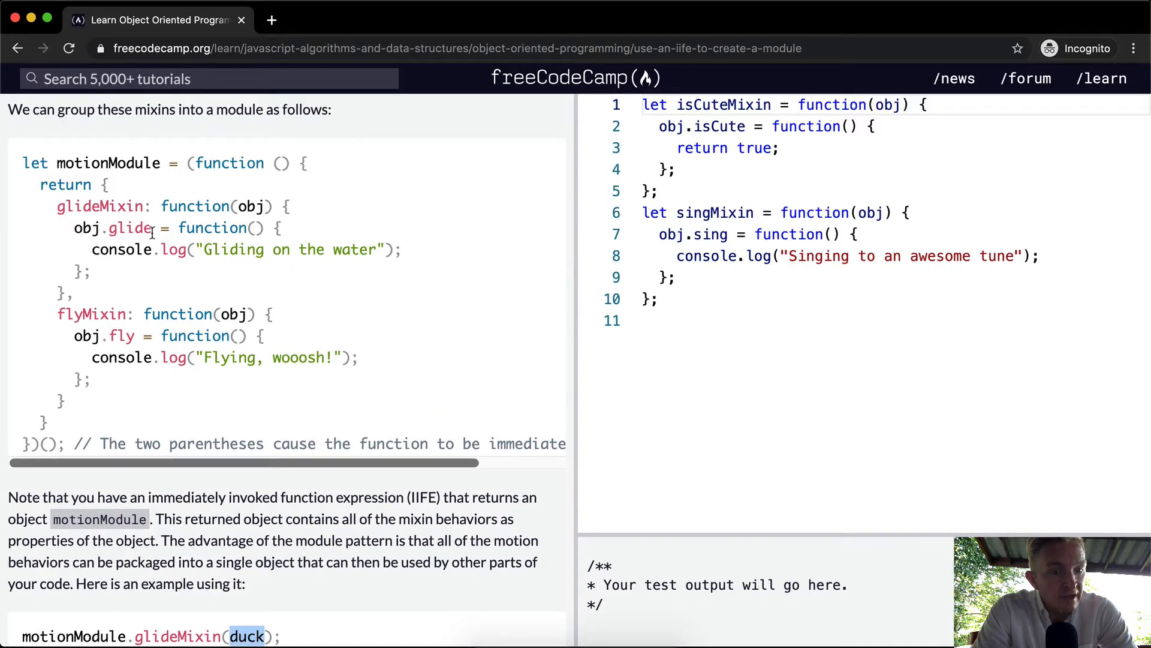
scroll(down, 3)
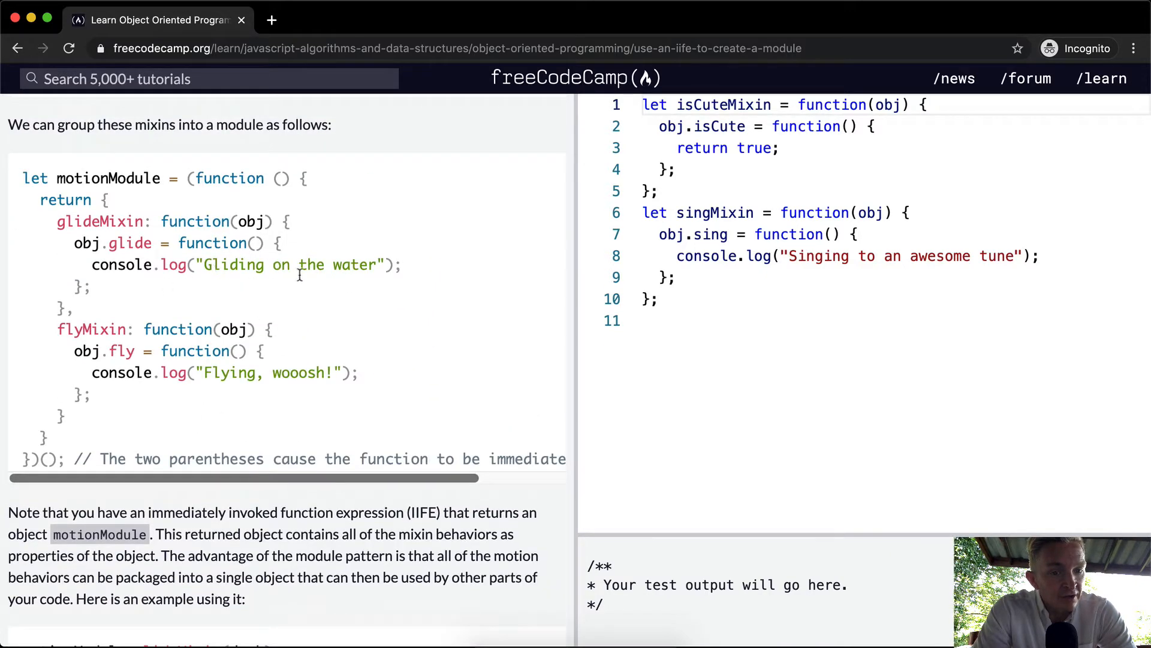
scroll(down, 3)
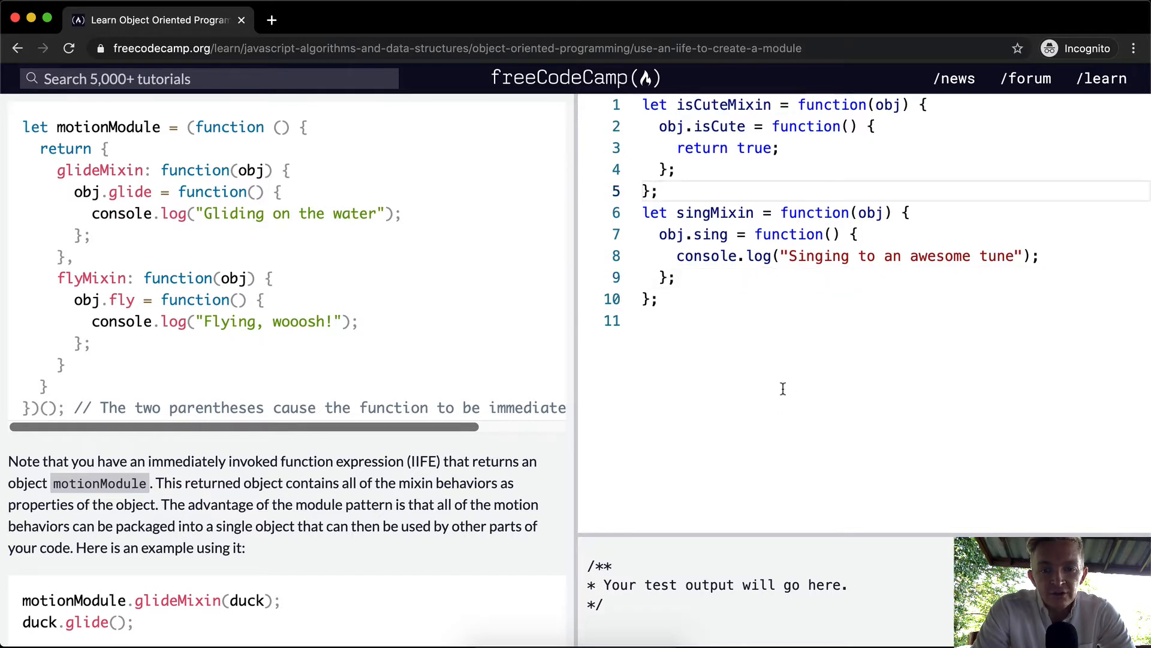
Step: Declare let funModule = (function() { return { } }) below the two mixins
text(let fun)
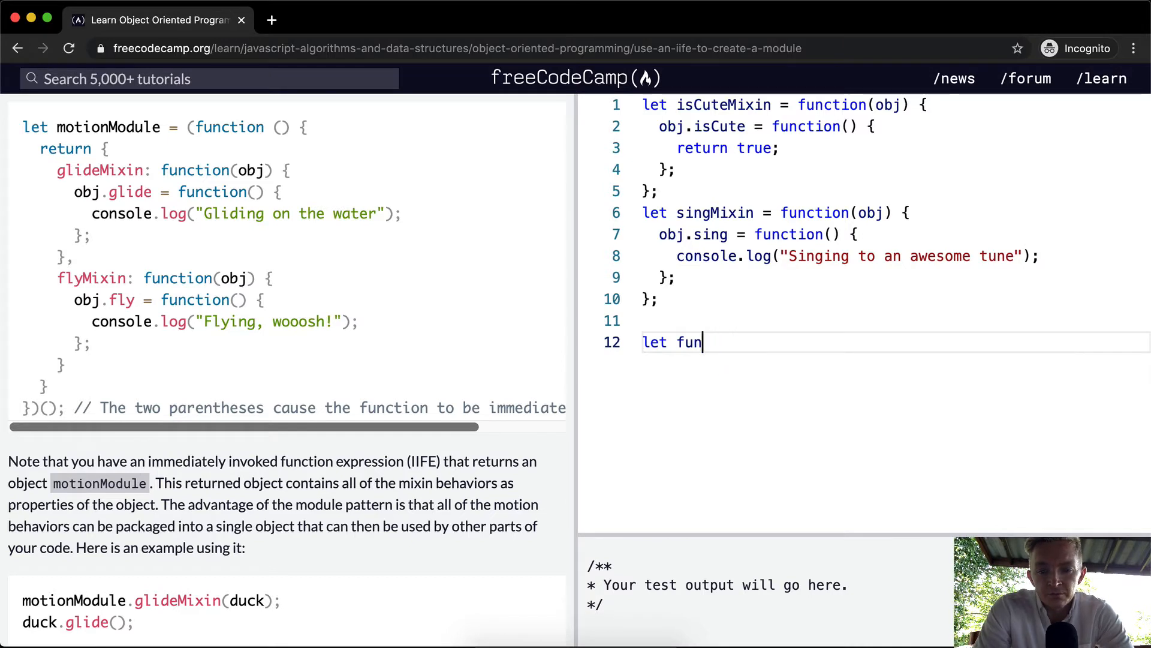
text(Module)
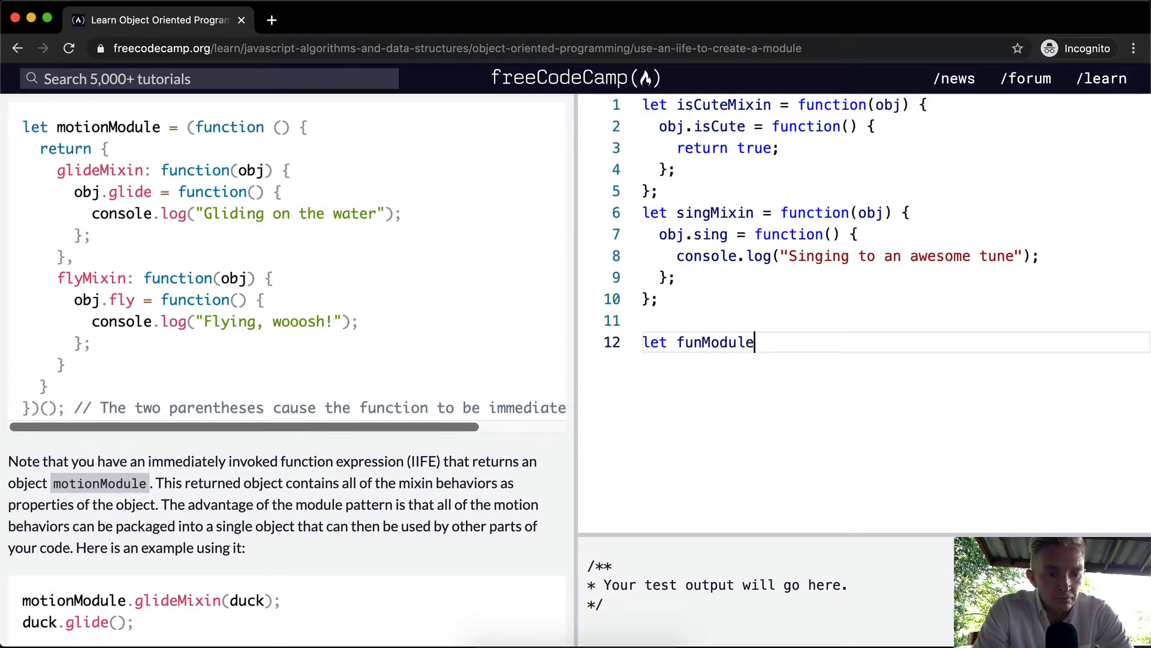
text(.)
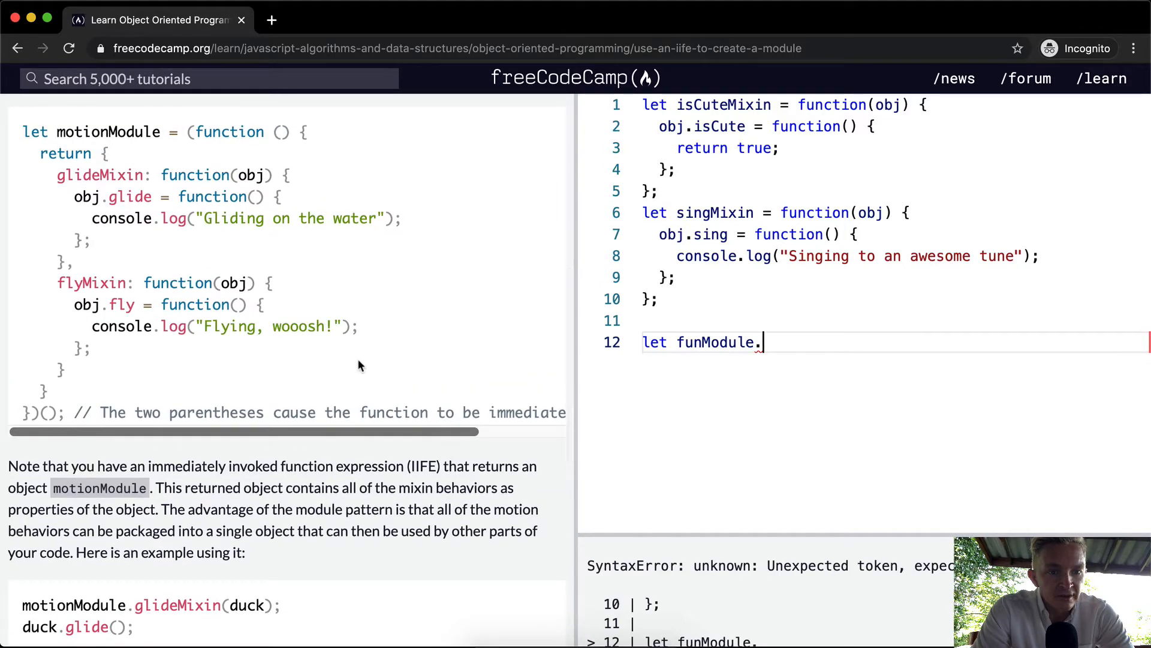
key(Backspace)
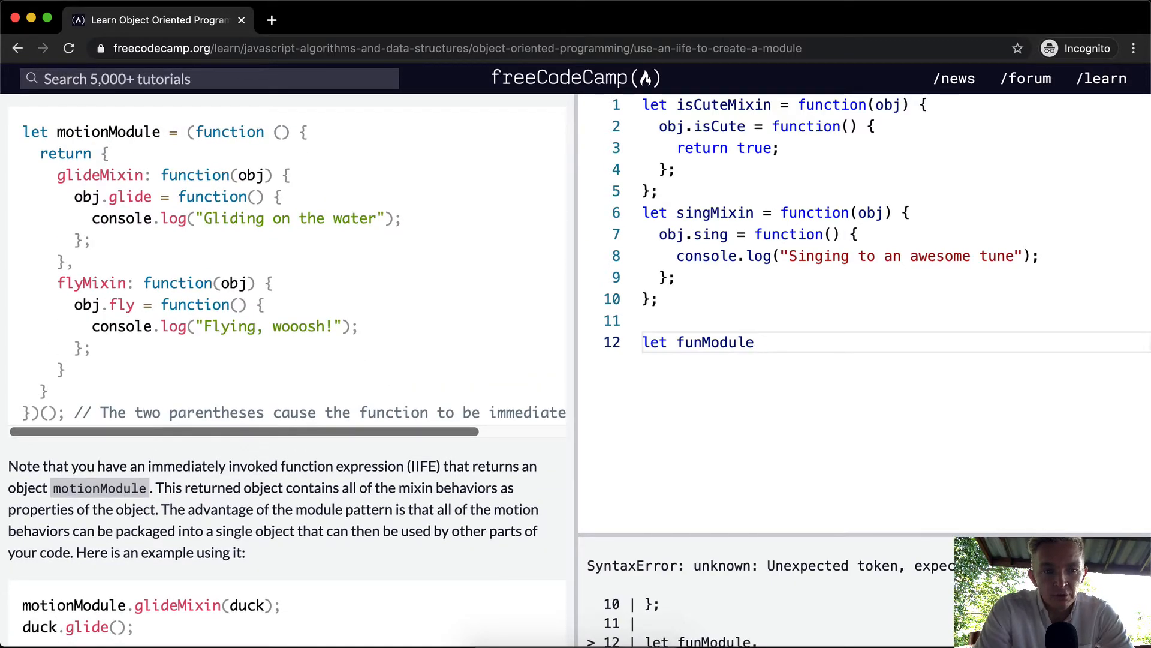
text(= ())
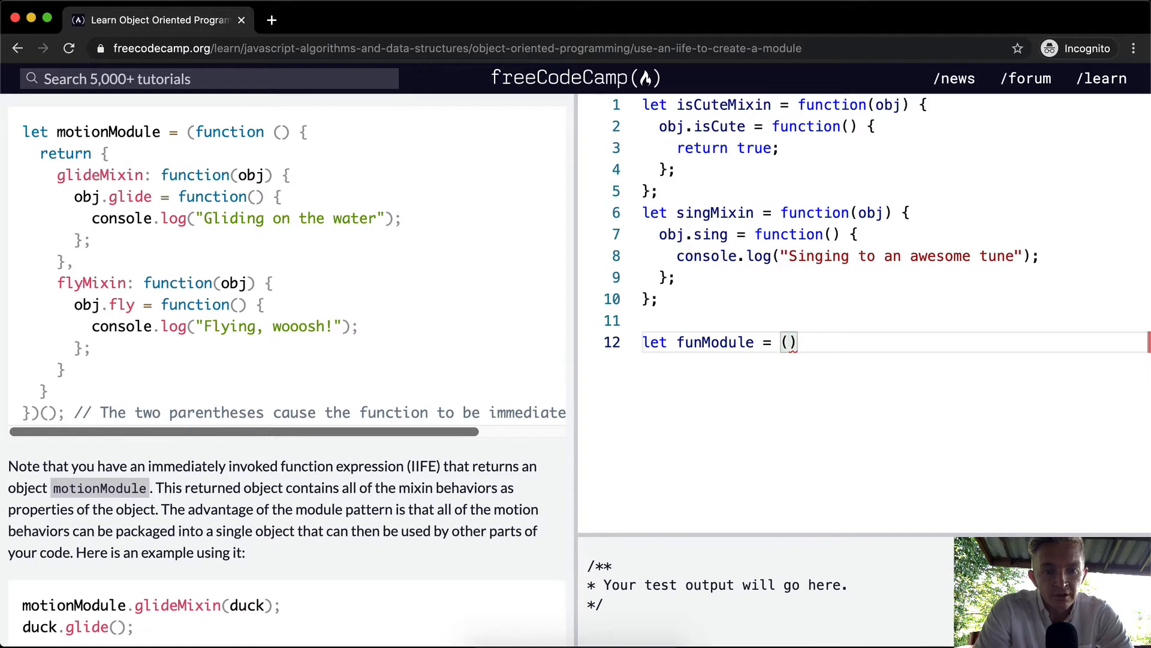
text(function)
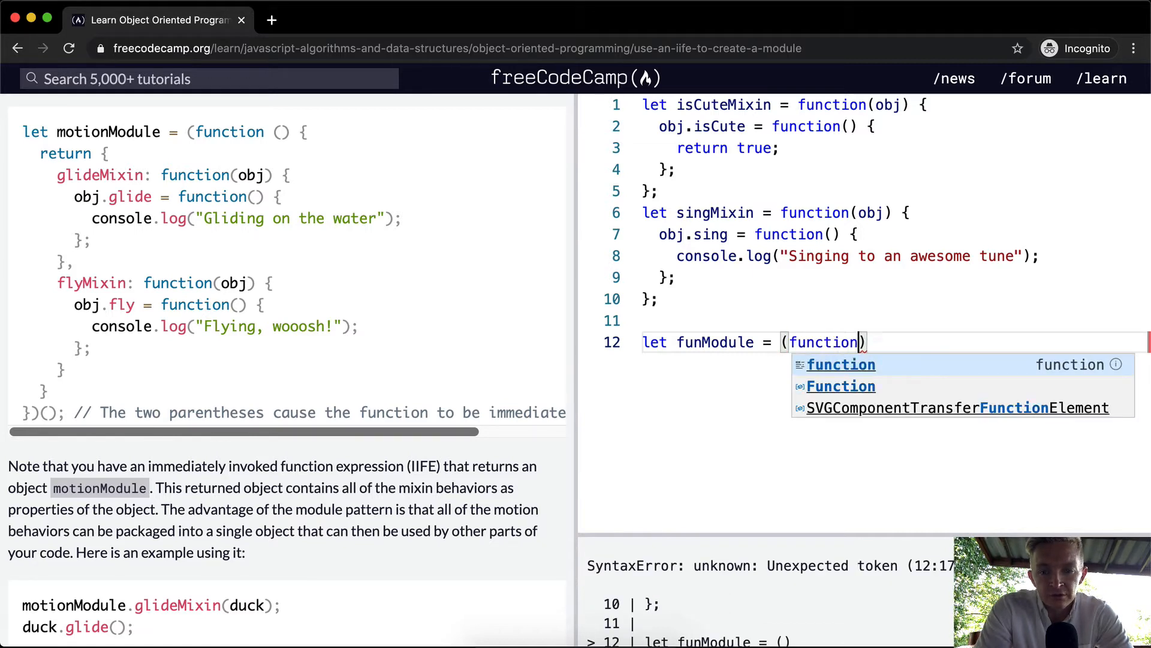
text(())
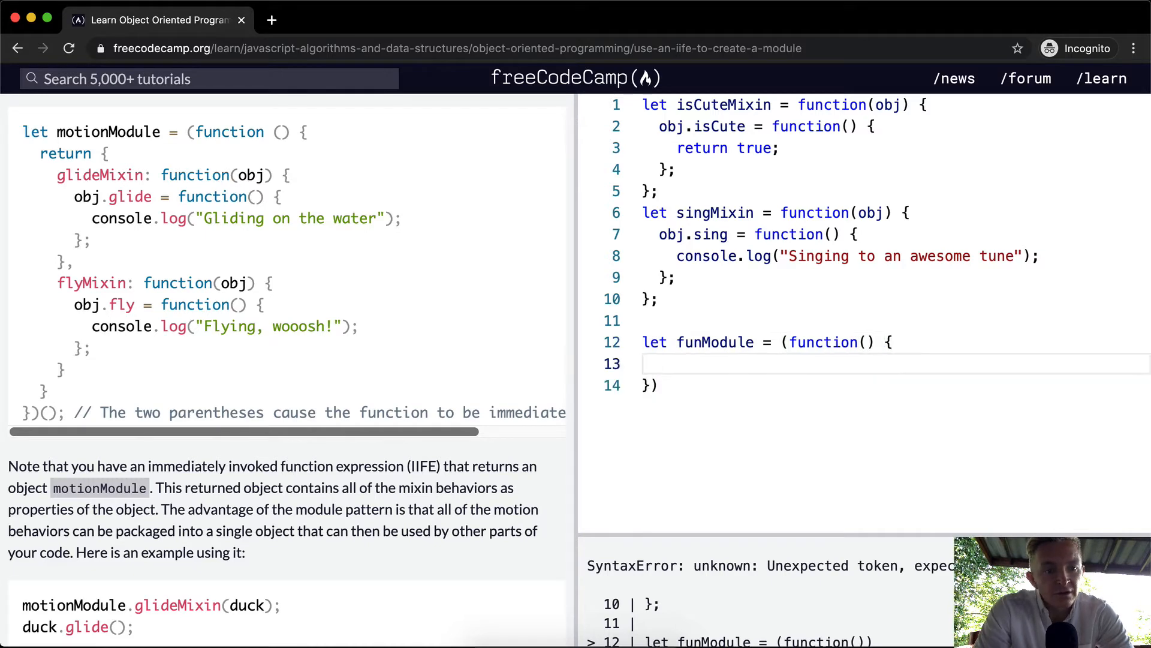
text(return {)
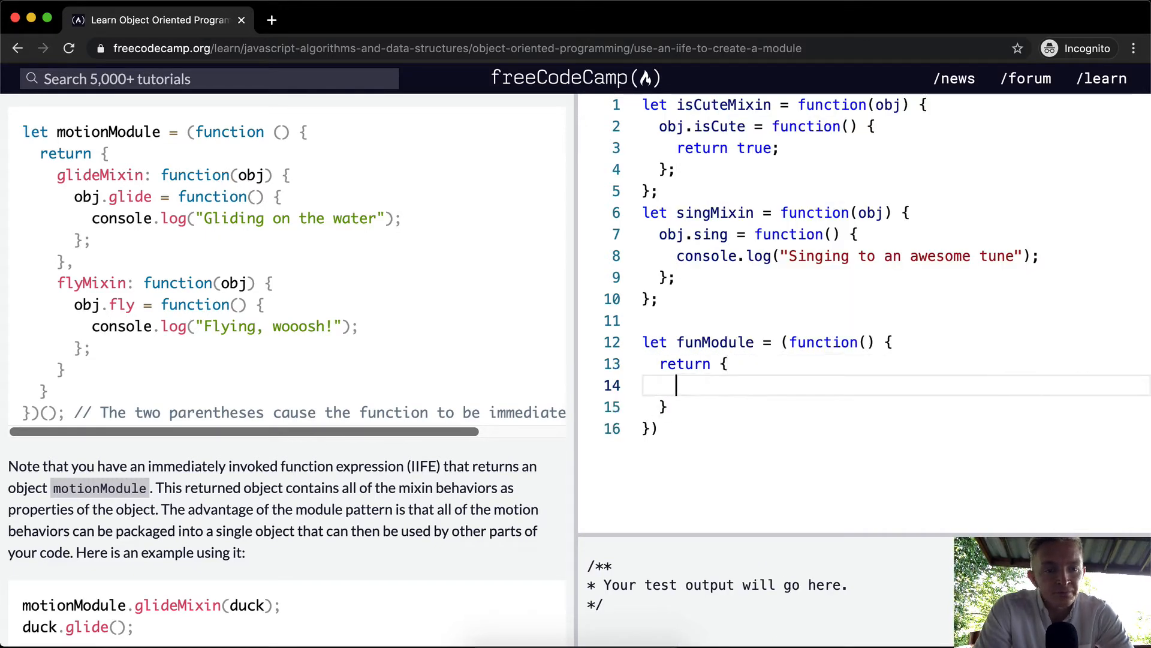
scroll(down, 3)
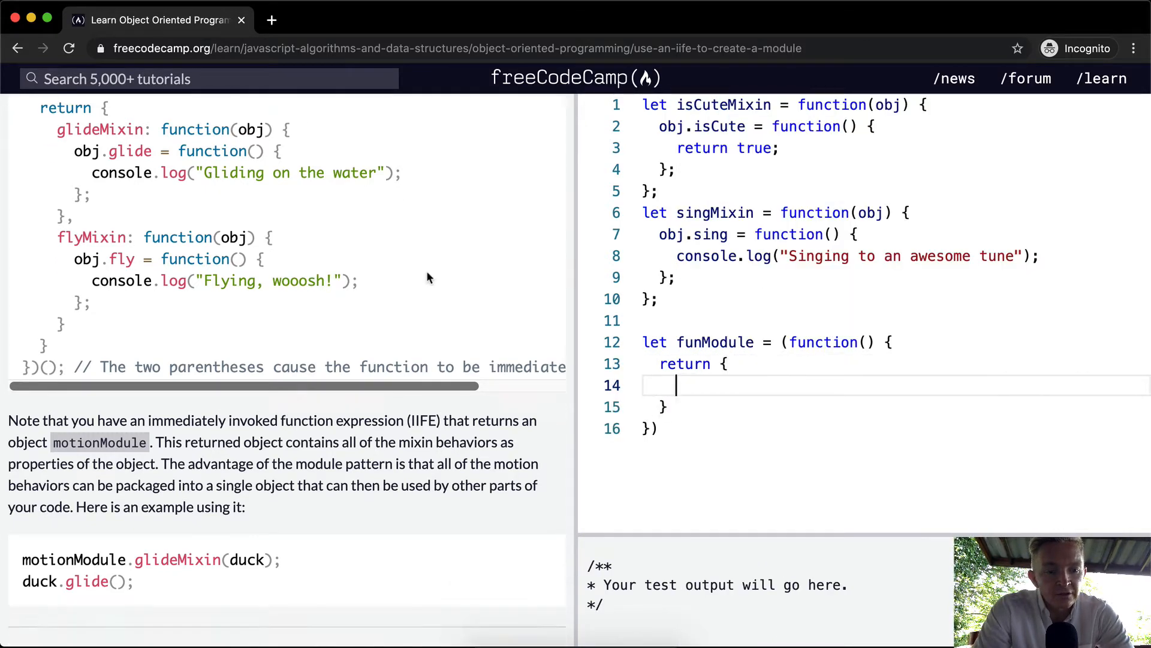
scroll(down, 3)
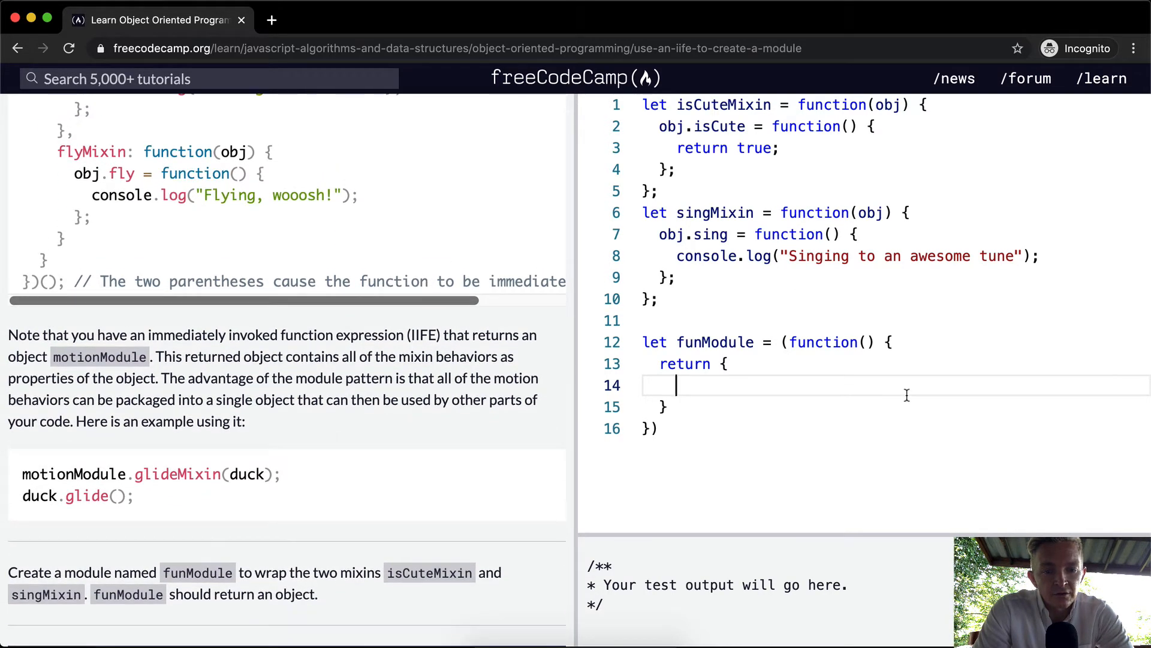
Step: Start isCuteMixin in the returned object, assigning obj.cute a new function
text(isCure:)
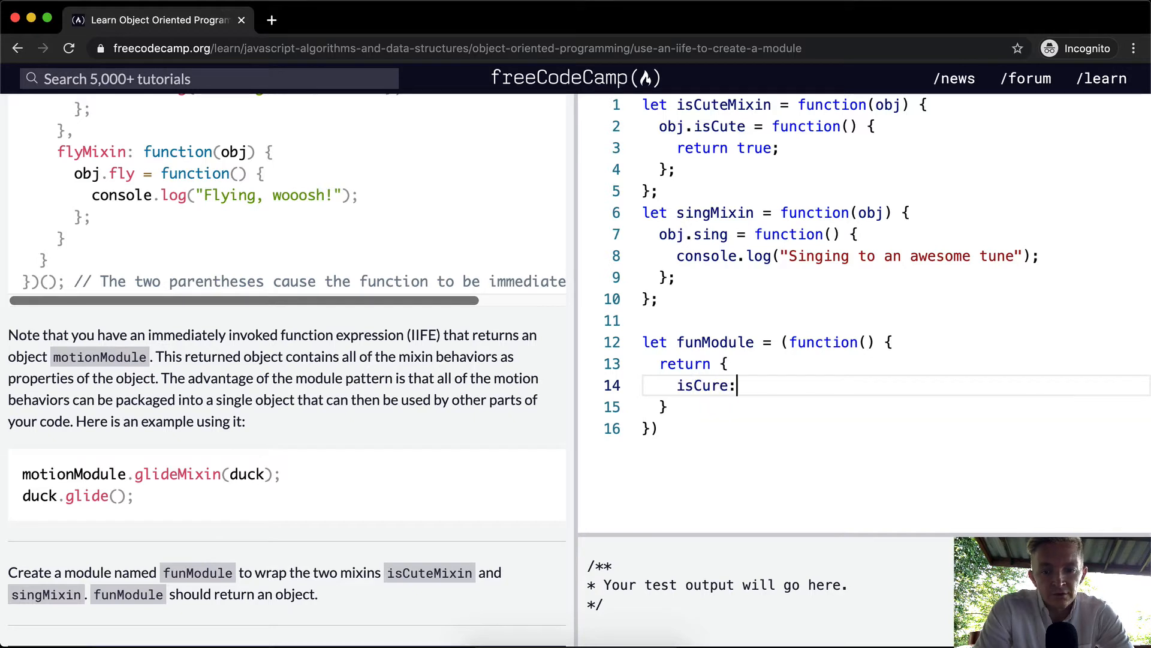
text(function(obj)
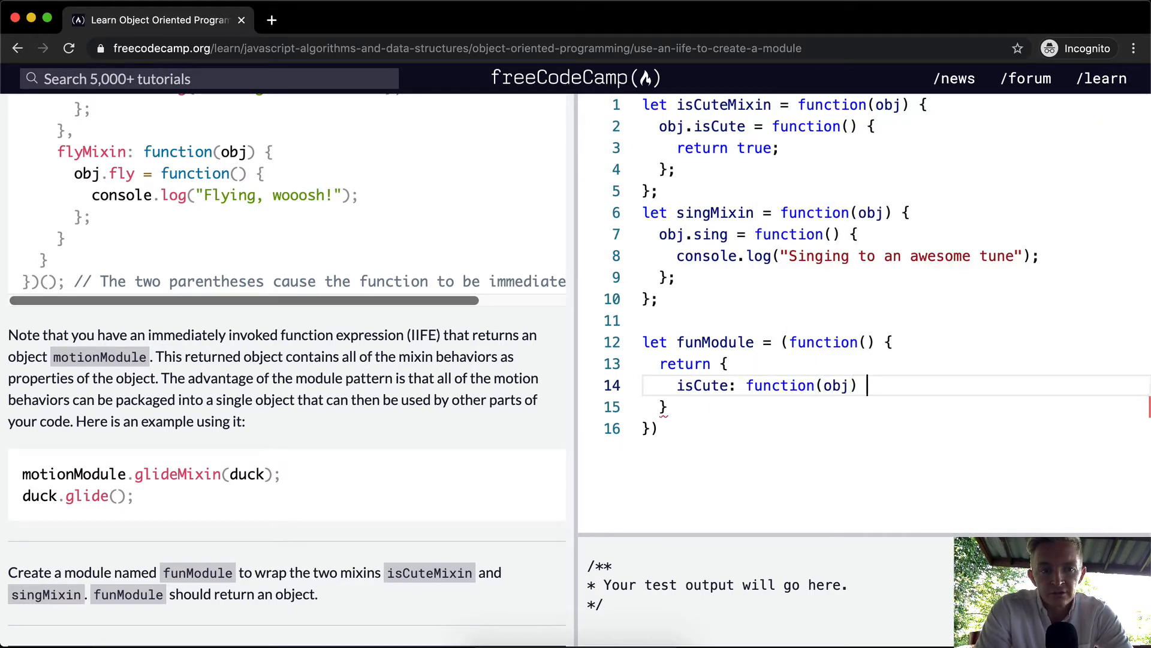
text({)
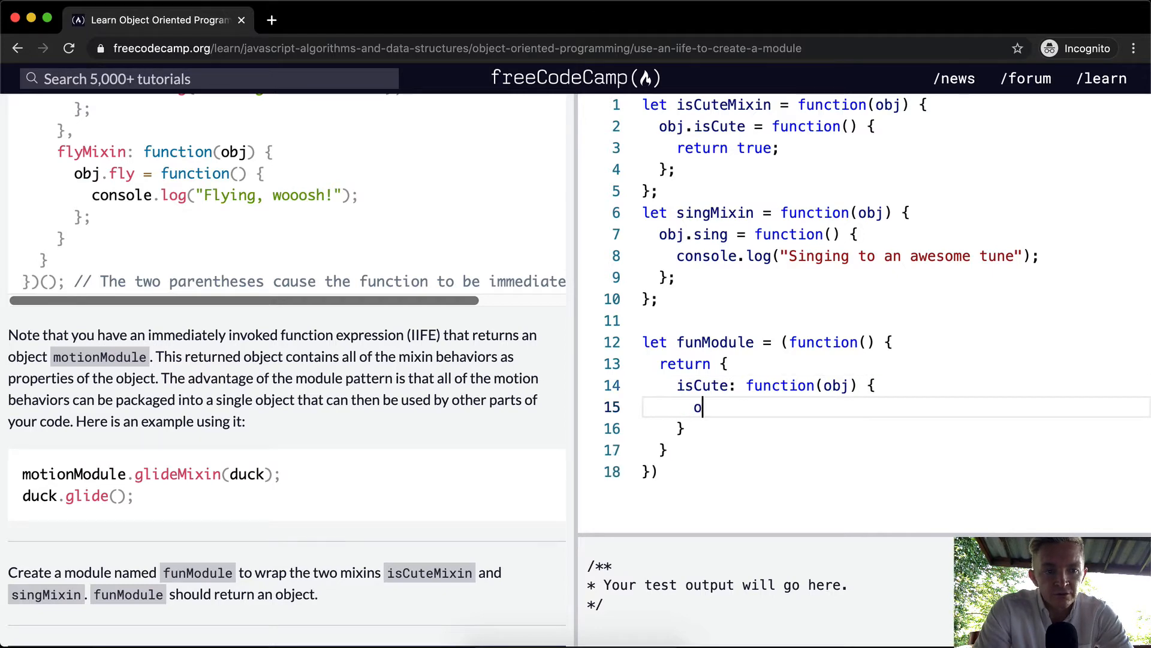
text(bj.)
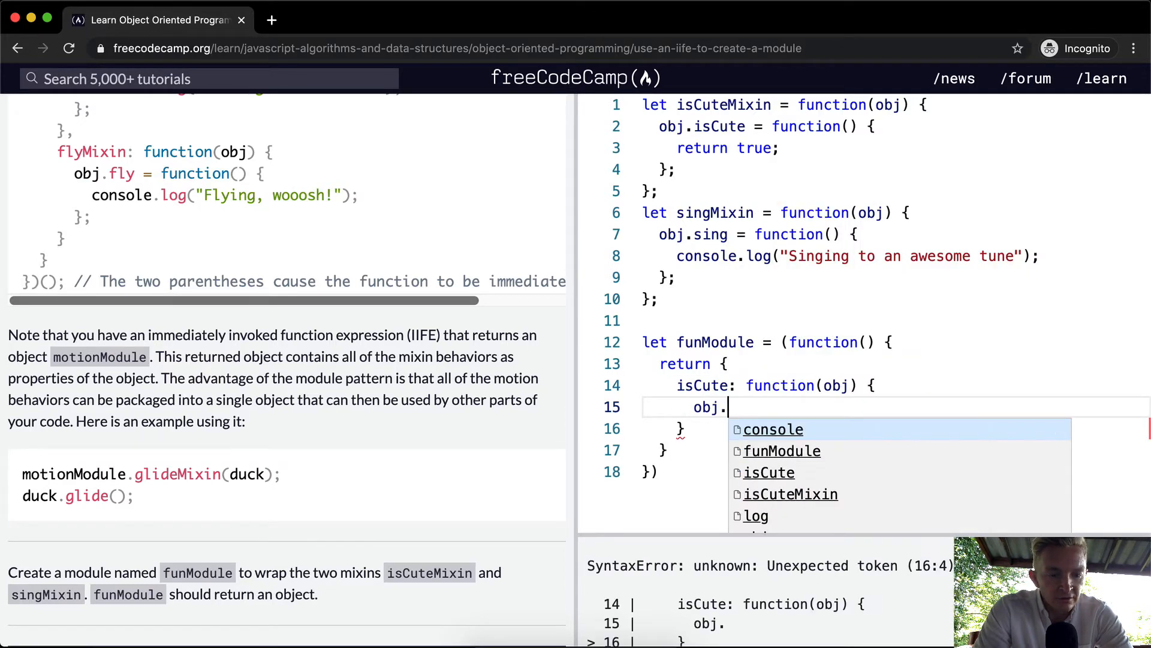
text(cute =)
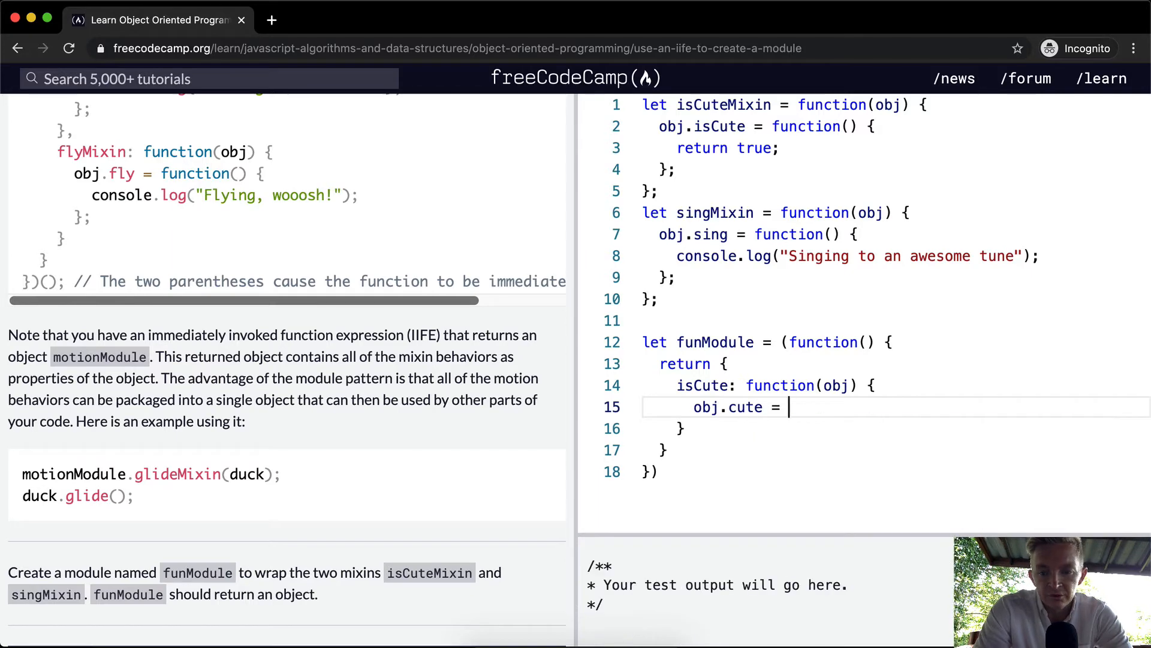
text(function() {)
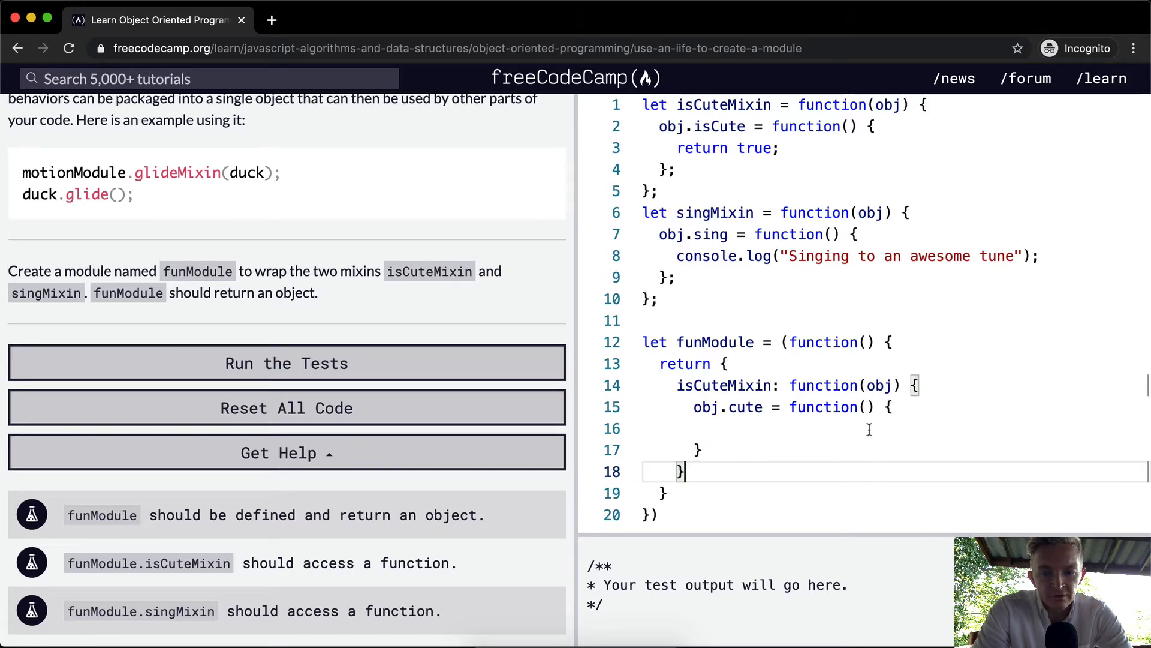
Step: Make the cute method log "Yes I'm cute." and return true
text(console.log(")
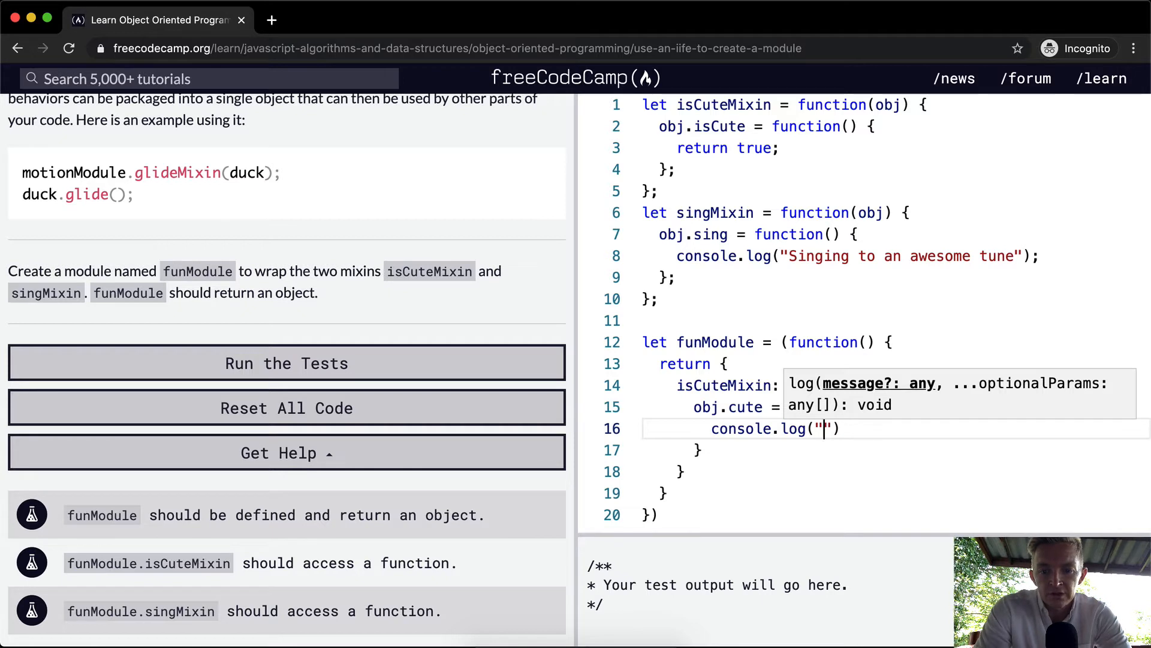
text(Yes)
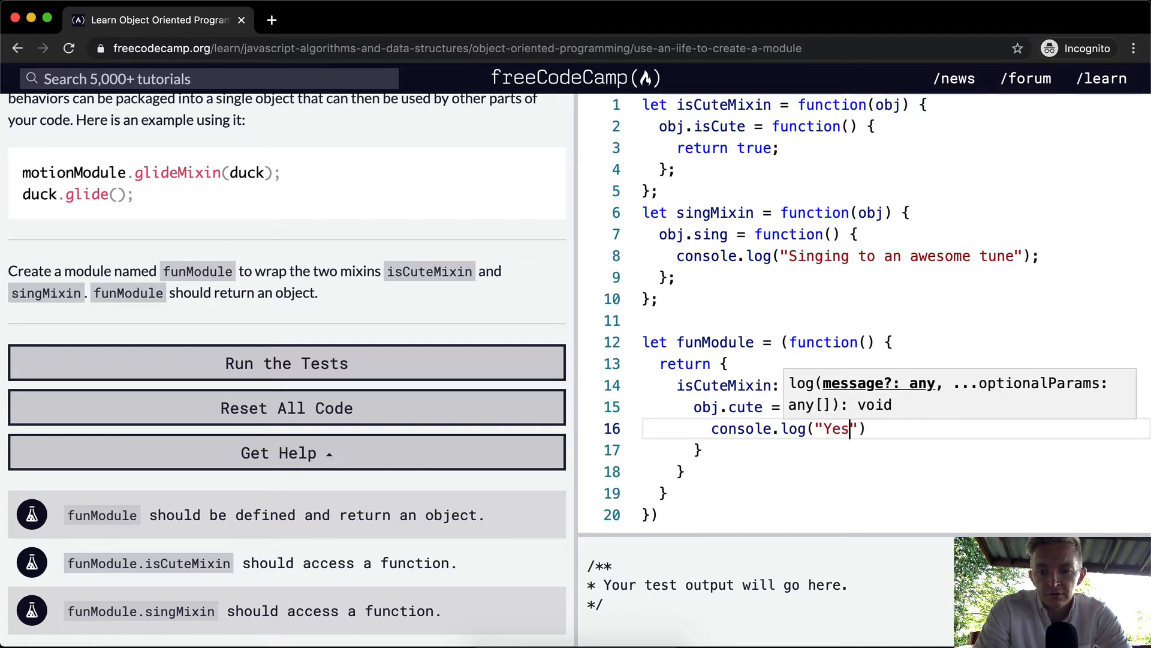
text(" ")
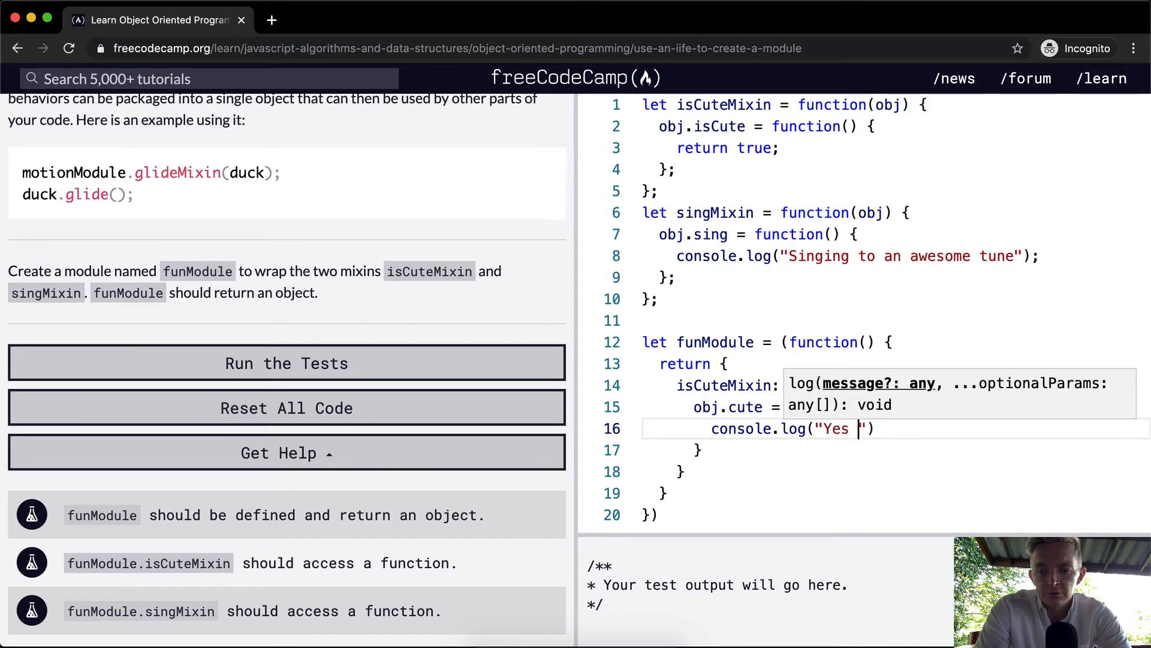
text(I'm cute.)
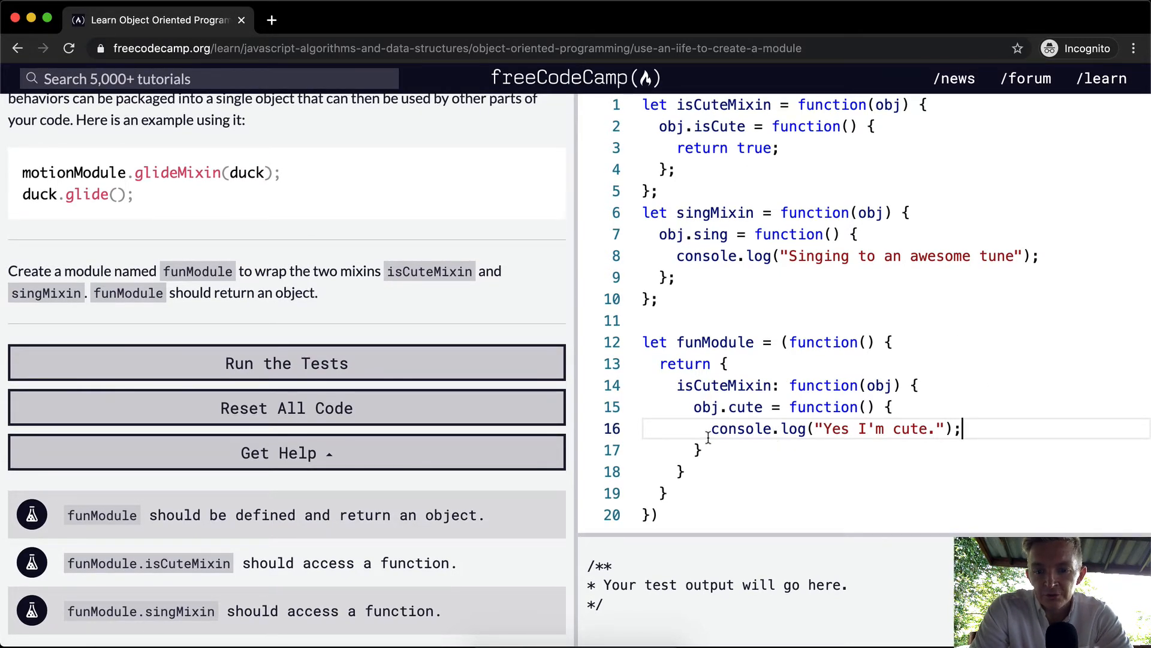
key(enter)
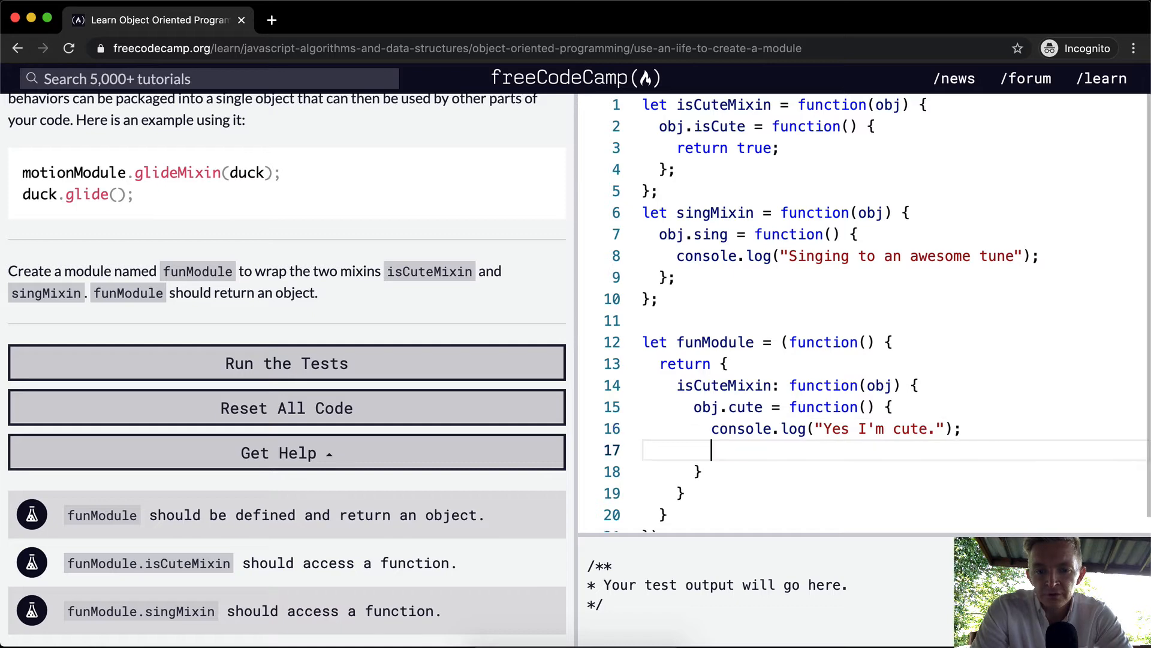
text(return t)
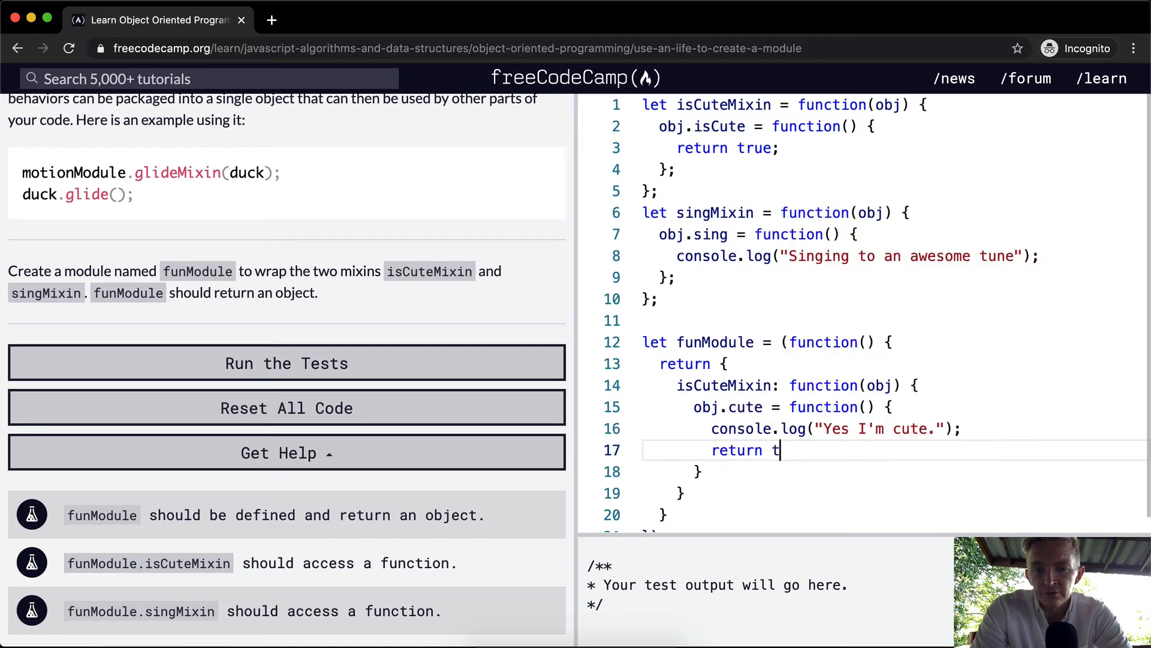
text(rue;)
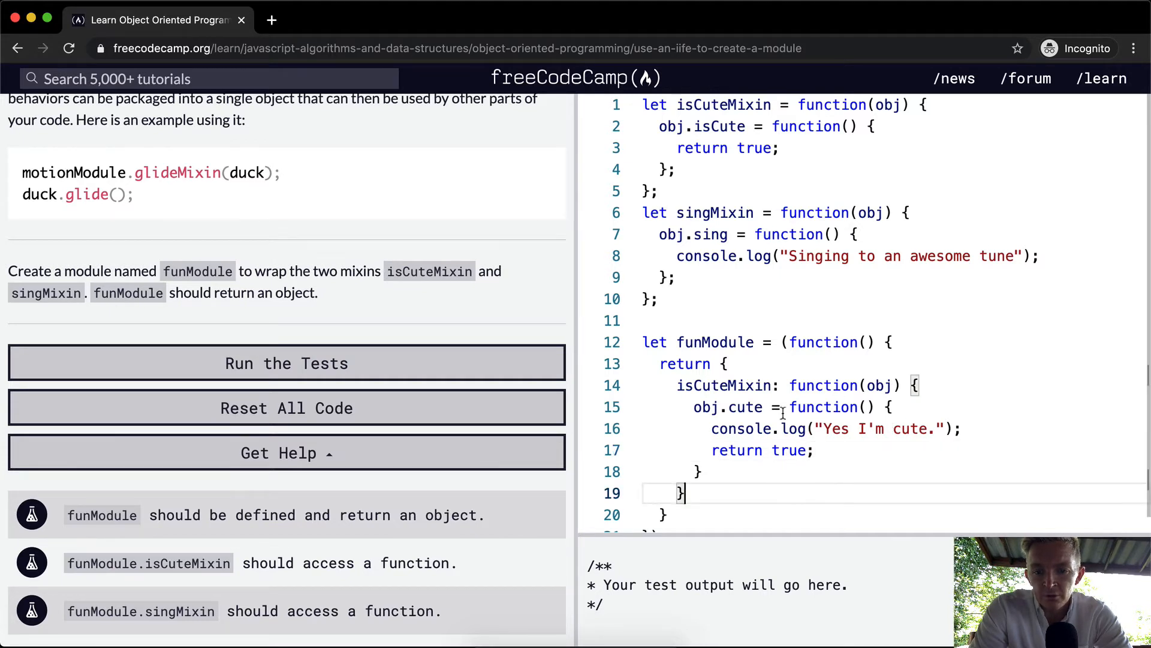
mouse_move(698, 364)
text(,)
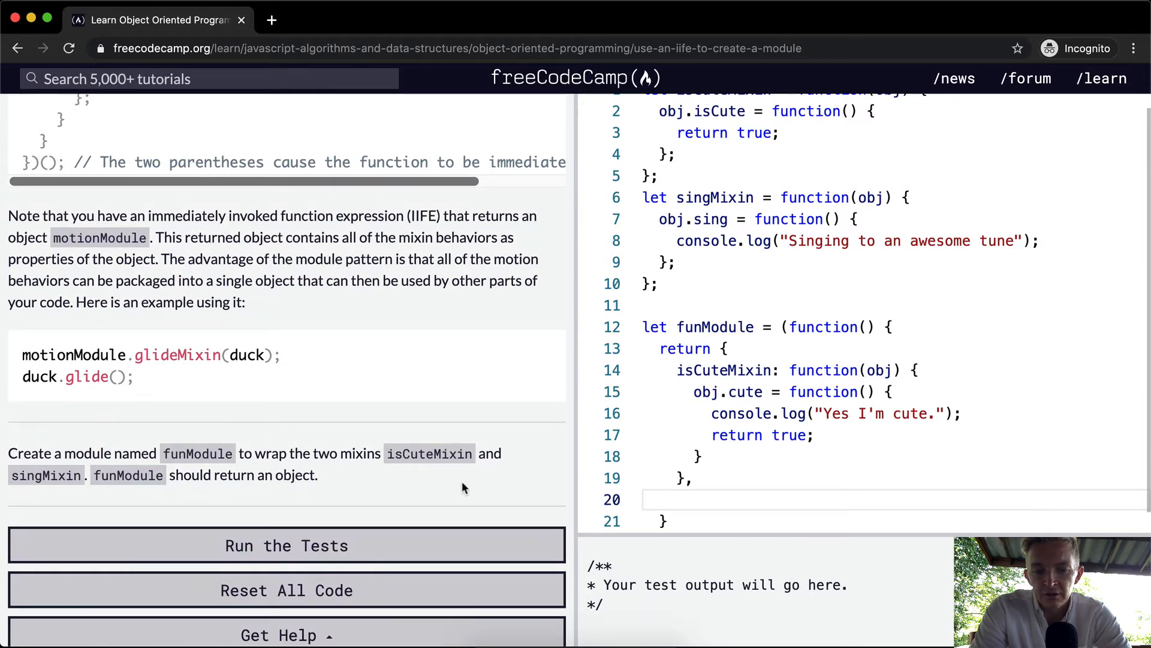
Step: Add singMixin: function(obj) assigning obj.sing a function to funModule's returned object
text(singM)
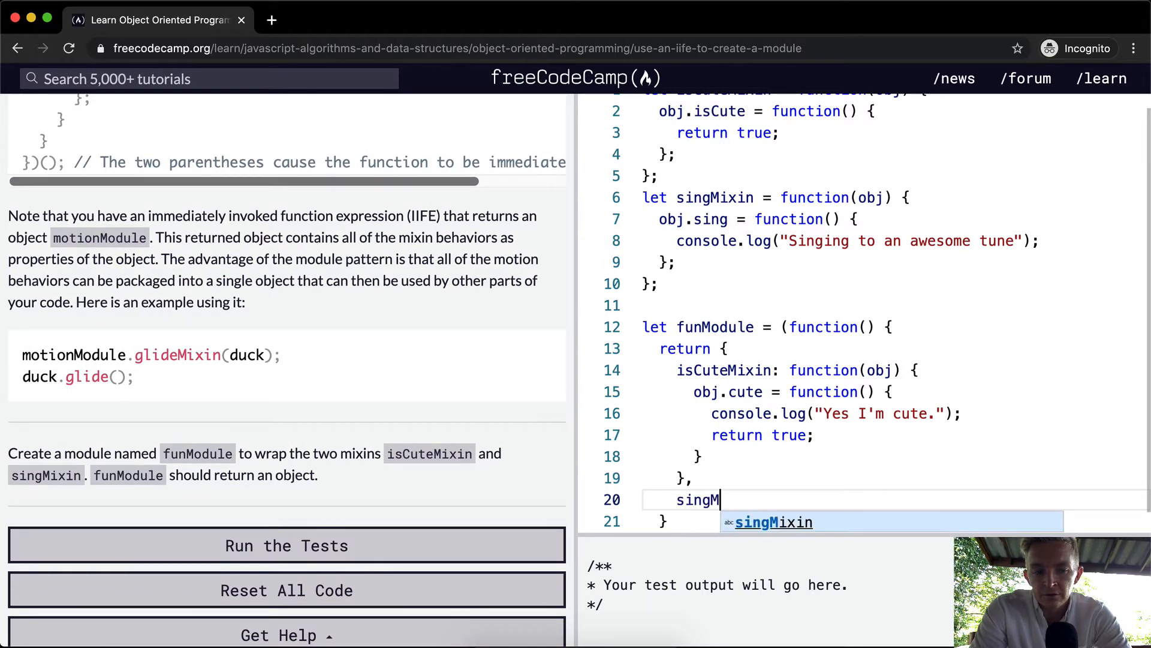
text(ixin)
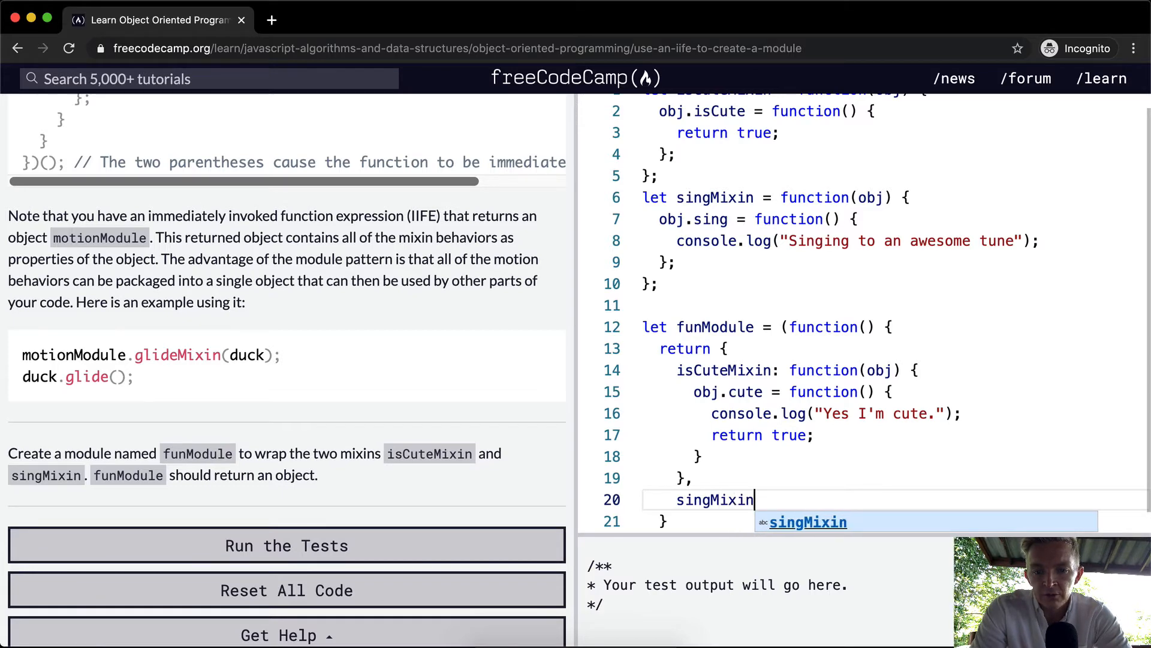
text(: function())
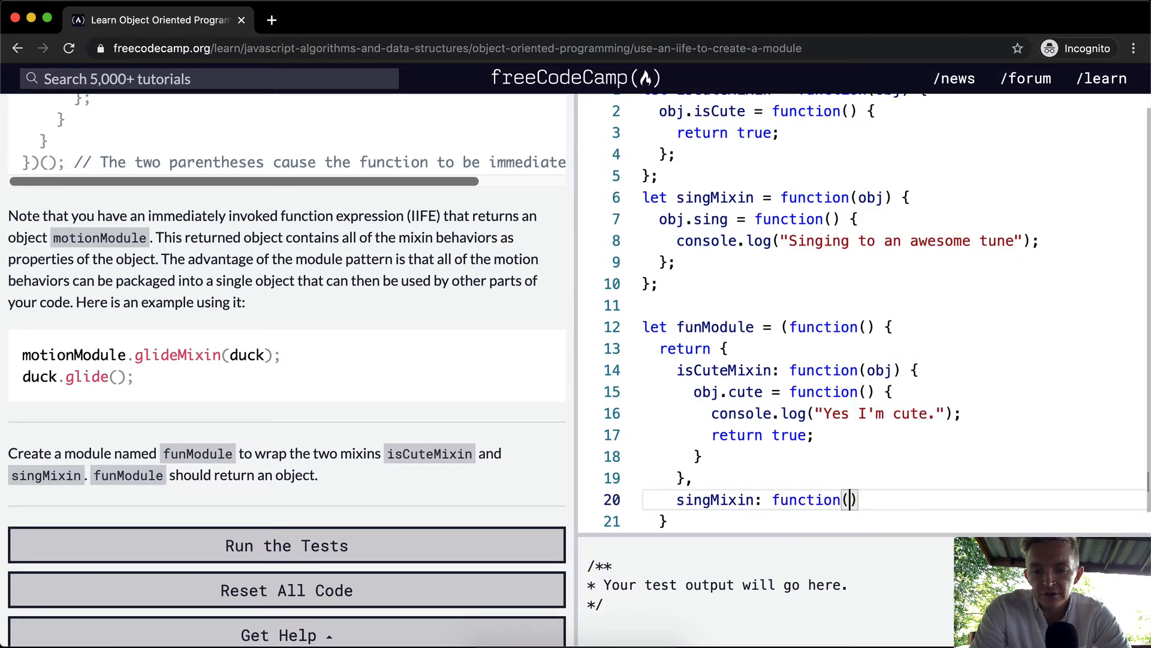
text(obj)
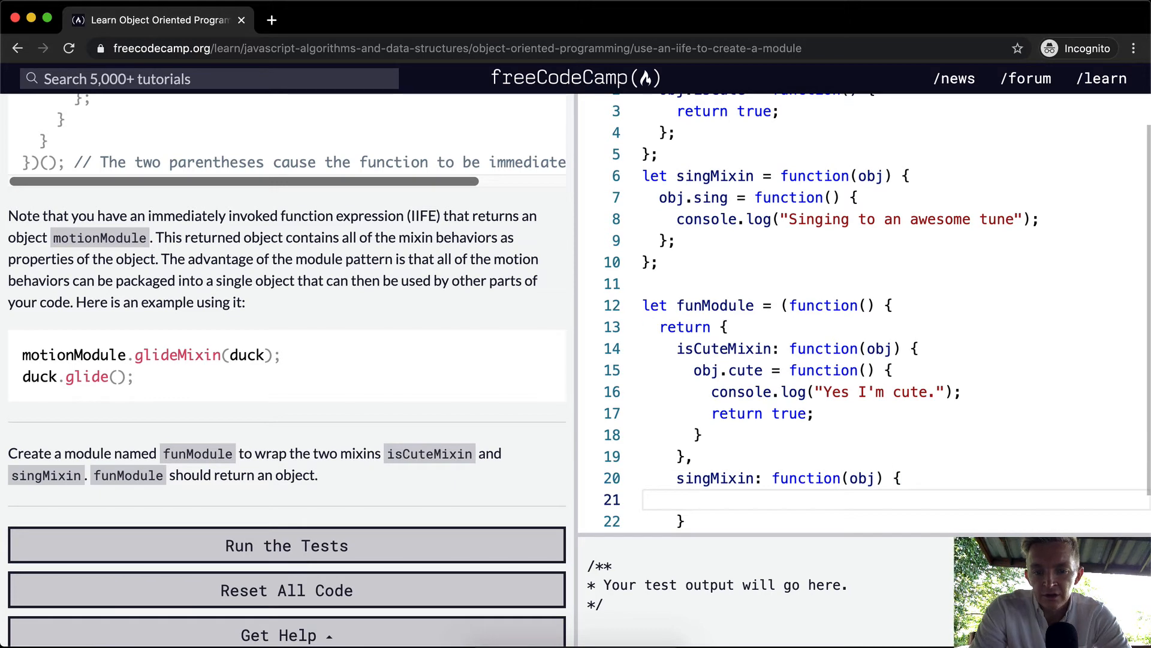
text(obj.)
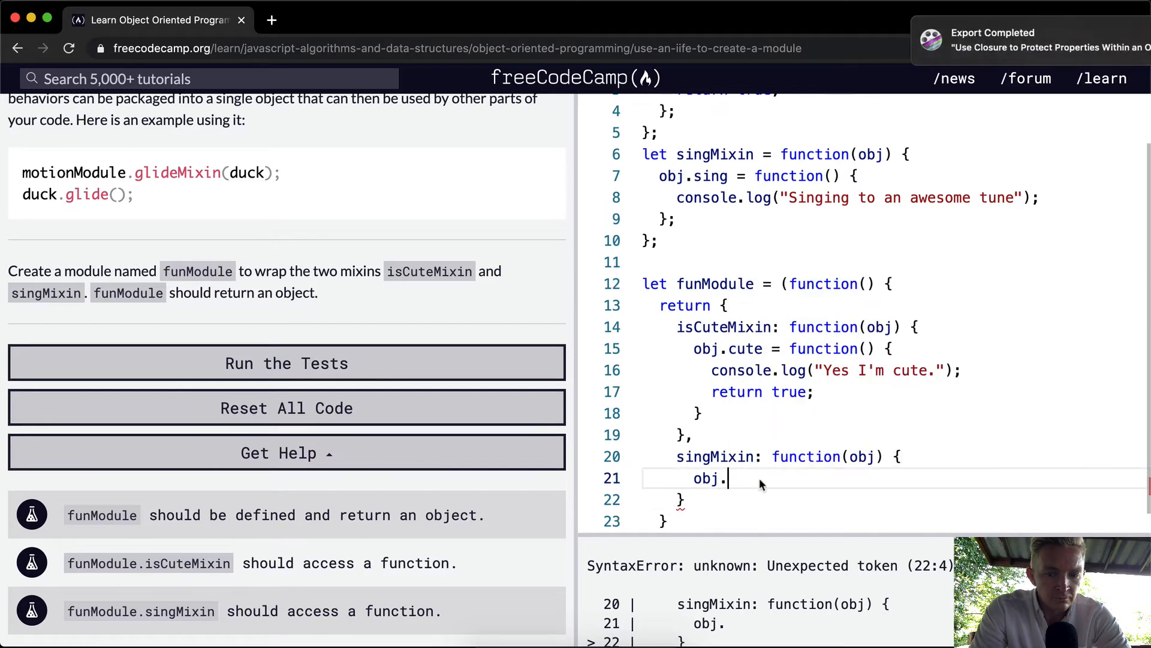
text(sing =)
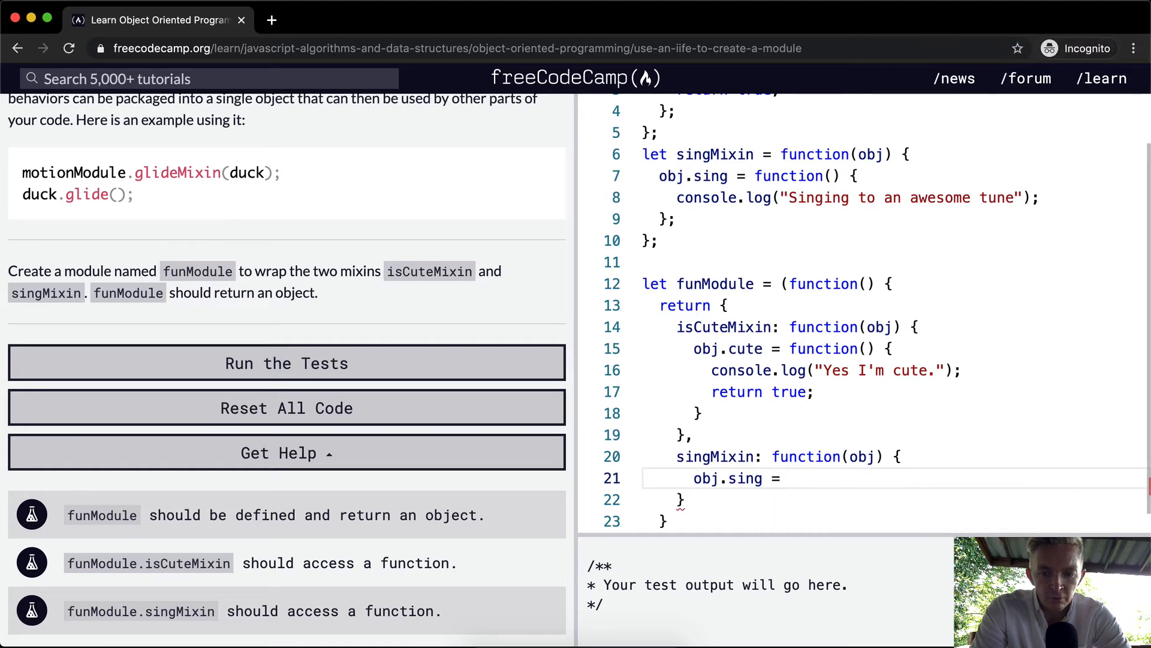
text(function)
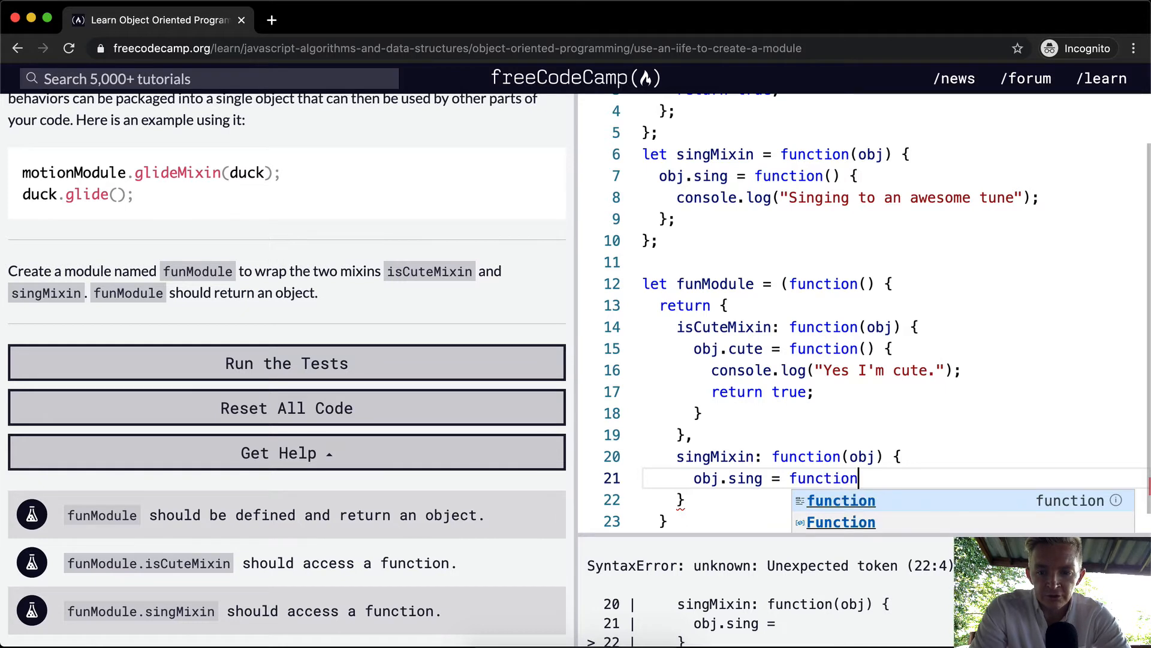
key(Enter)
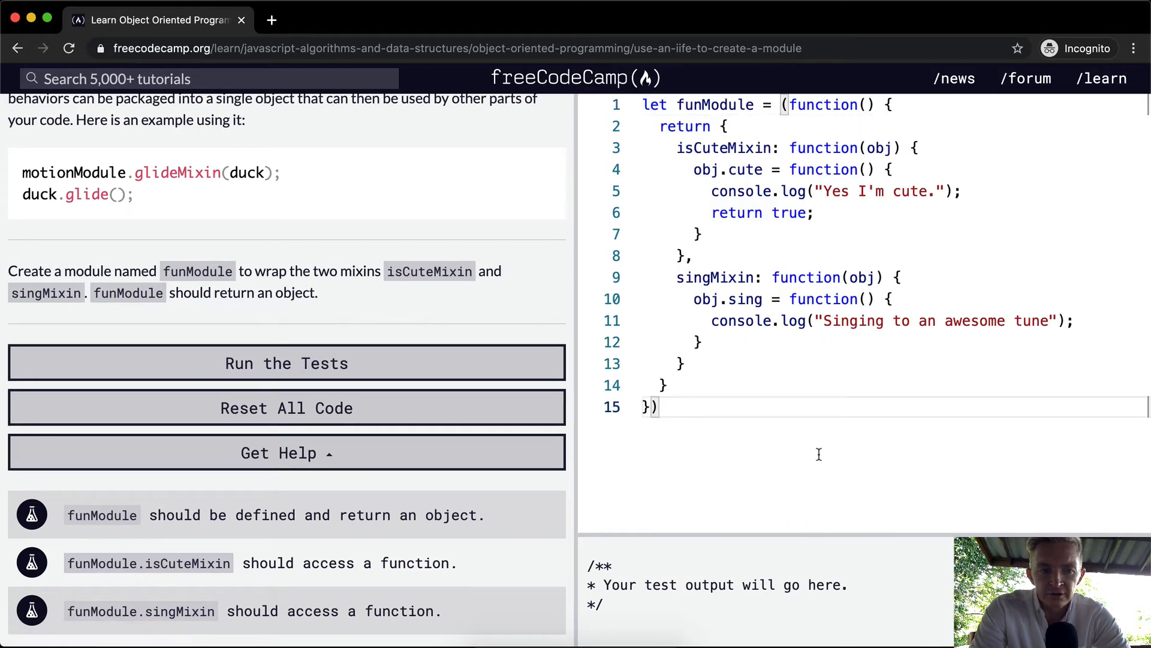
key(Enter)
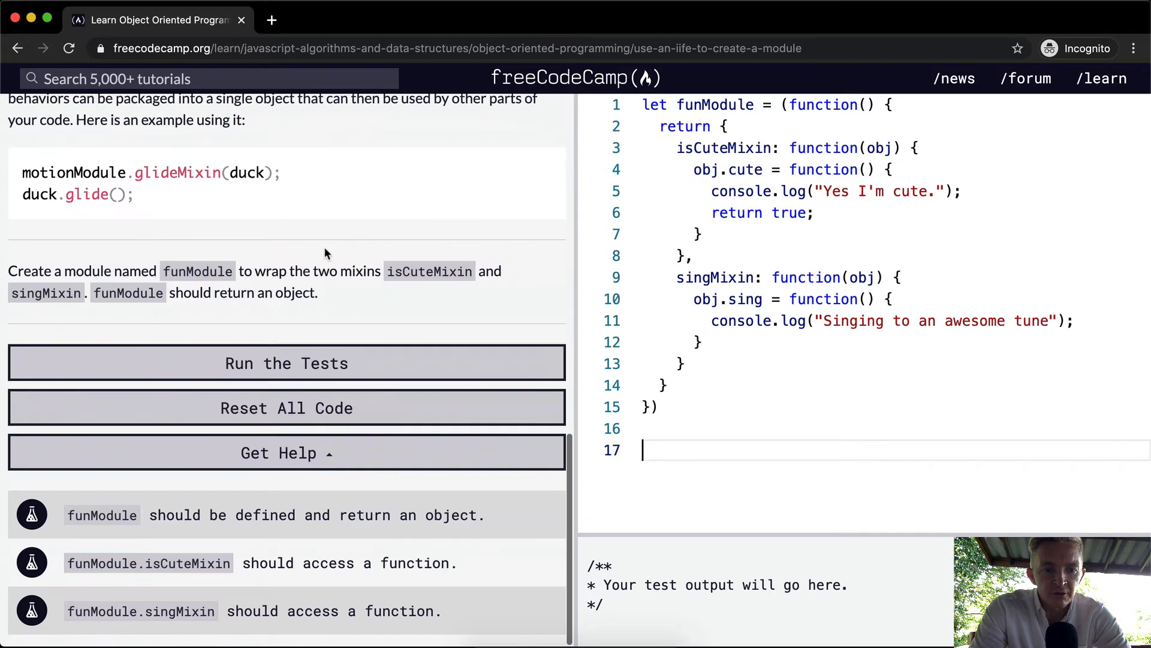
Step: Run the challenge tests against the uninvoked funModule; all three fail
click(286, 363)
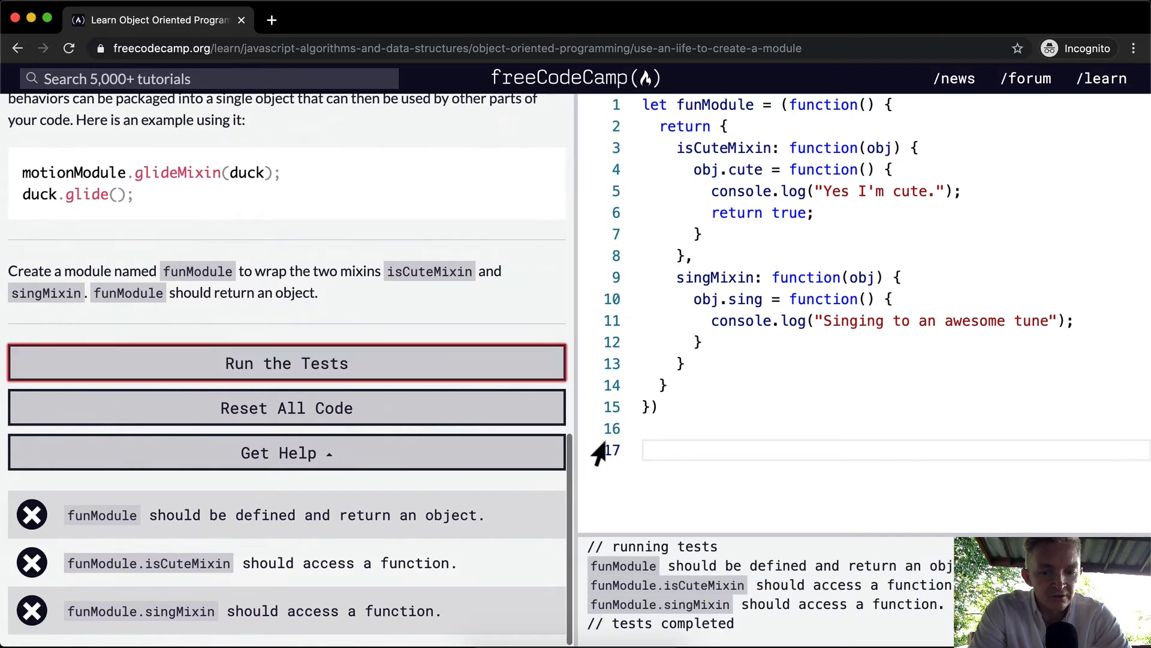
mouse_move(258, 521)
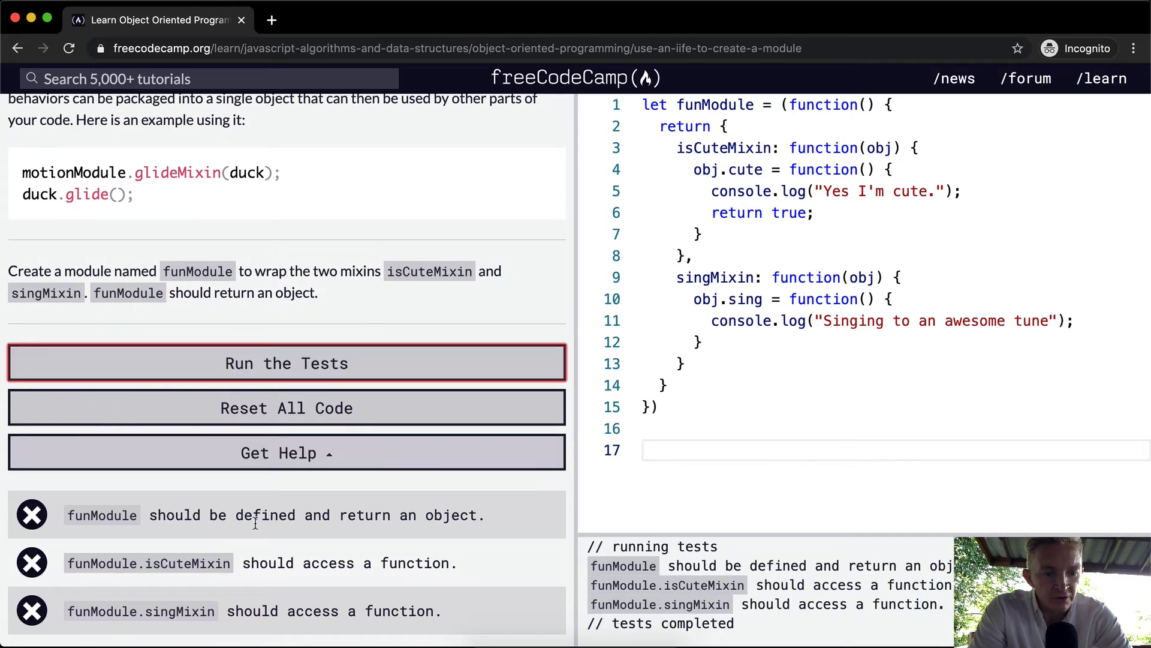
mouse_move(439, 520)
text(;)
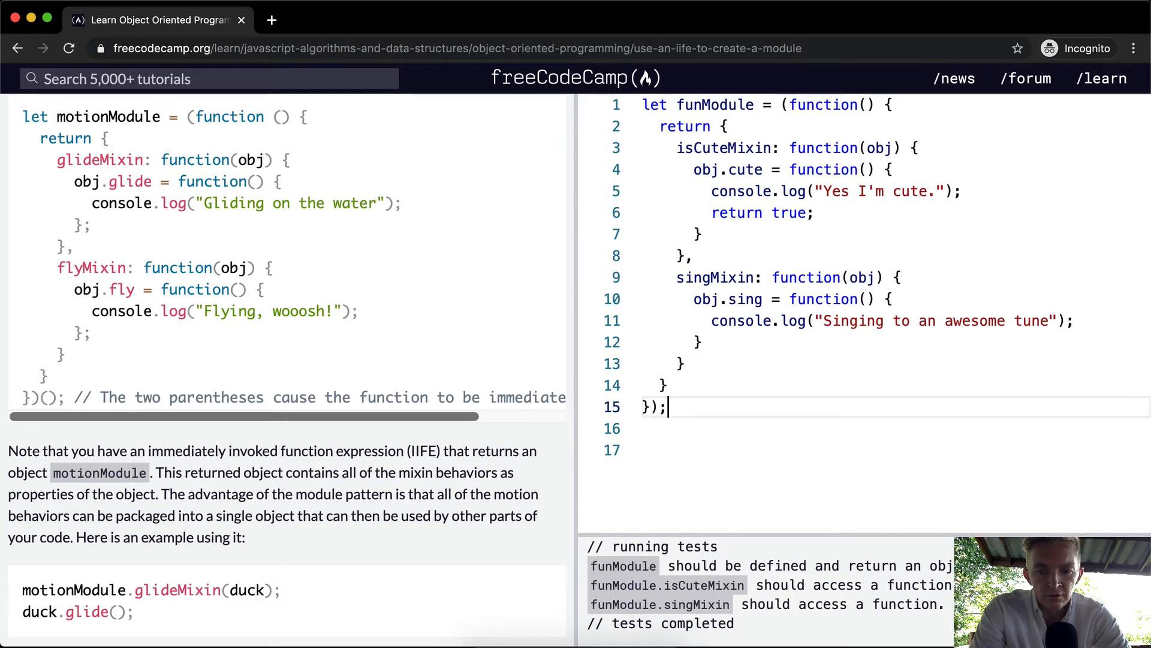
Step: Add console.log(typeof funModule) and invoke the module immediately with ();
key(Backspace)
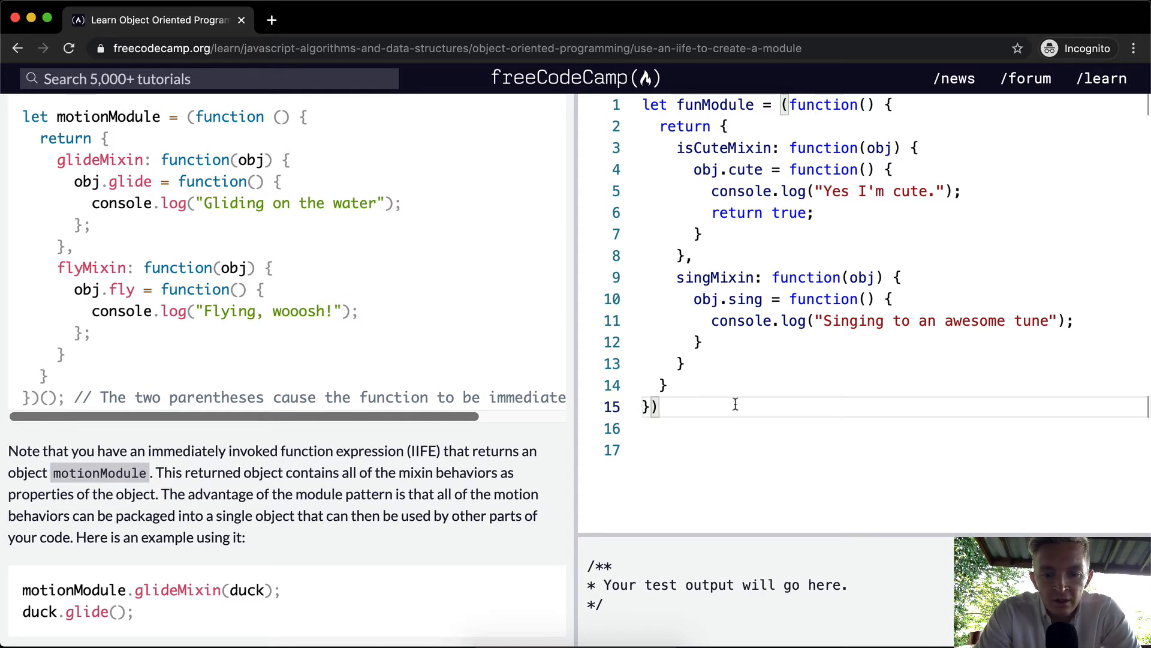
text(t)
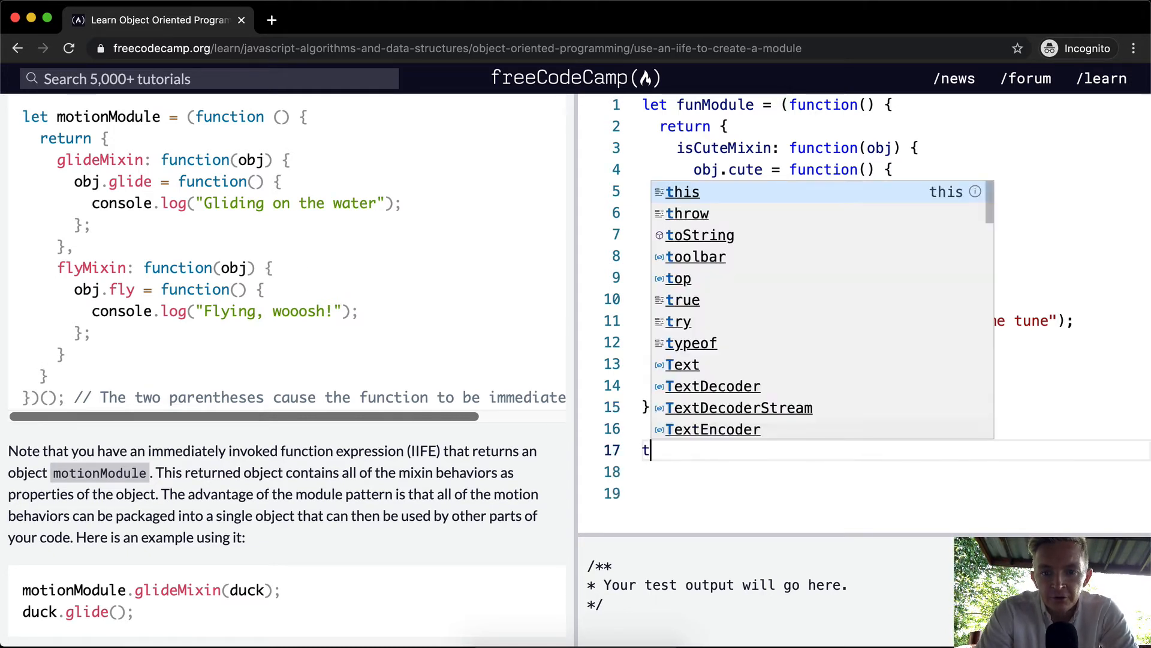
text(ypeof funModule)
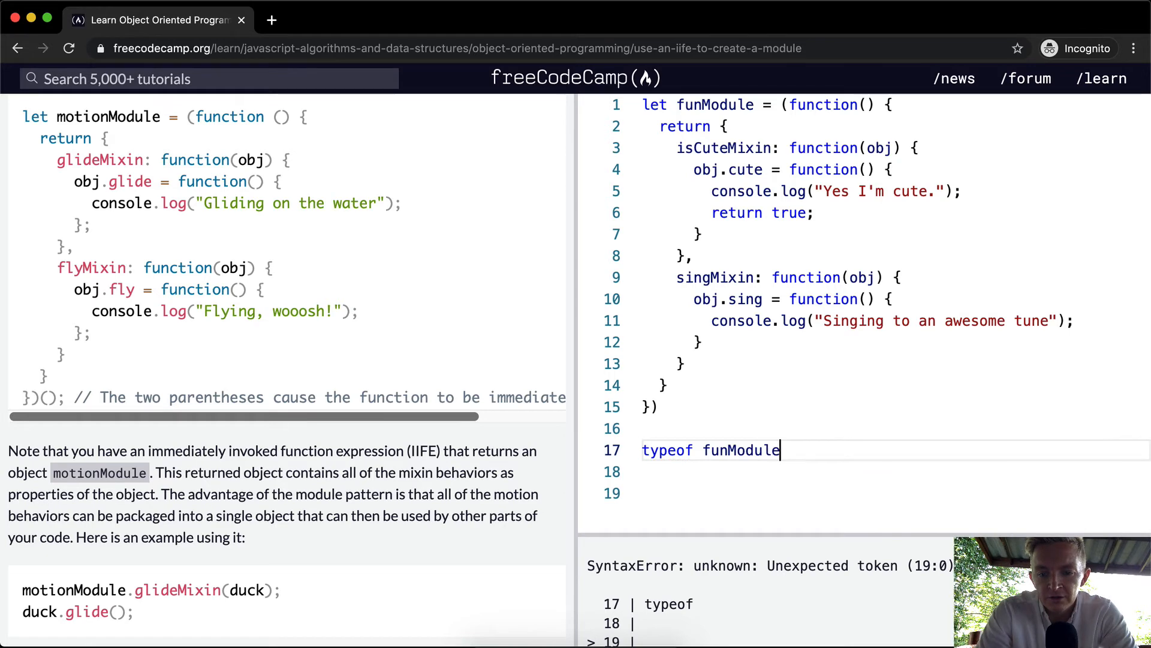
text(console.log()
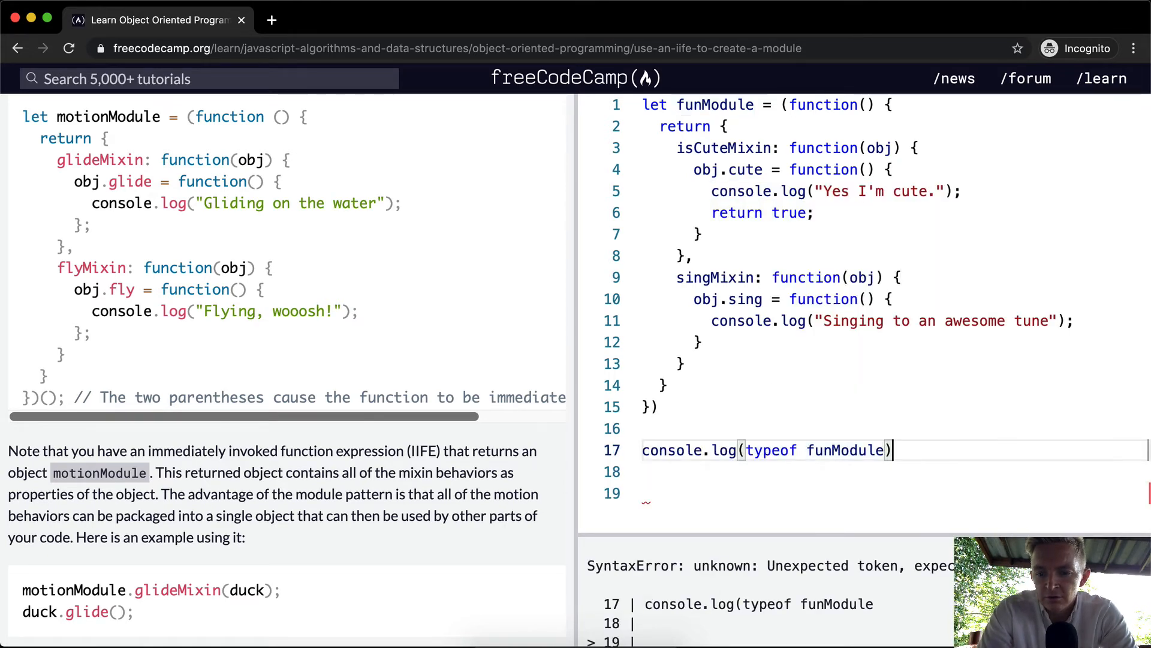
text(;)
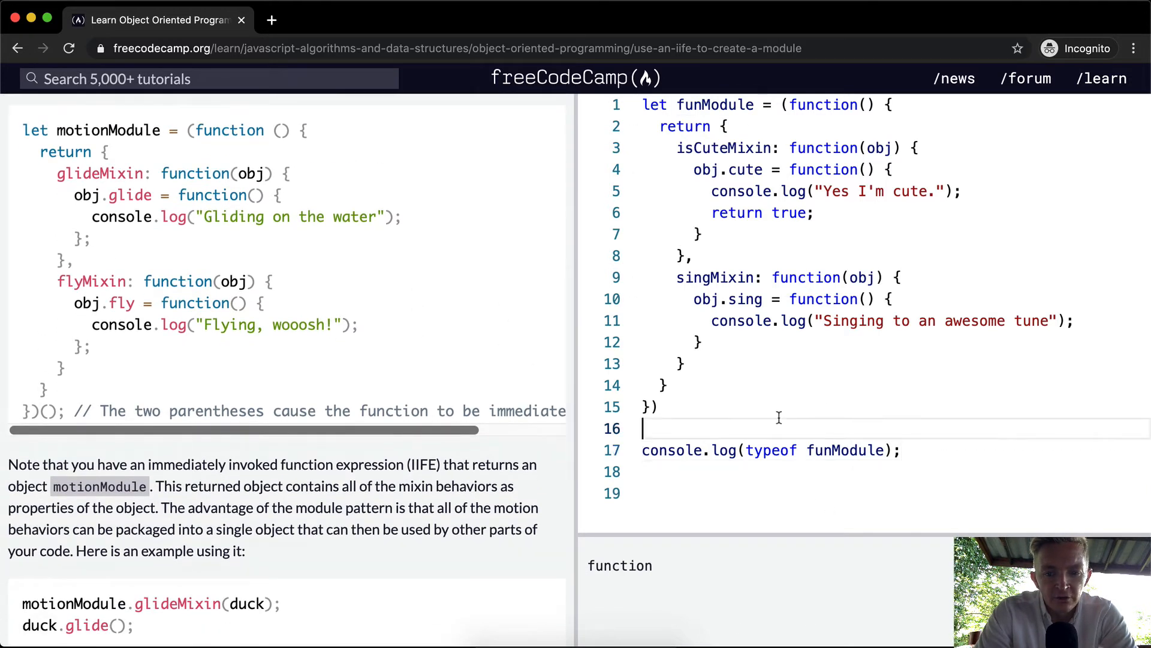
text(())
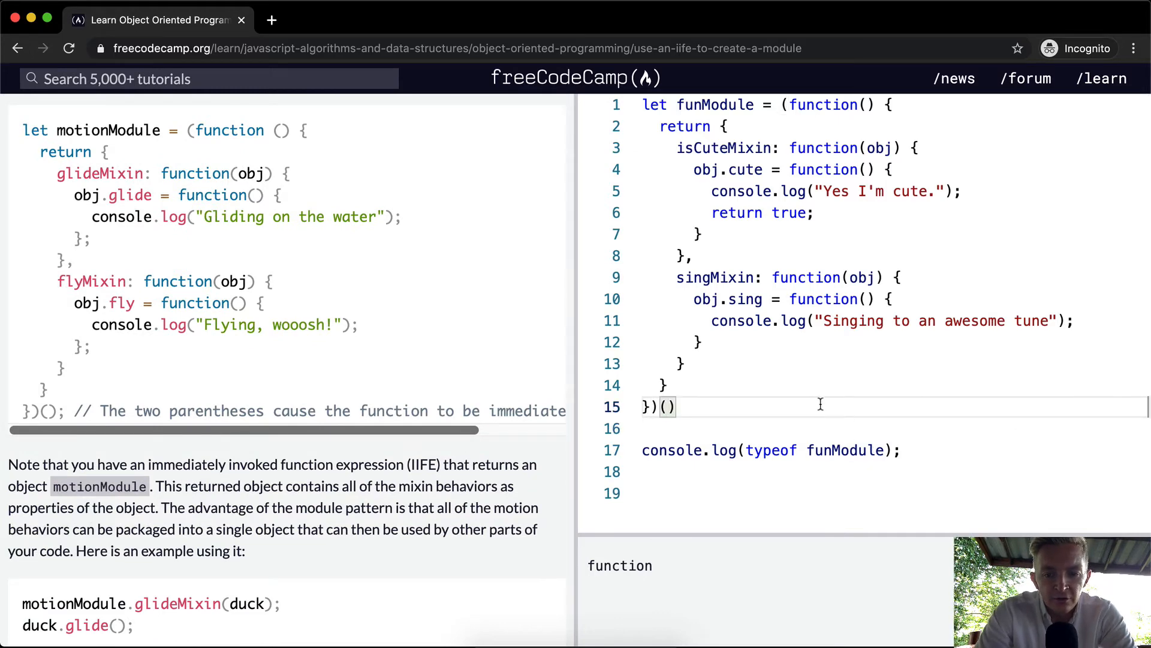
text(;)
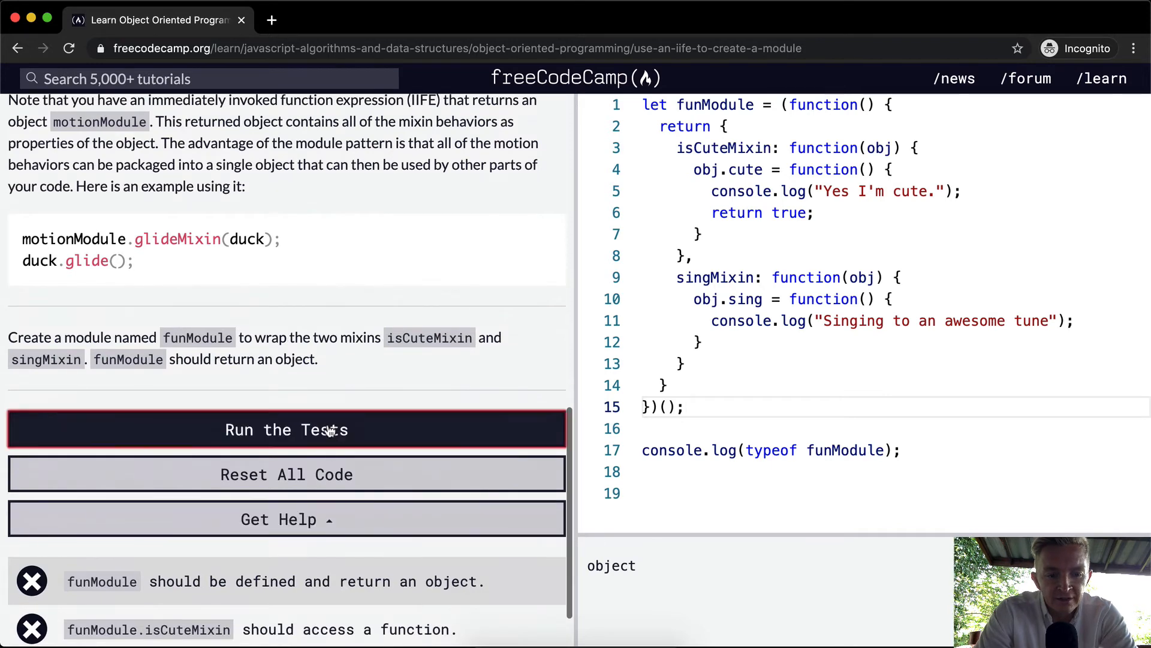
Step: Rerun the tests until all pass, then close the Checkmate completion dialog
click(287, 430)
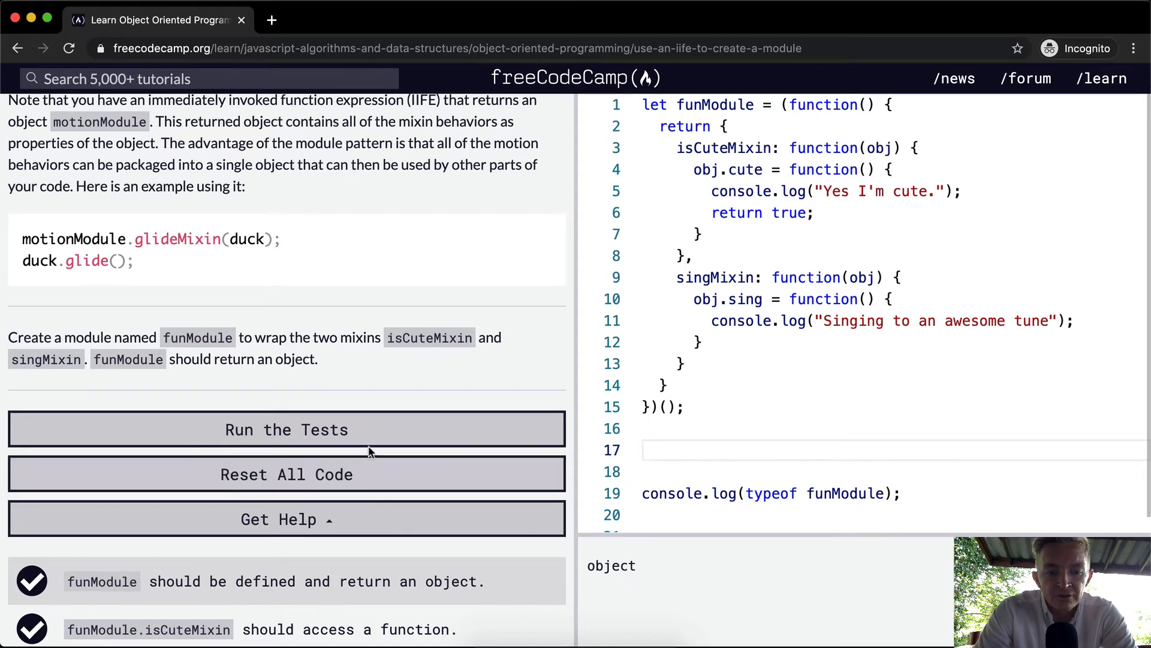
click(287, 430)
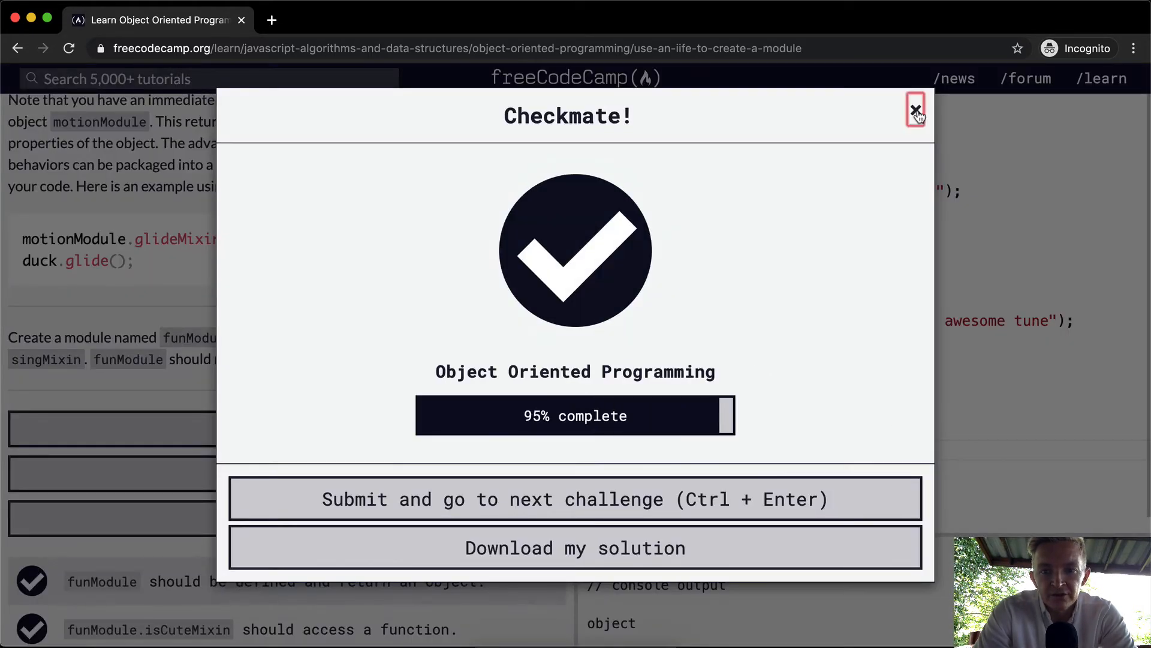
click(916, 115)
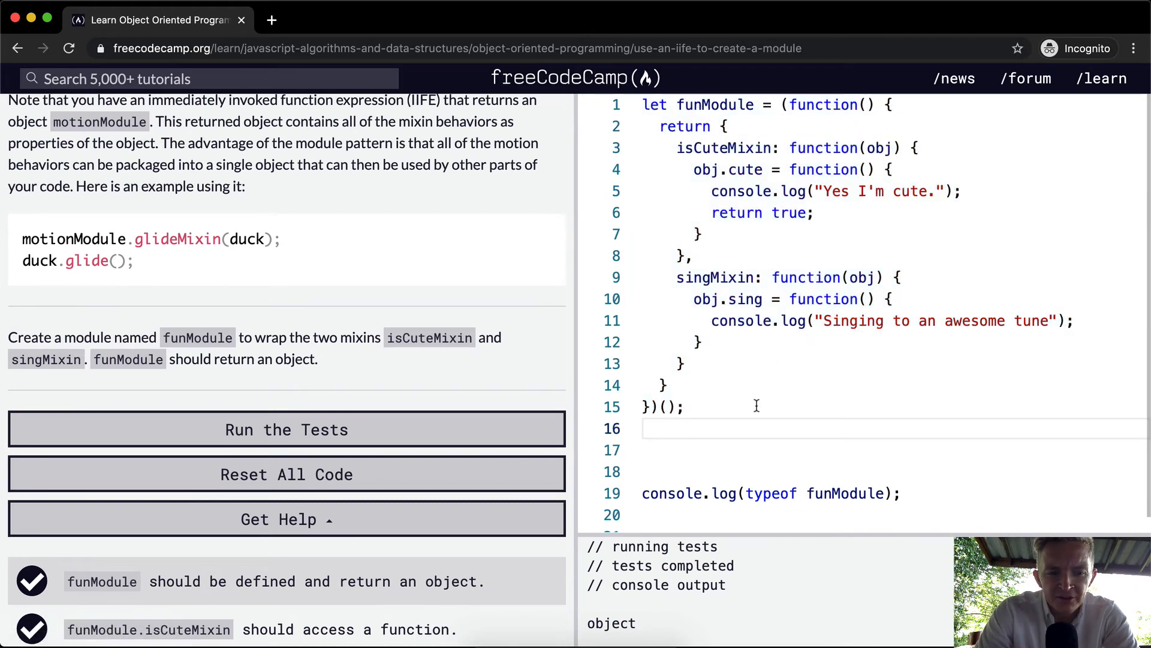
mouse_move(329, 274)
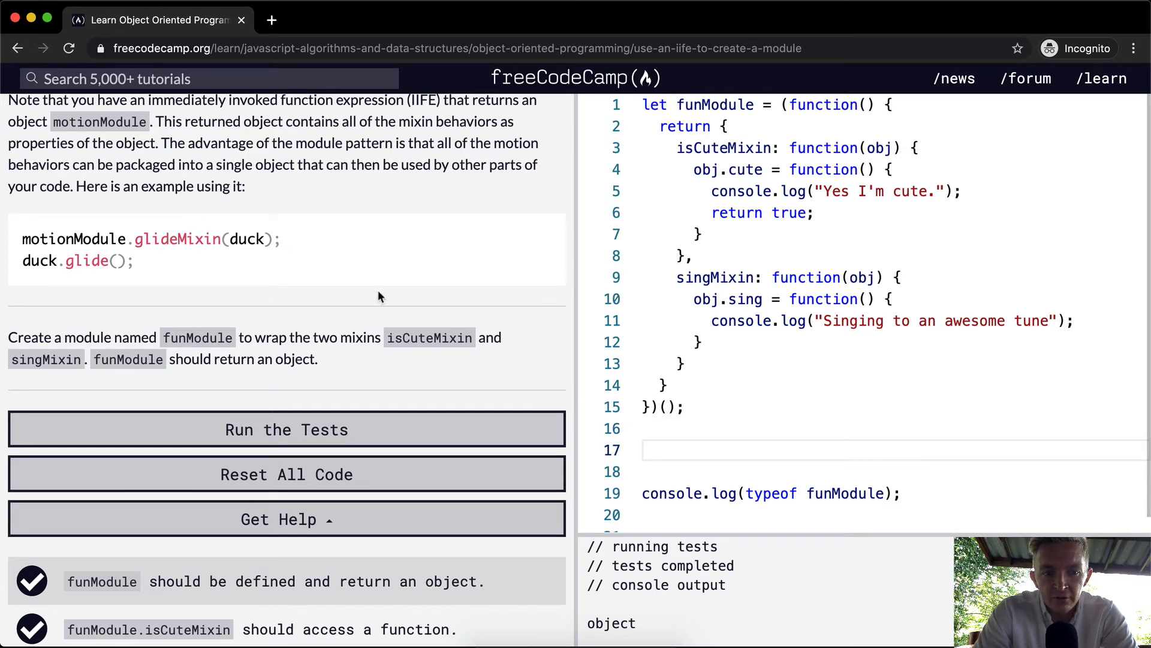
mouse_move(425, 382)
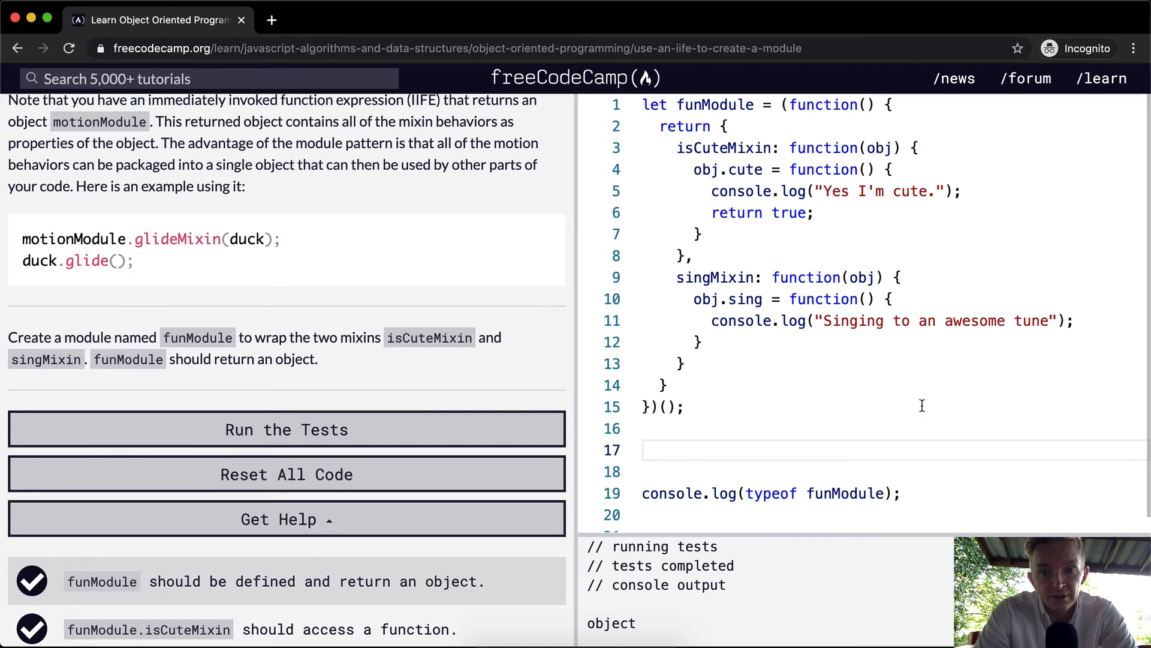
Step: Write a Bird(name) constructor that sets this.name = name
text(function)
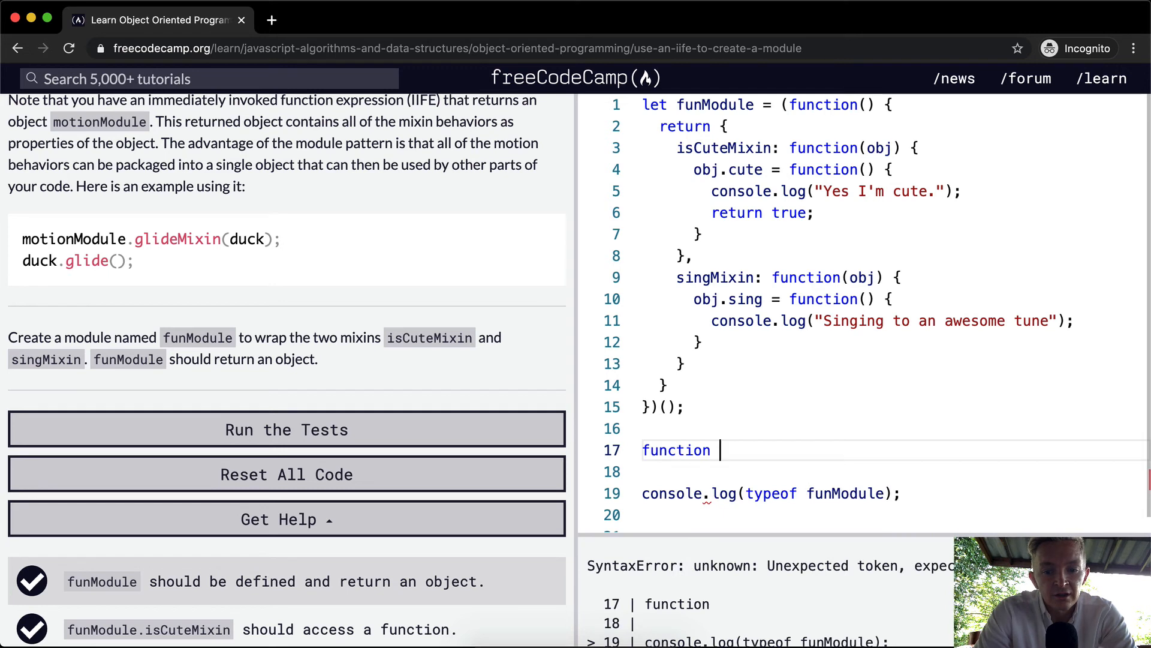
text(Bird() {)
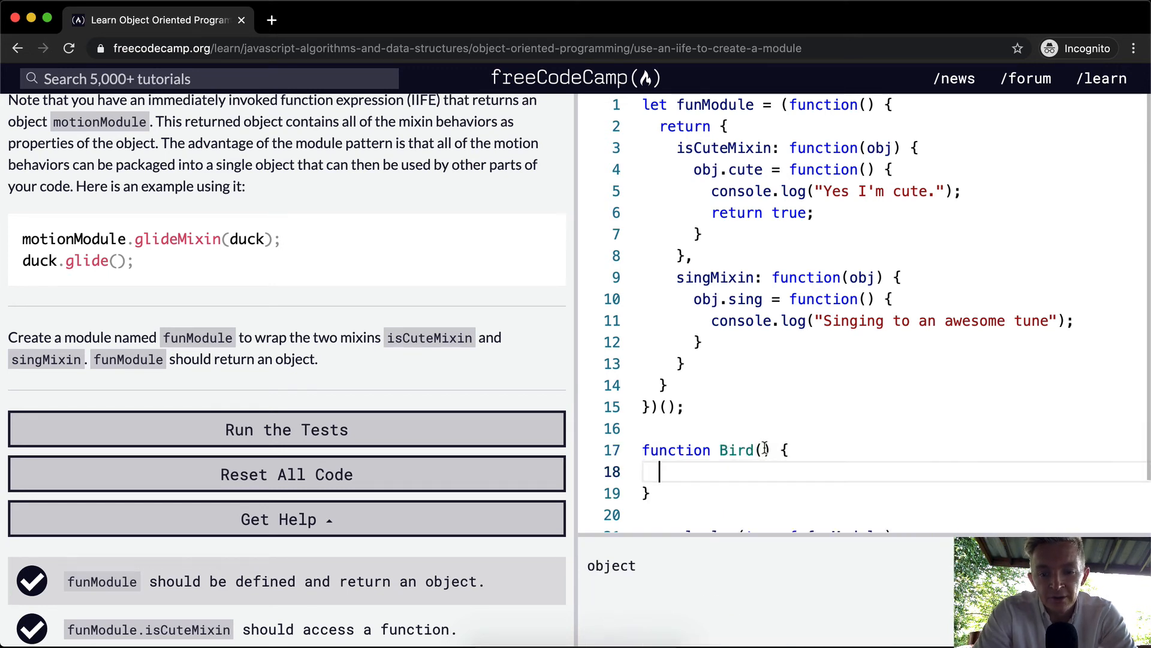
text(name)
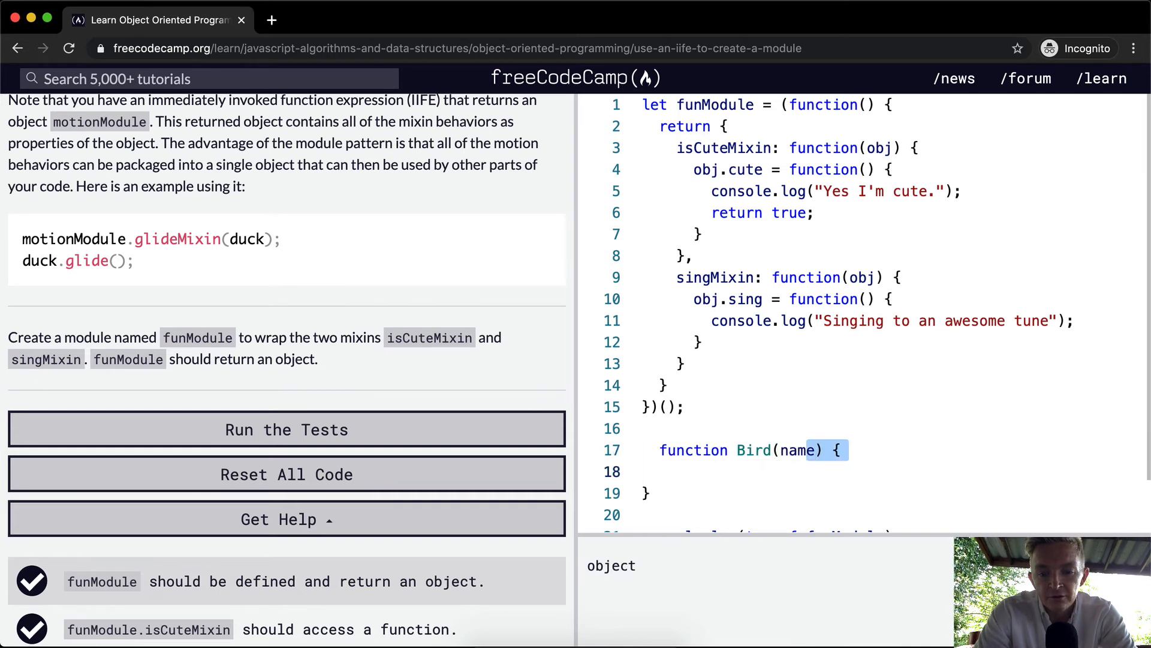
text(this.name =)
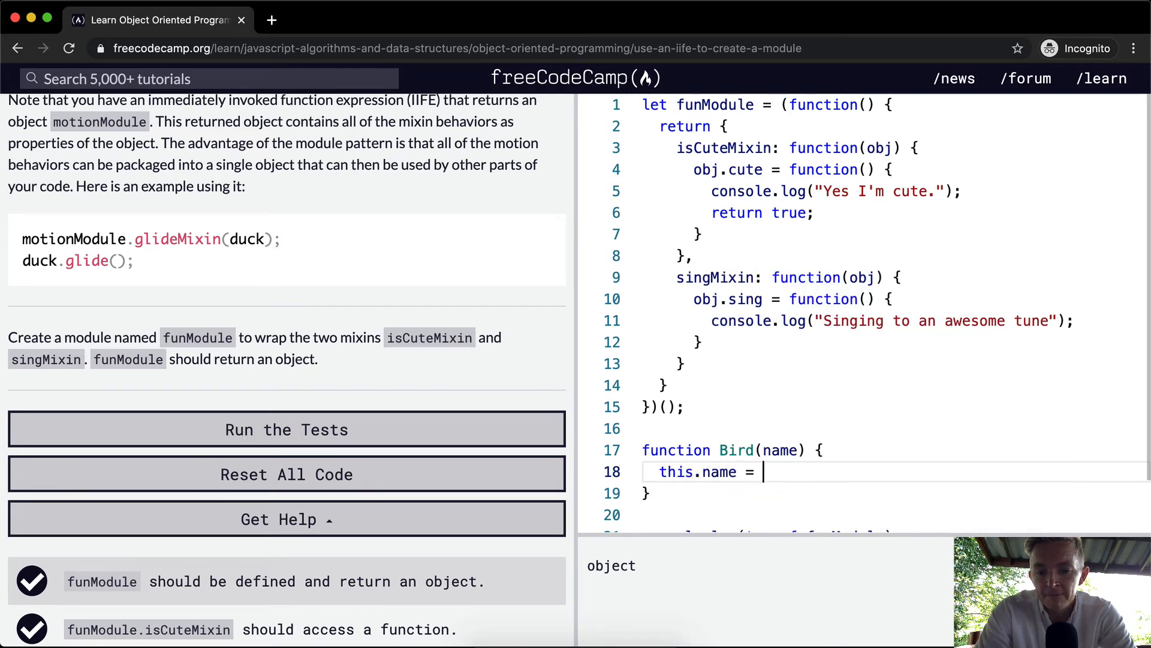
text(name;)
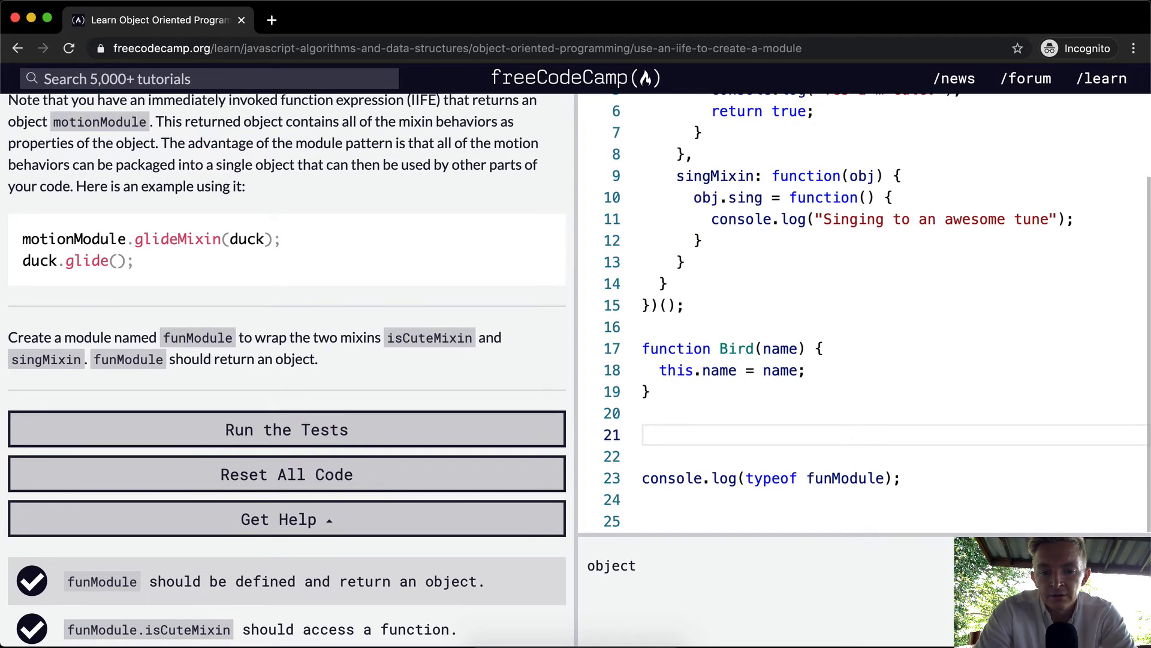
Step: Create bigBird as new Bird("Big Bird") and log bigBird
text(le b)
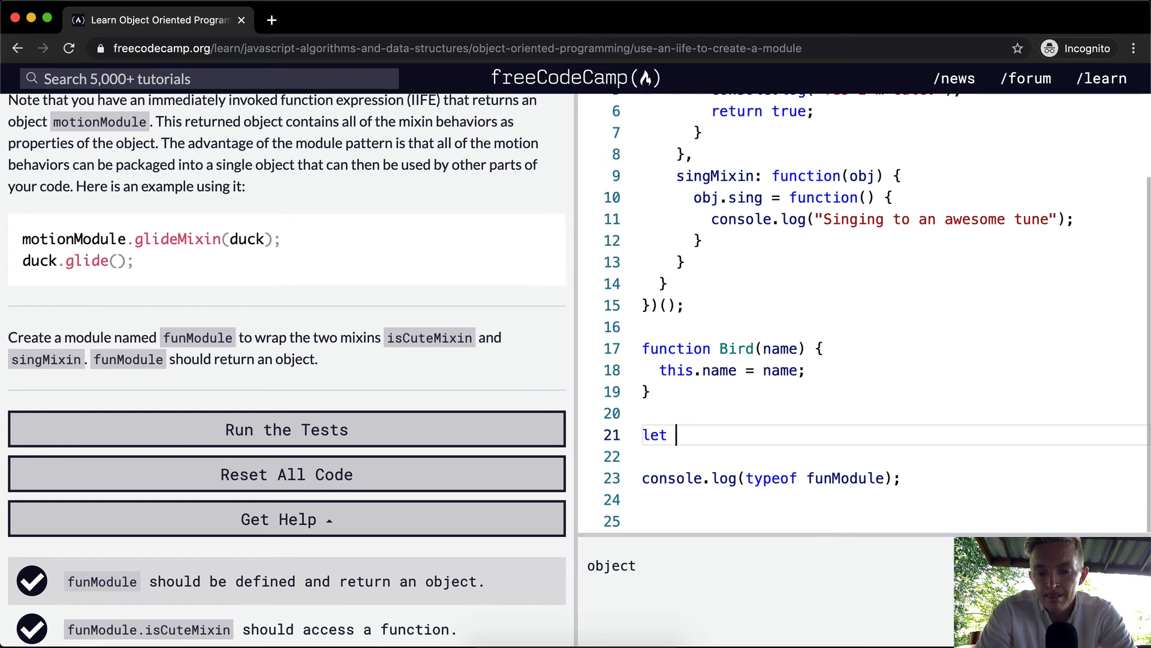
text(bigBird =)
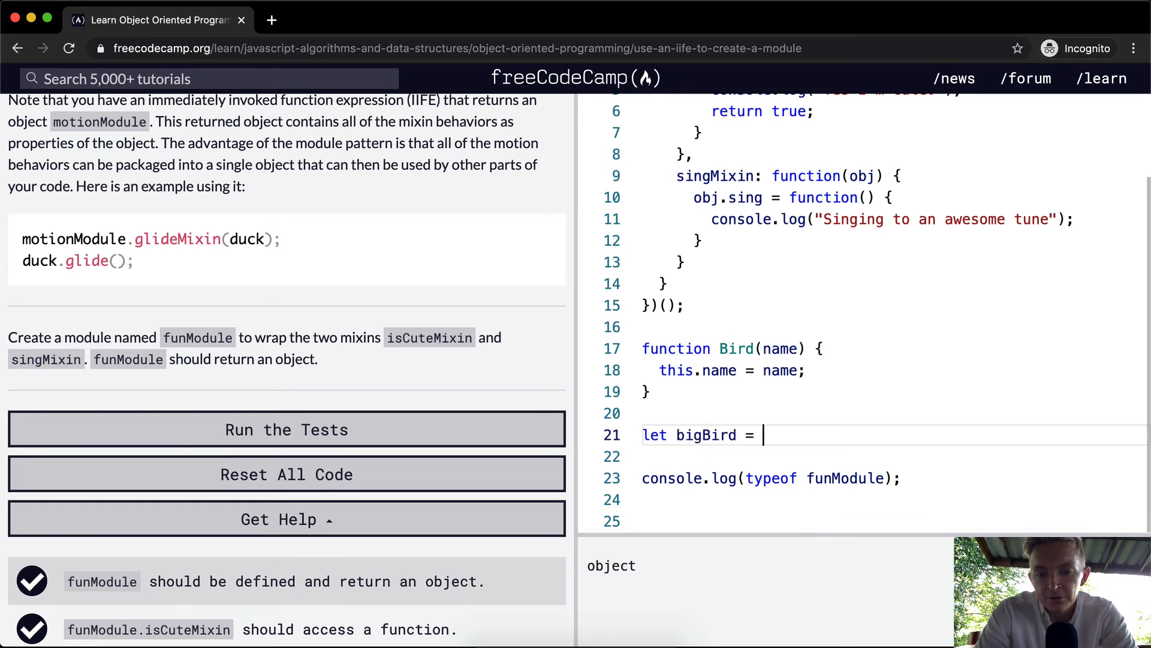
text(new Bird(")
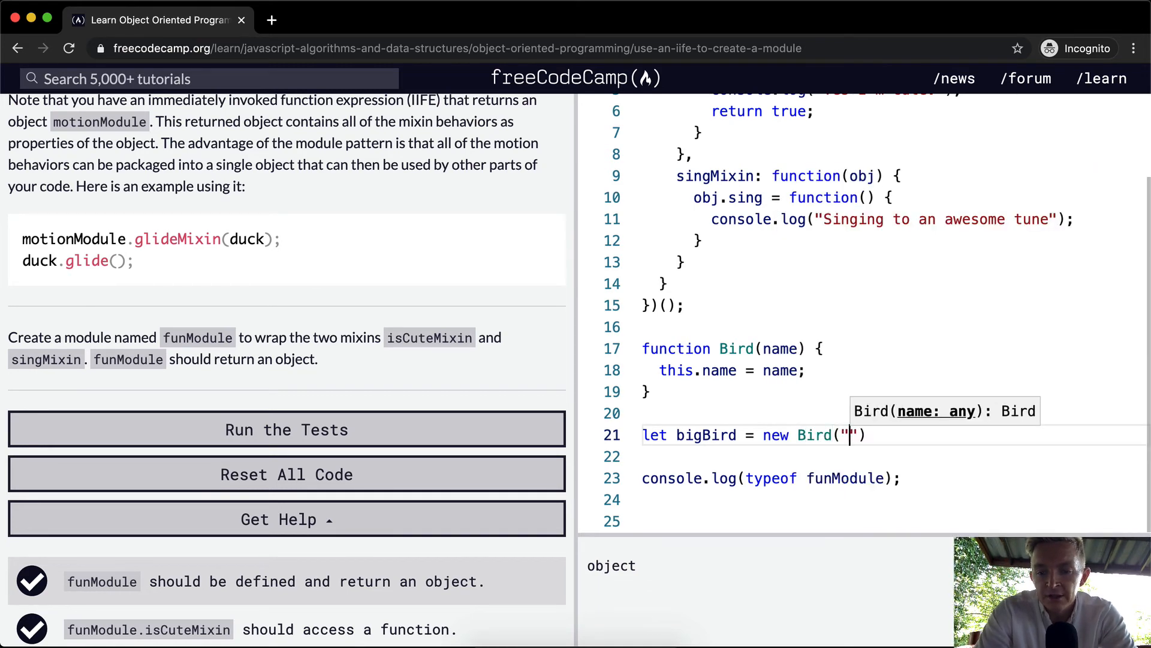
text(Big B)
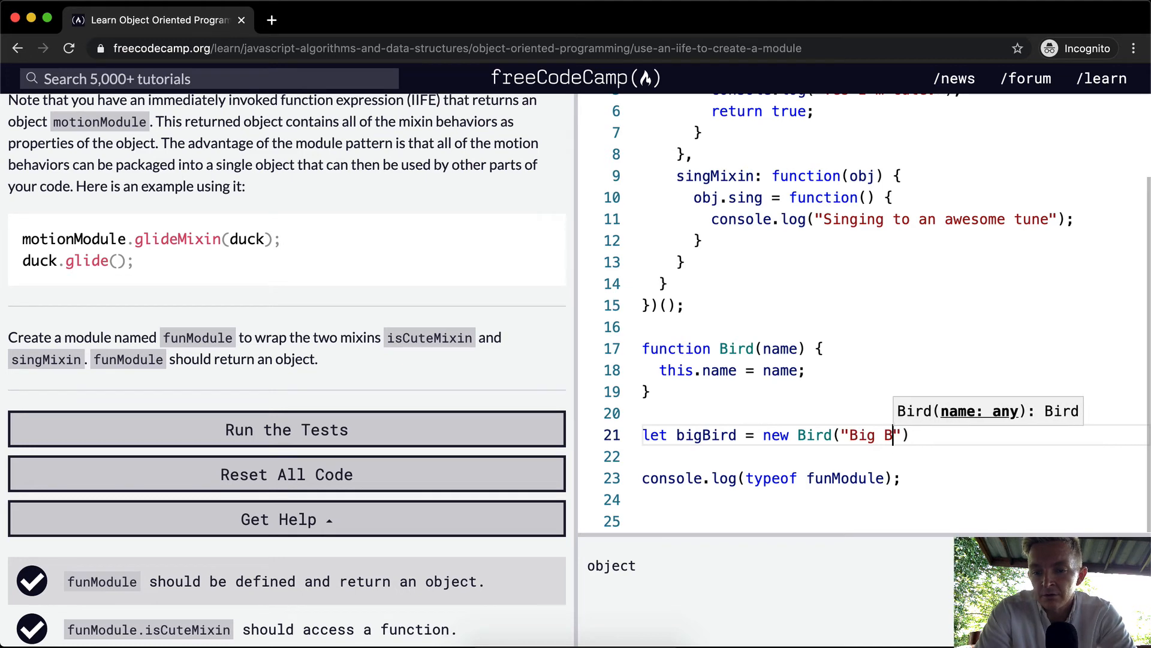
text(ird");)
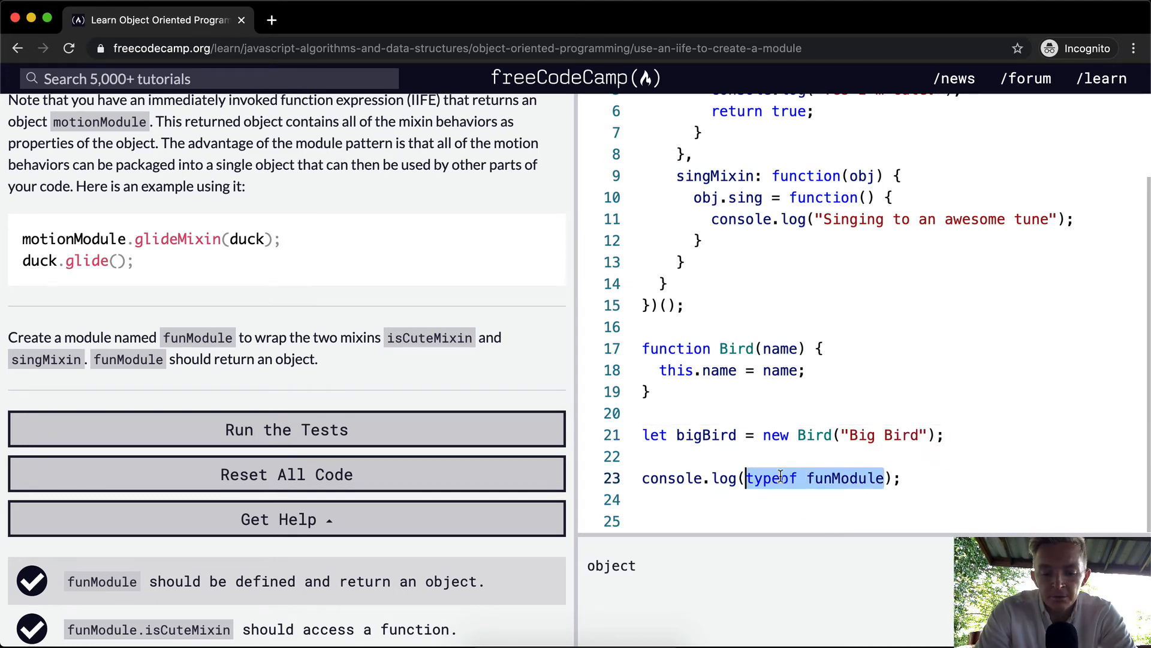
text(bigBird)
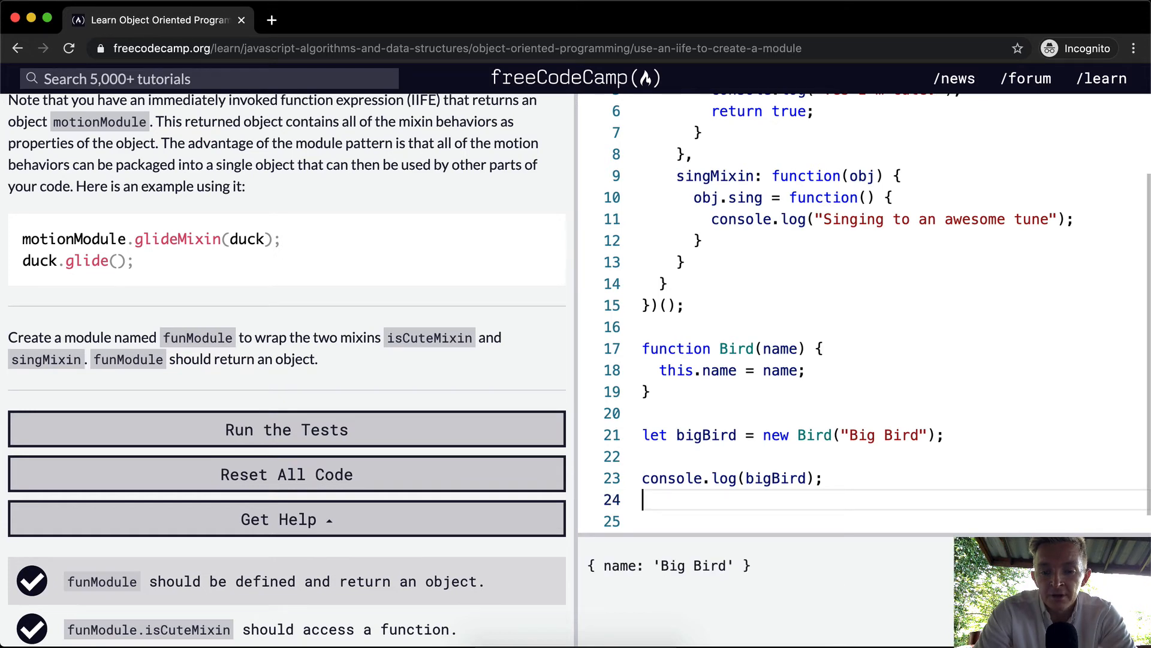
Step: Replace the bigBird log with bigBird.sing and call funModule.singMixin(bigBird)
text(big)
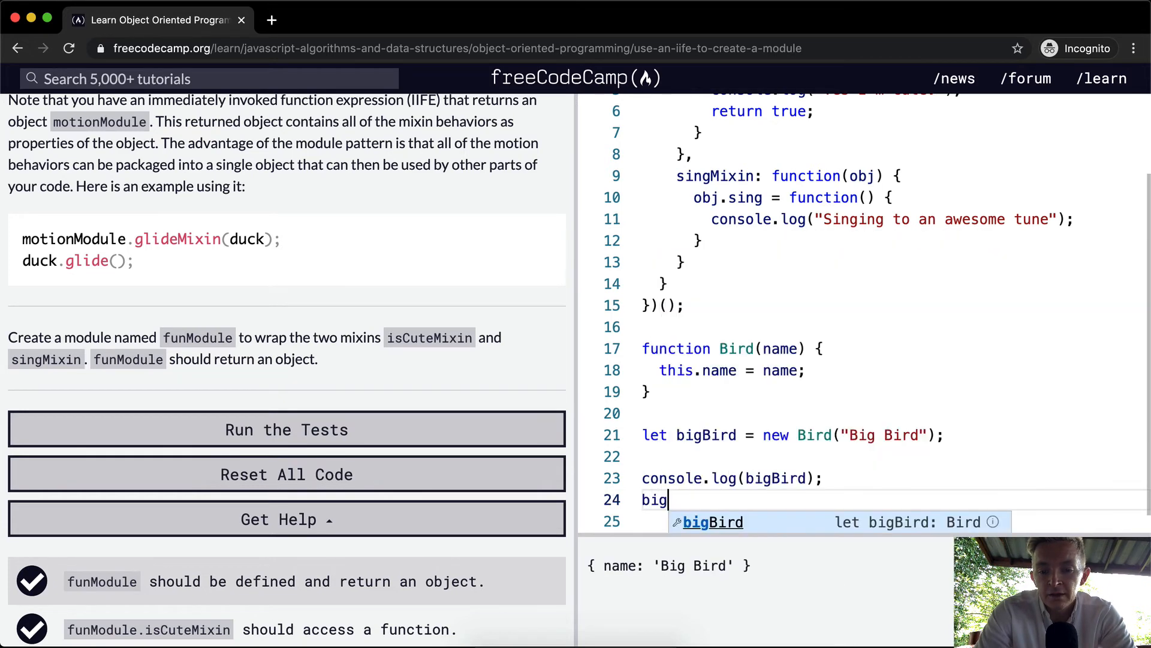
text(Bird.)
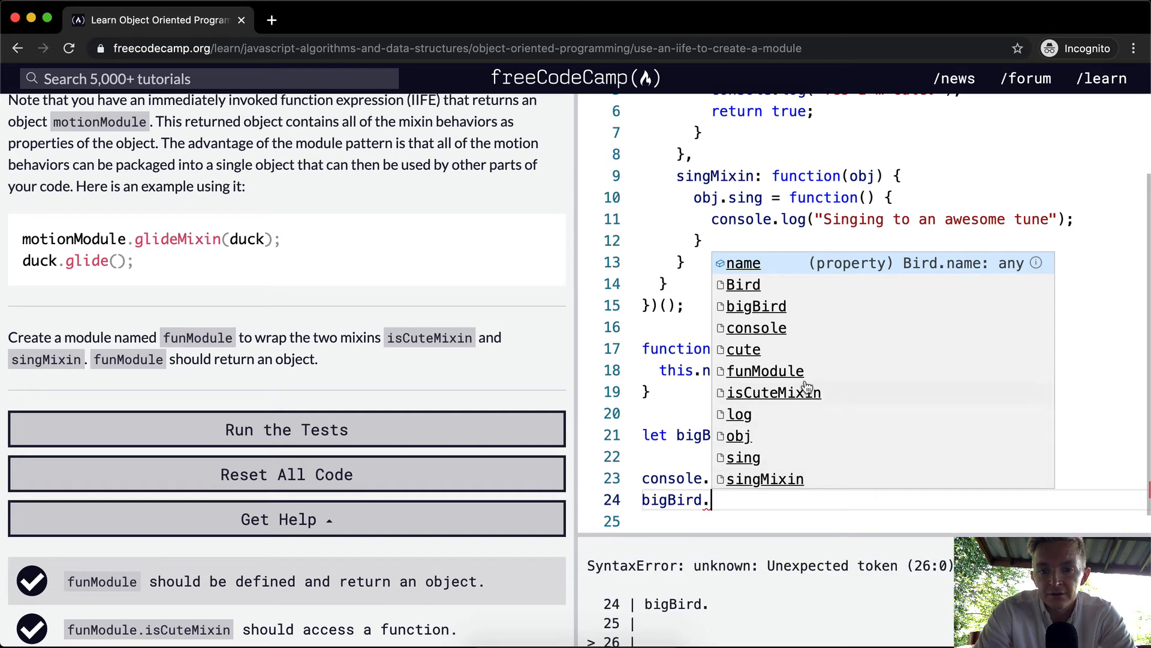
text(sing)
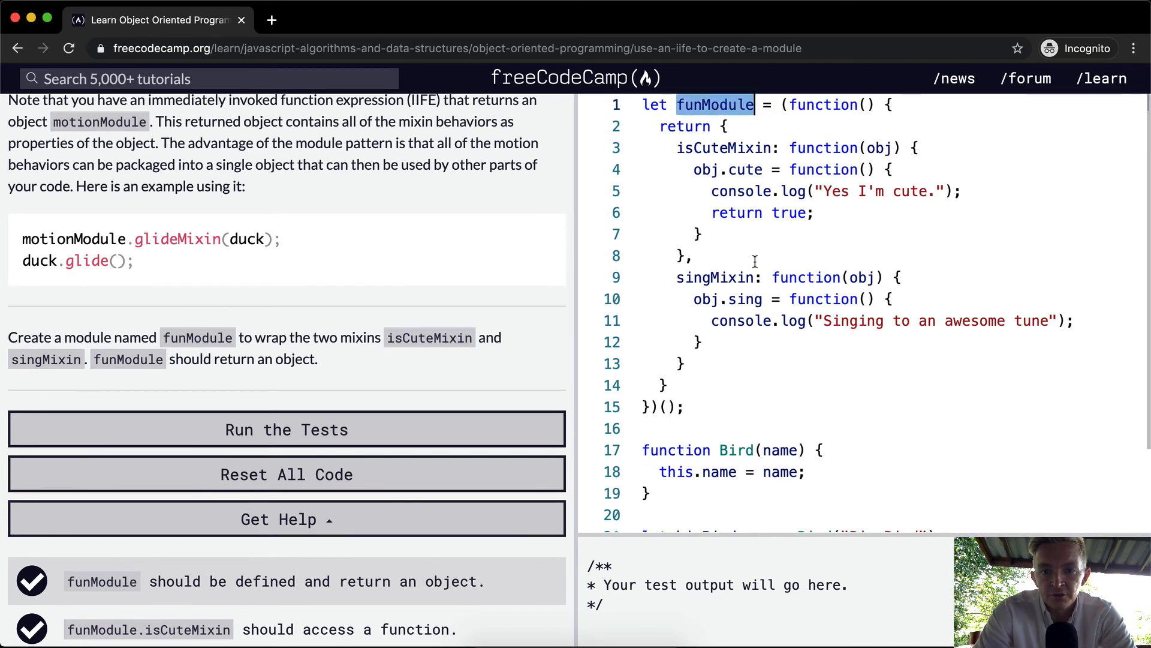
text(funModule)
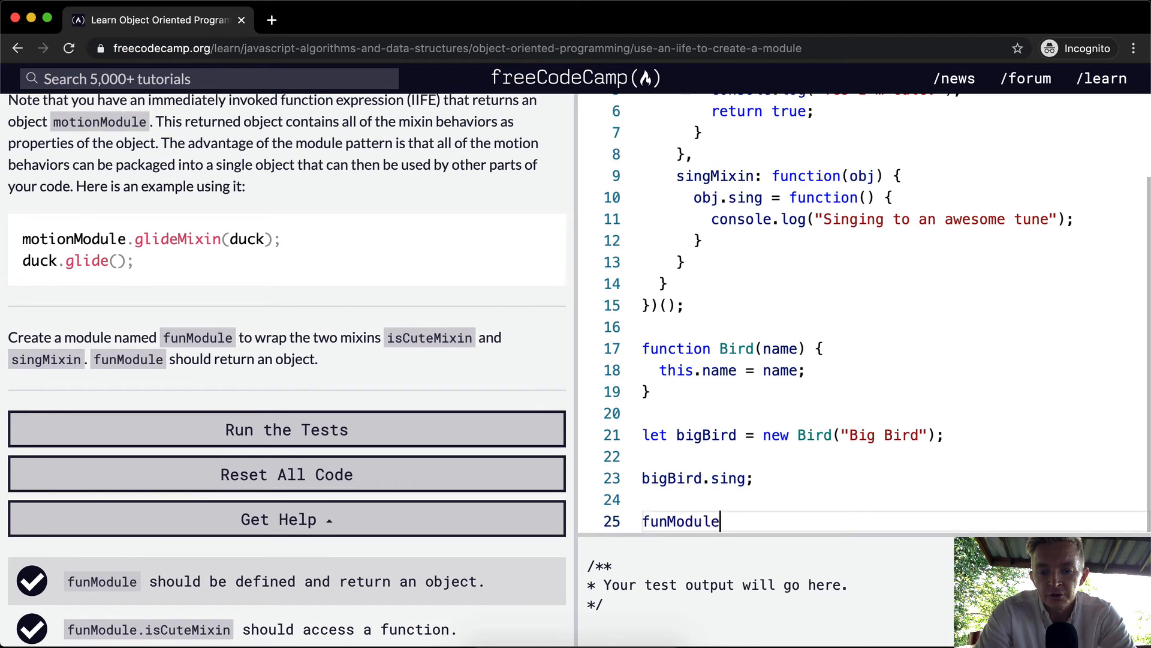
text(.)
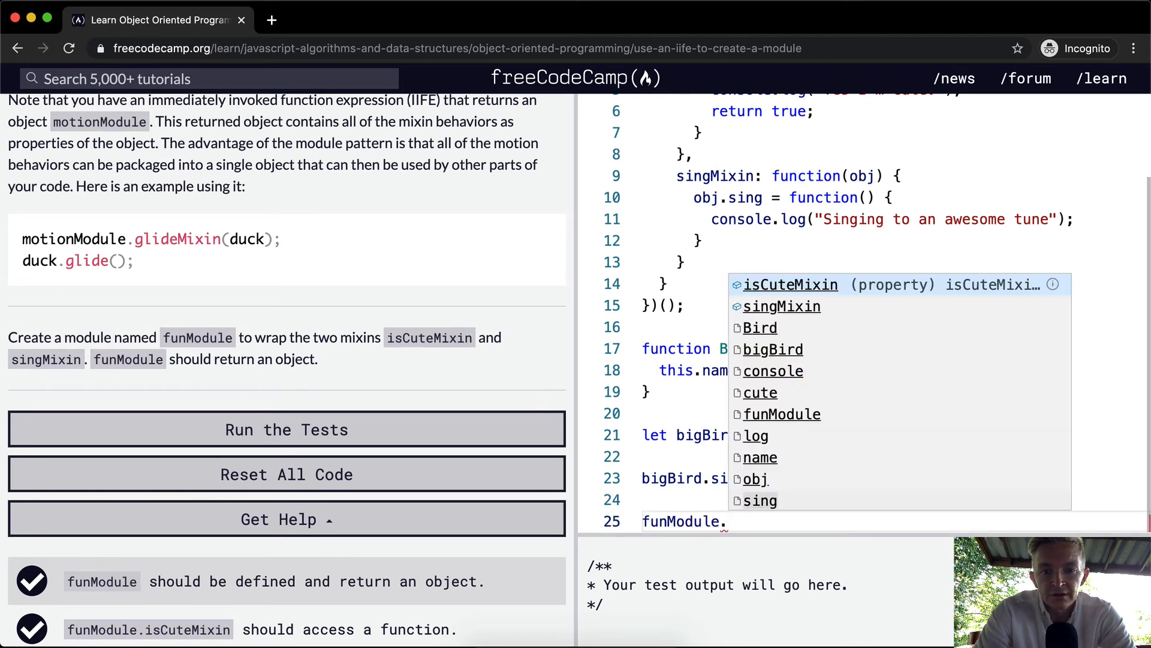
text(singM)
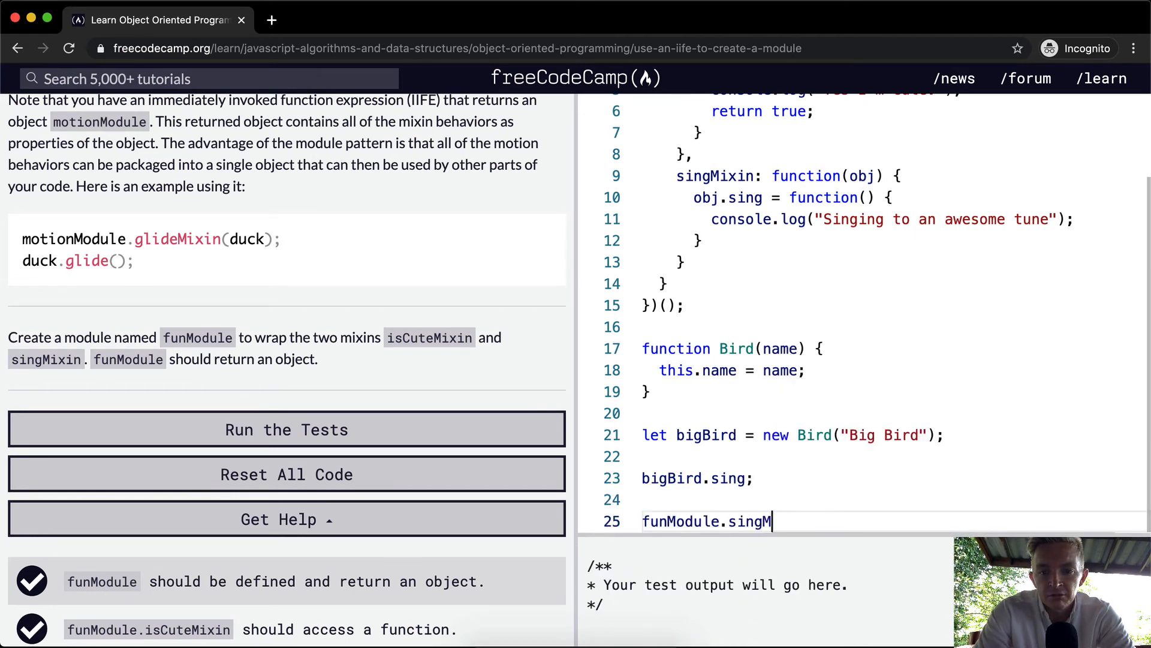
text(ixin())
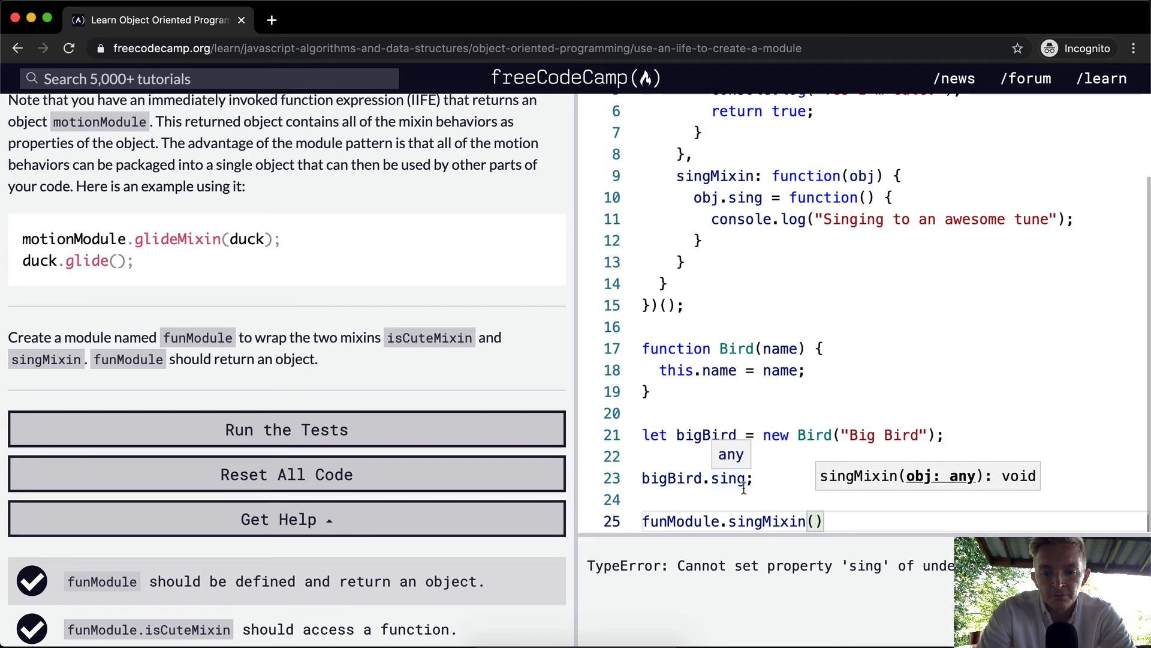
text(bigBird)
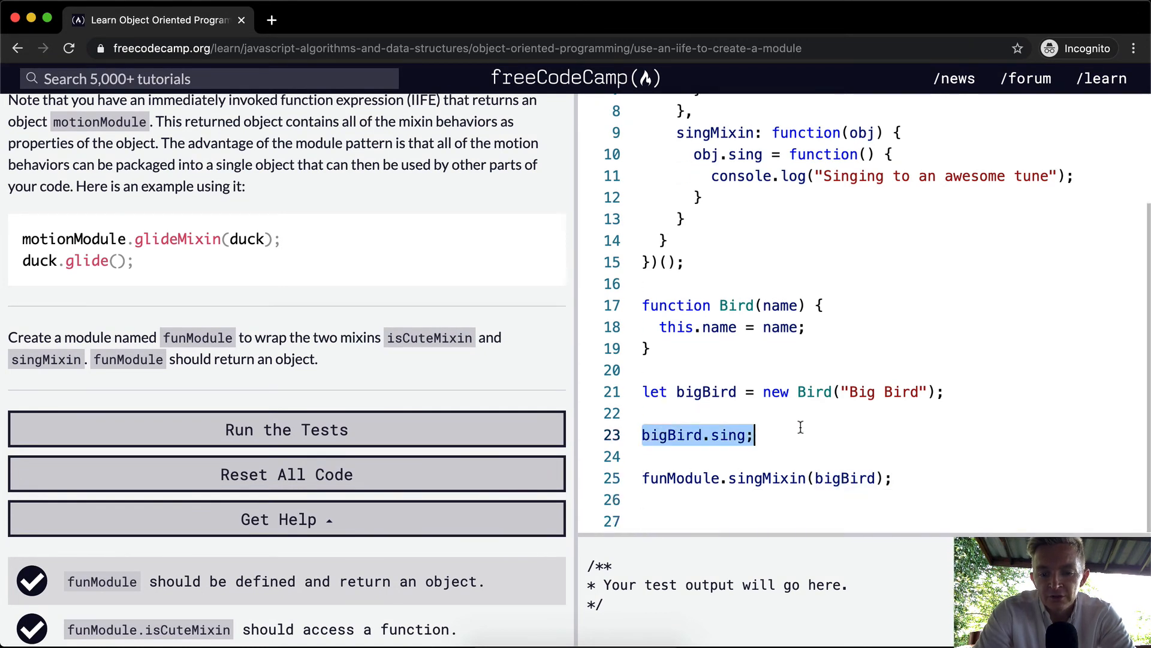
Step: Call bigBird.sing() after the singMixin call, commenting out the earlier call
click(679, 520)
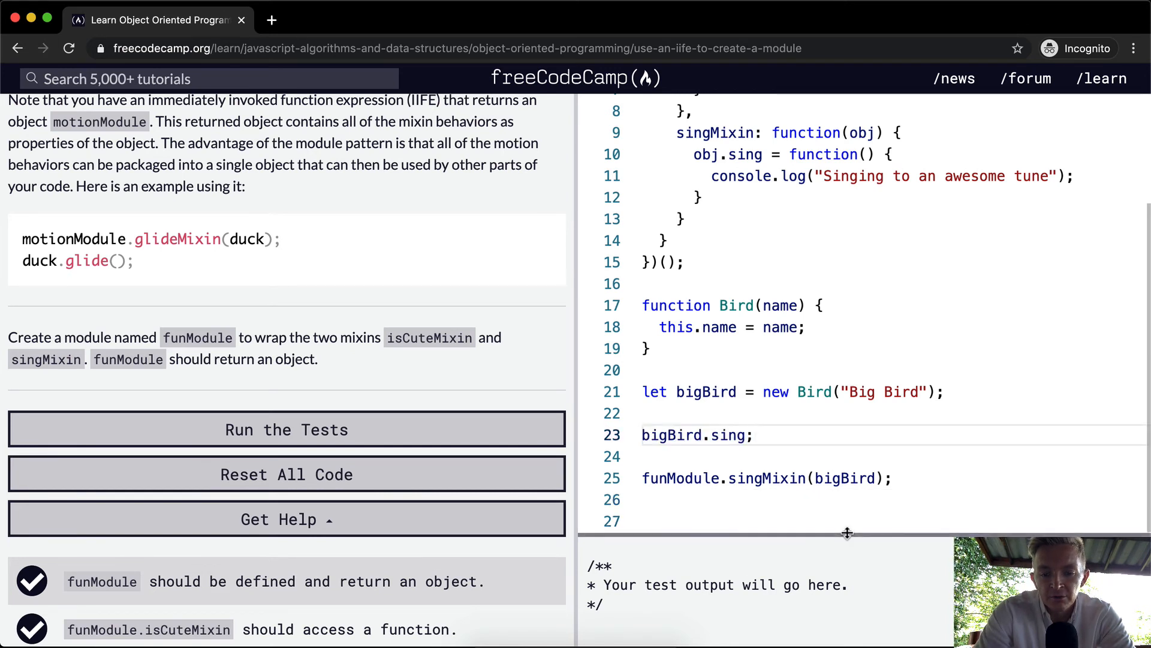
text(bigBird.sing;)
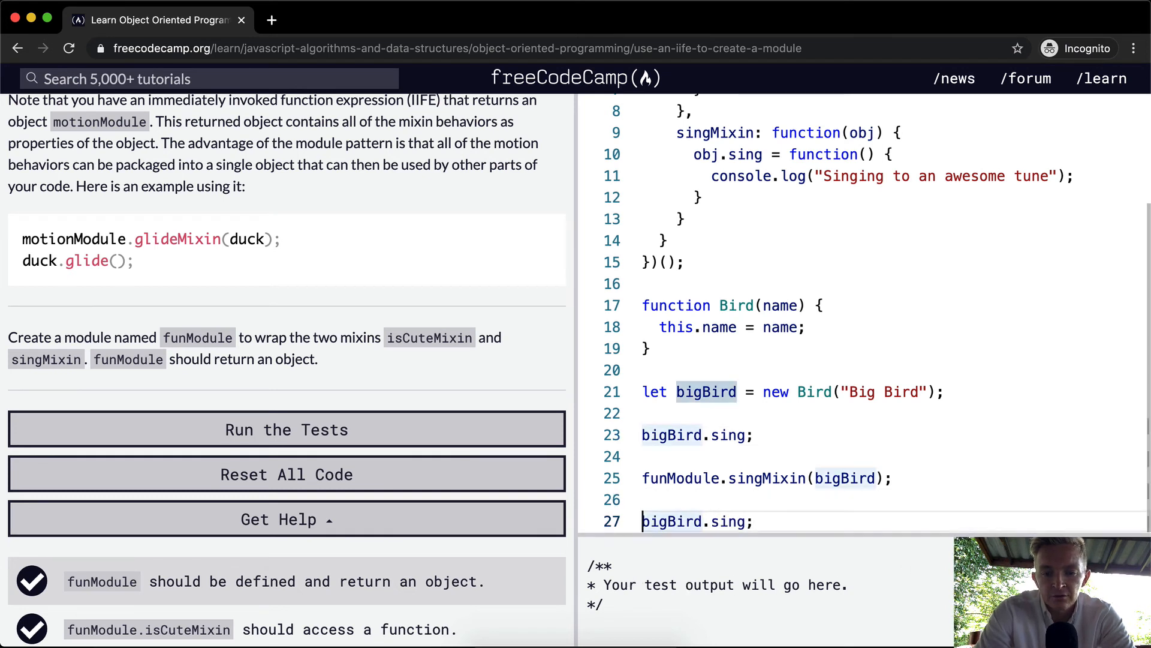
text(console.log)
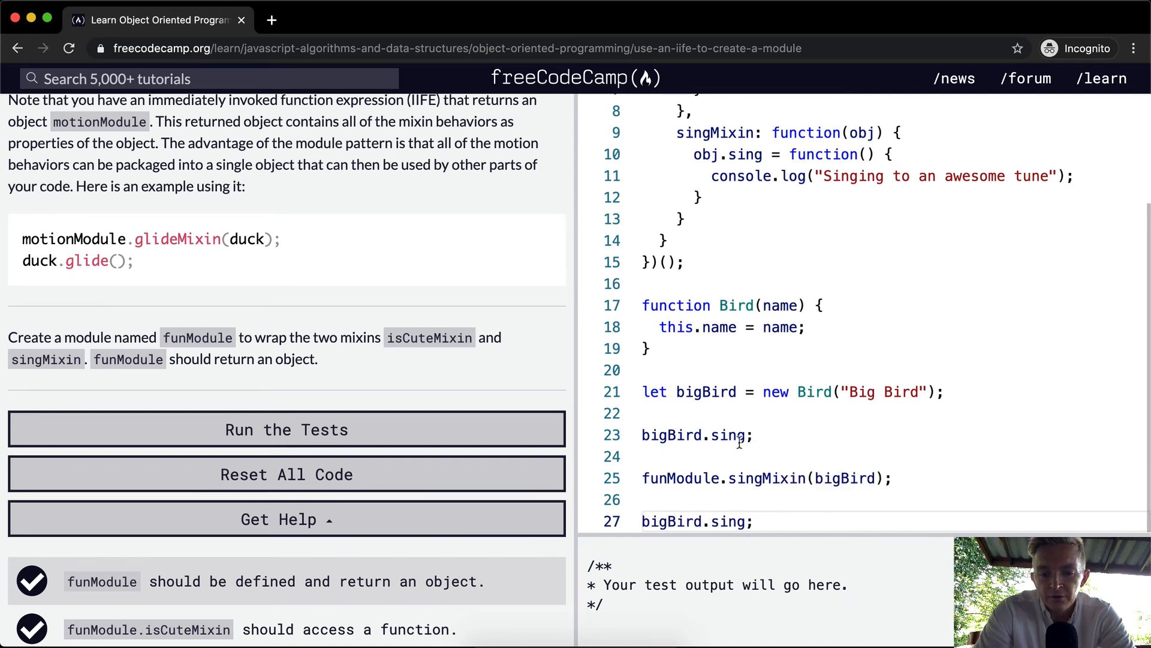
text(())
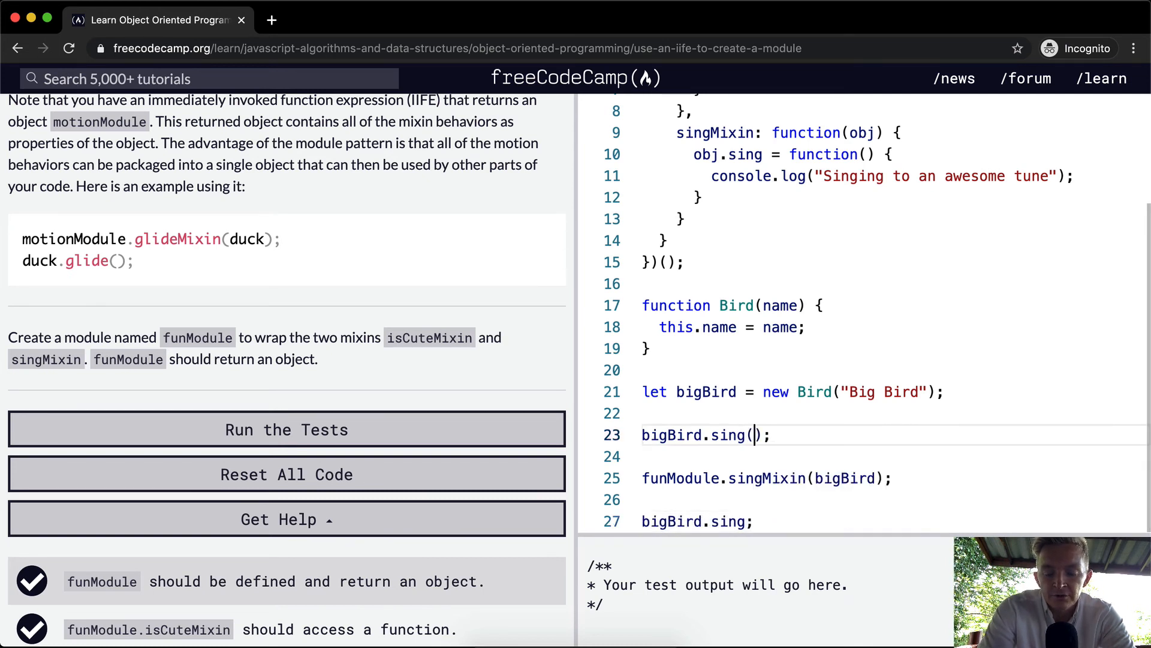
click(285, 429)
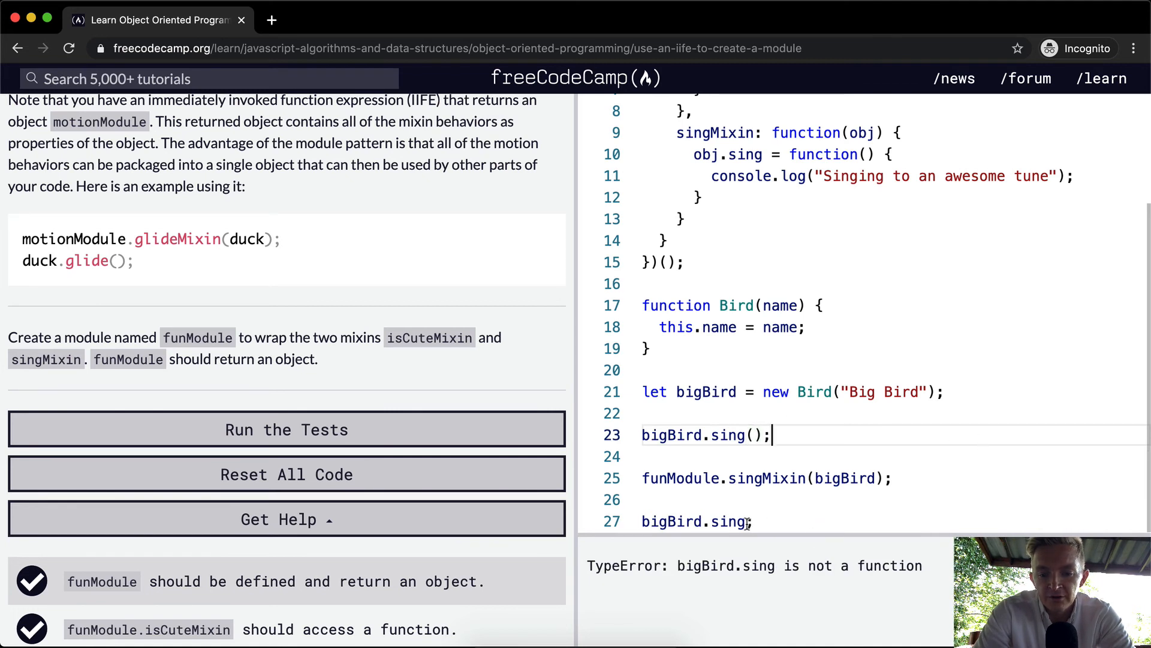
text(();)
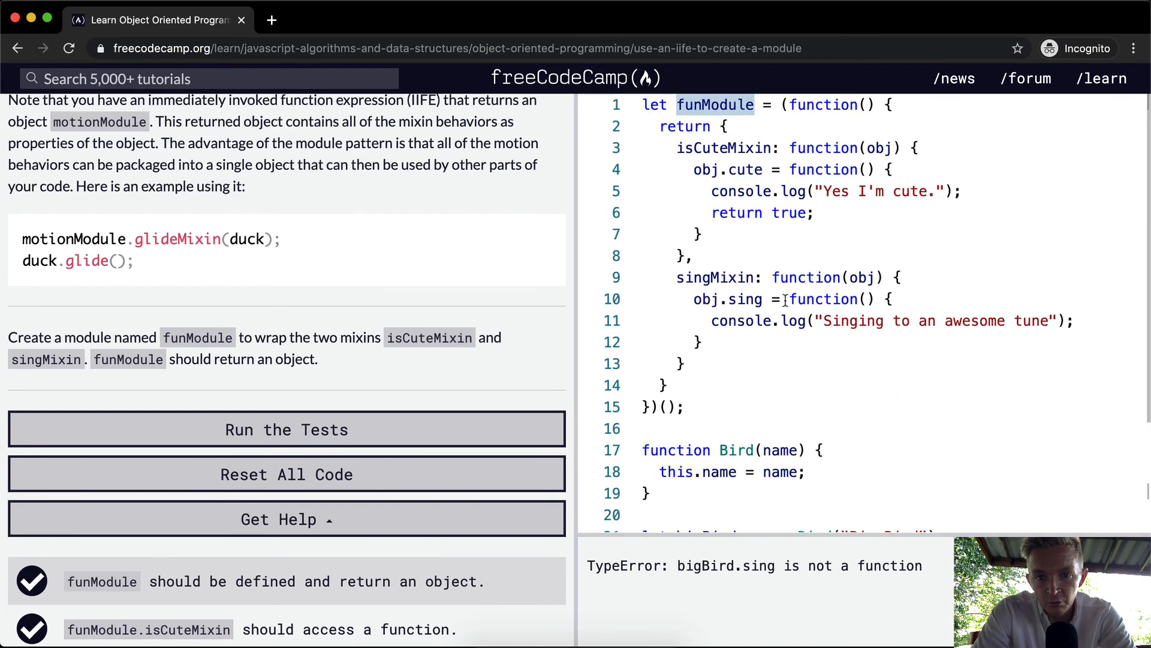
mouse_move(650, 150)
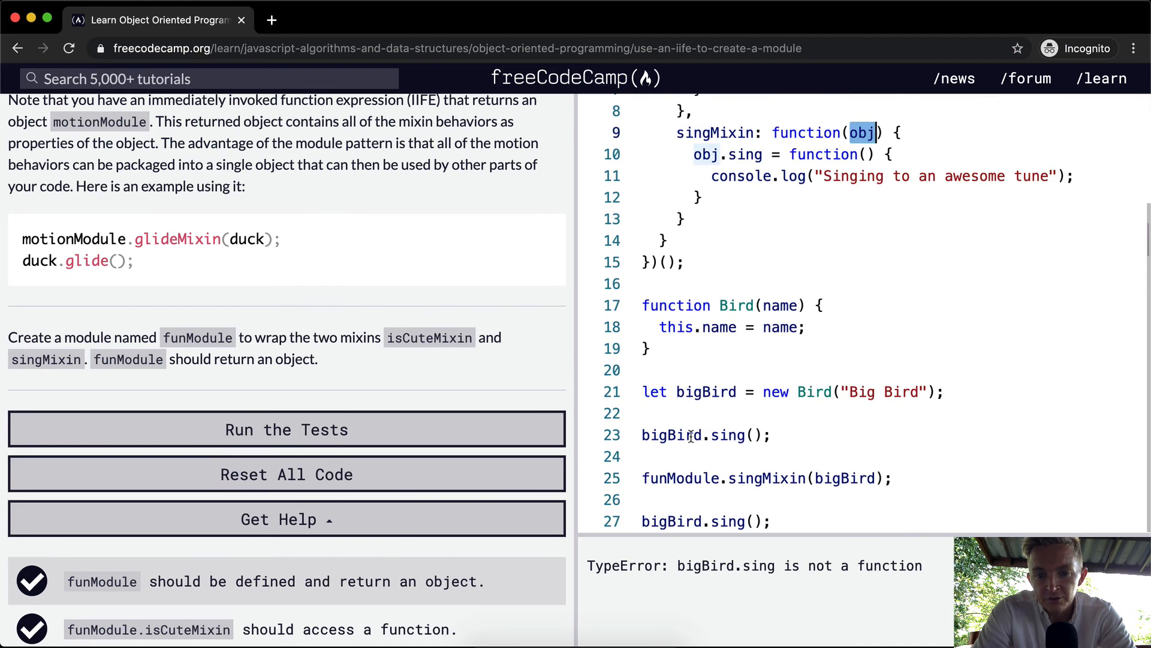
double_click(717, 133)
text(// )
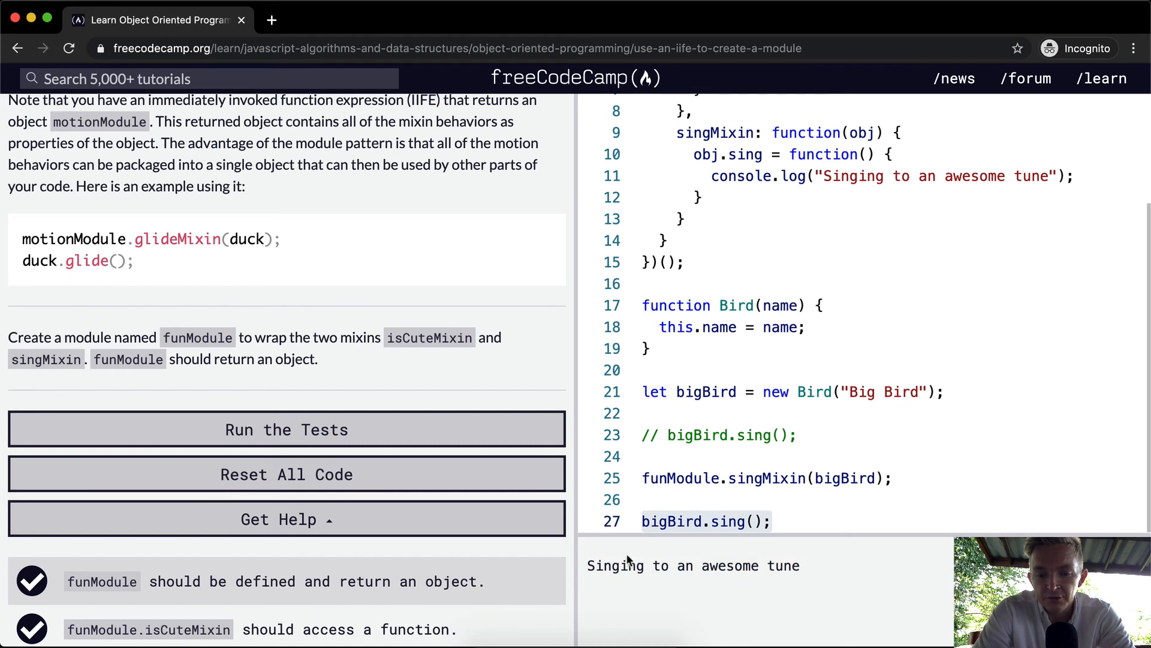
mouse_move(825, 528)
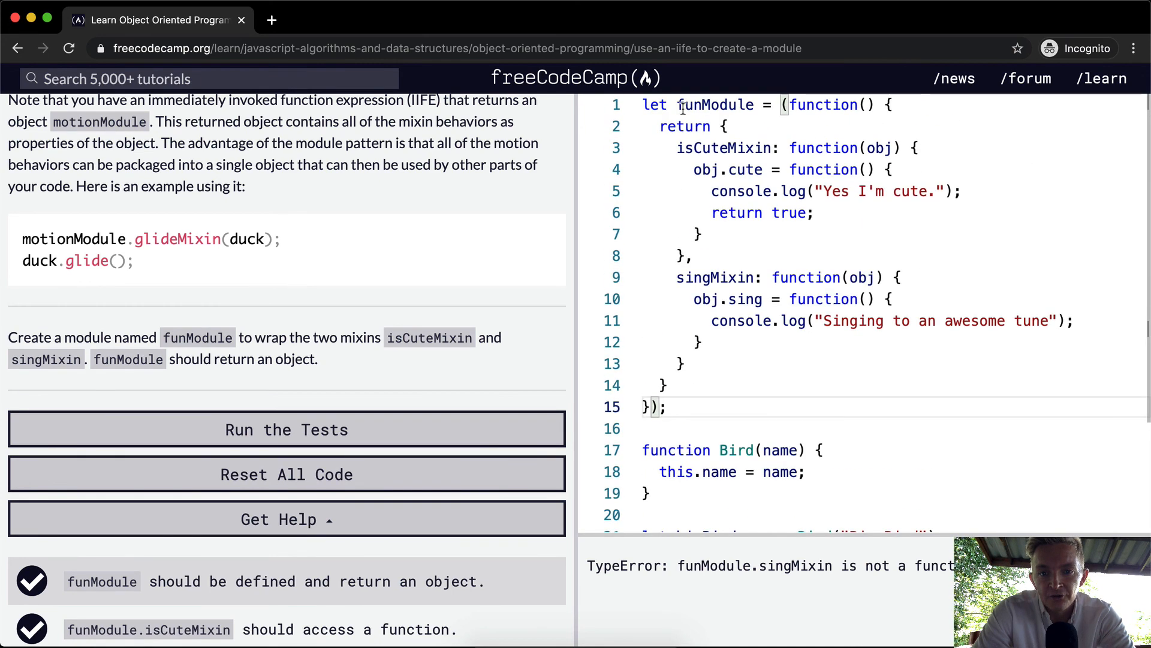
scroll(down, 3)
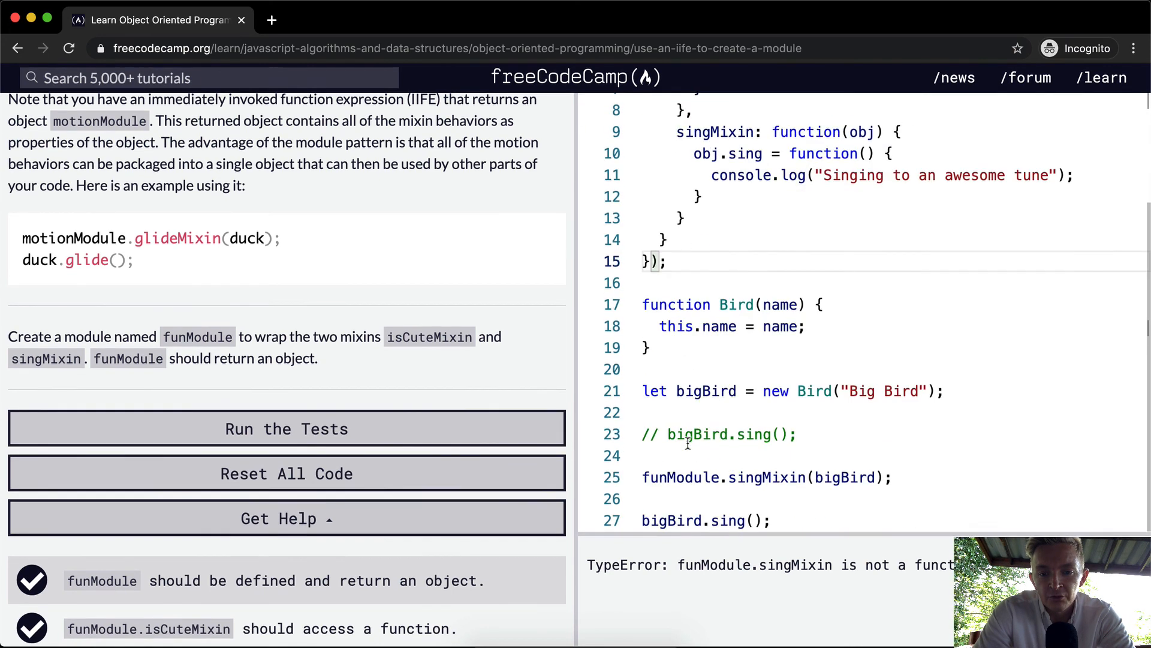
text(())
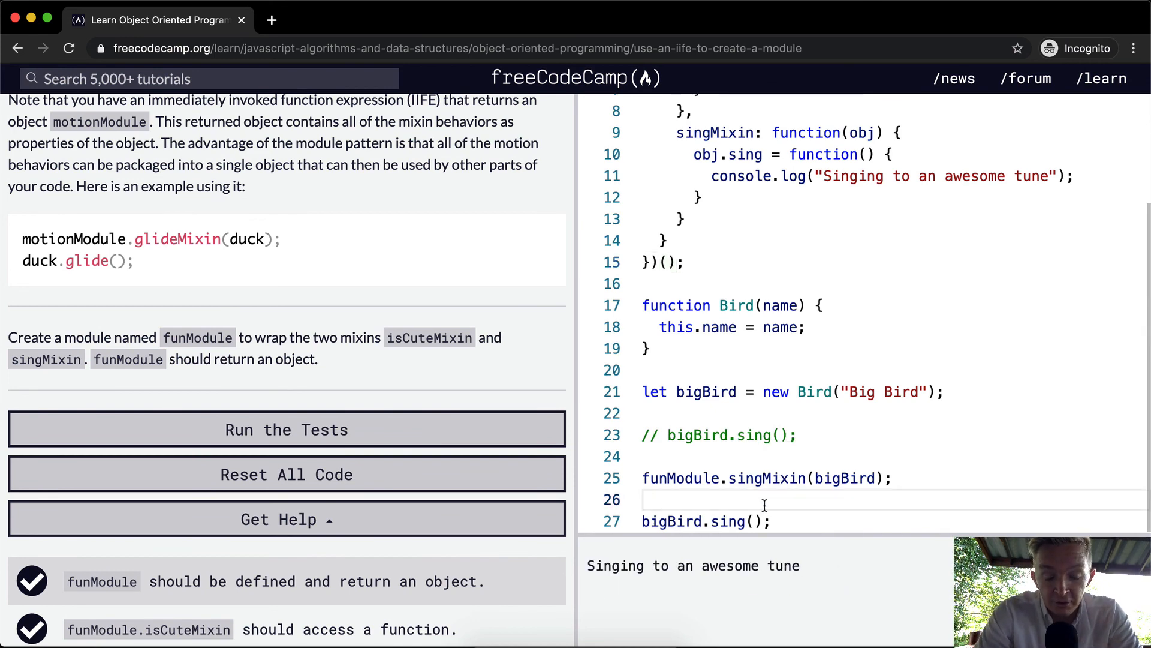
Step: Run the tests, dismiss the Checkmate dialog, and rerun them on the module-only code
click(286, 429)
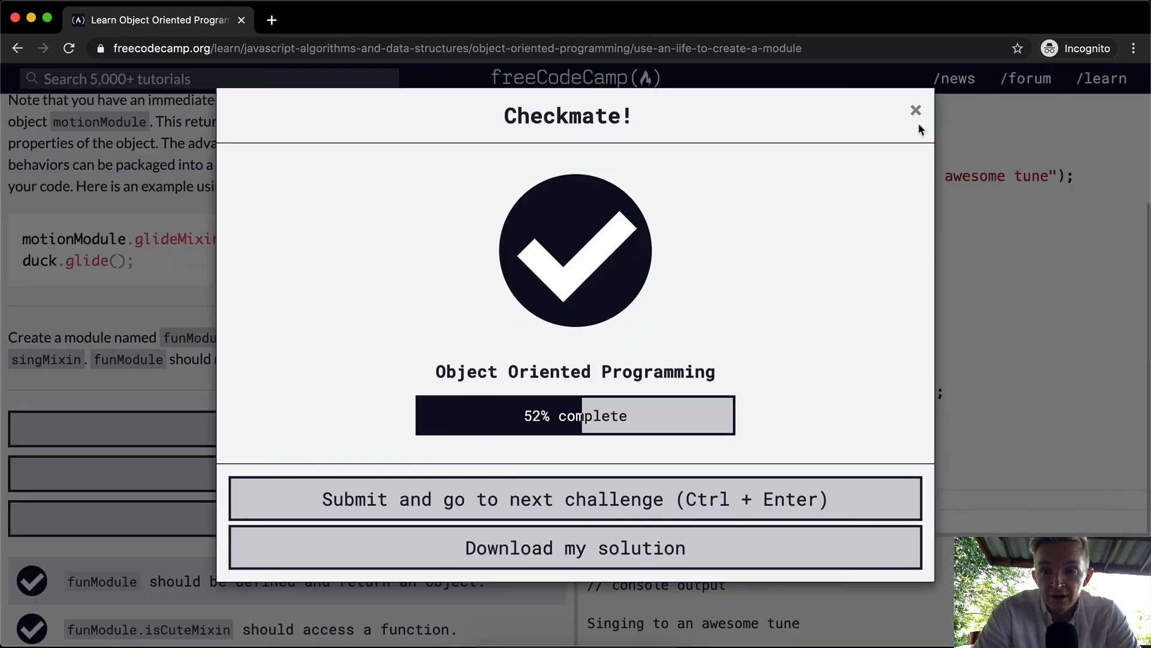
click(916, 109)
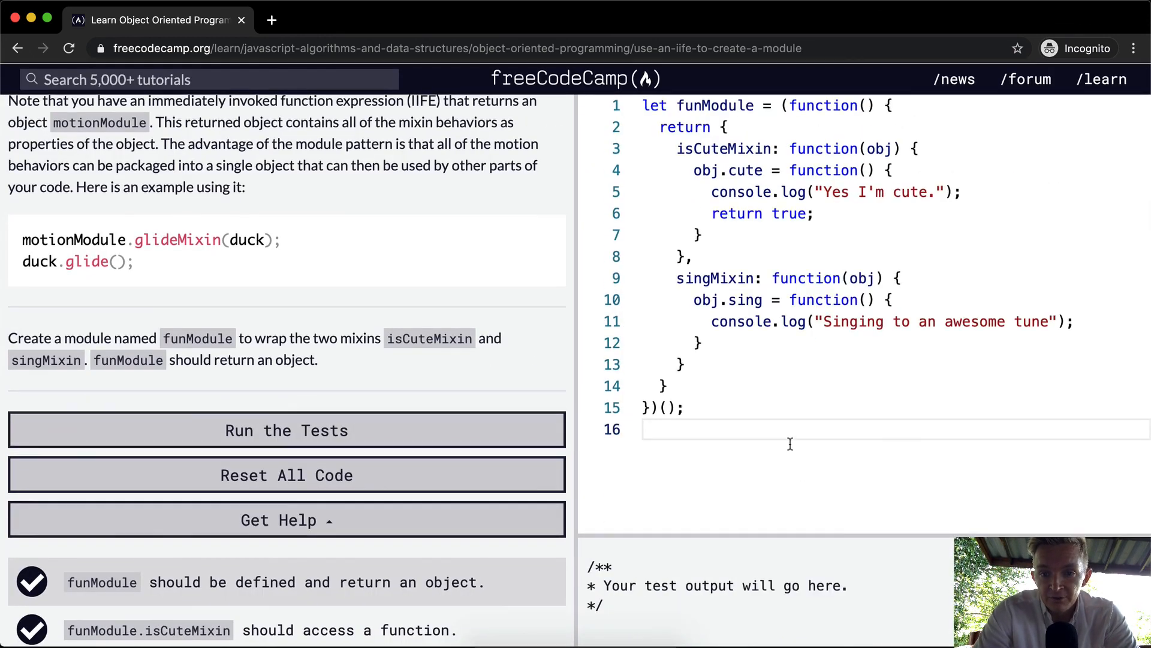
click(287, 431)
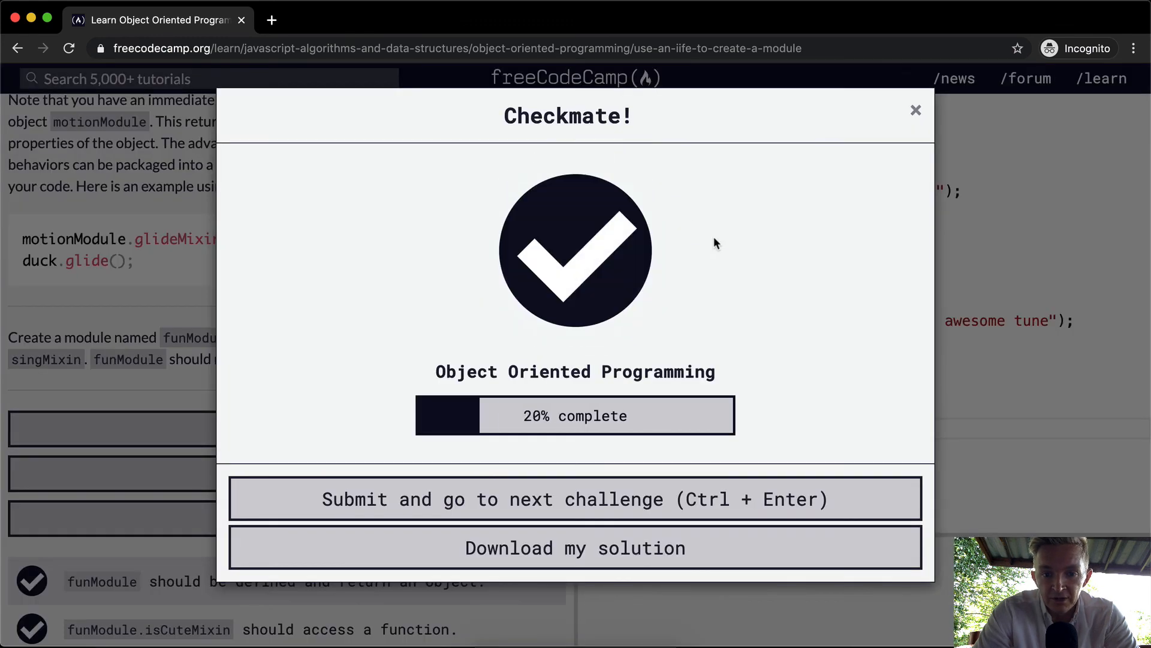